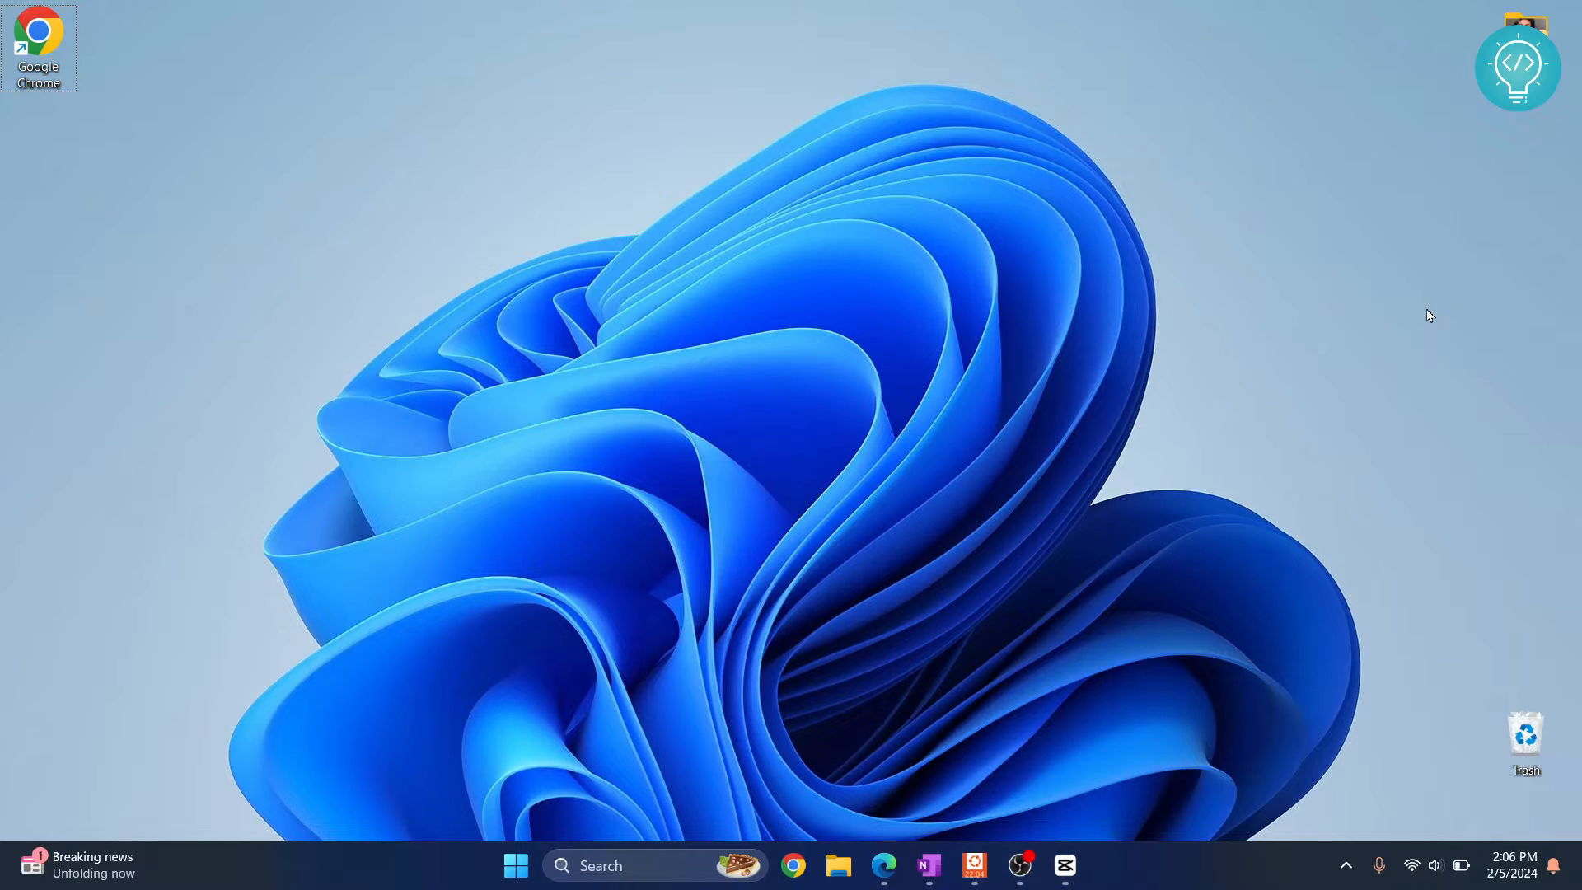
mouse_move(902, 854)
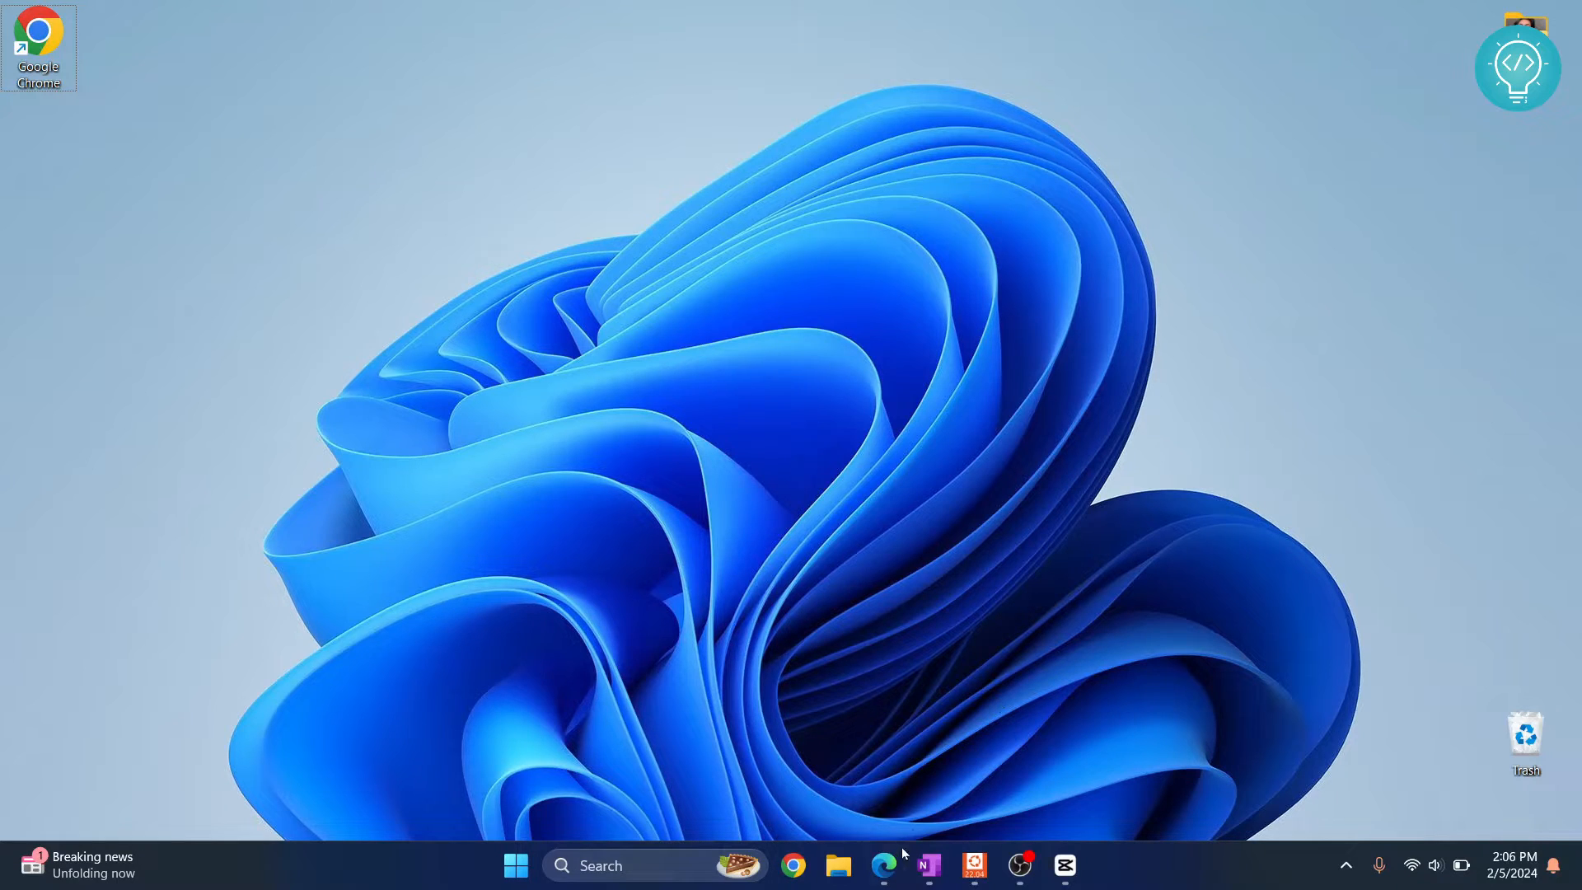
- Download the free standard FileZilla Client installer for 64-bit Windows from filezilla-project.org
click(883, 864)
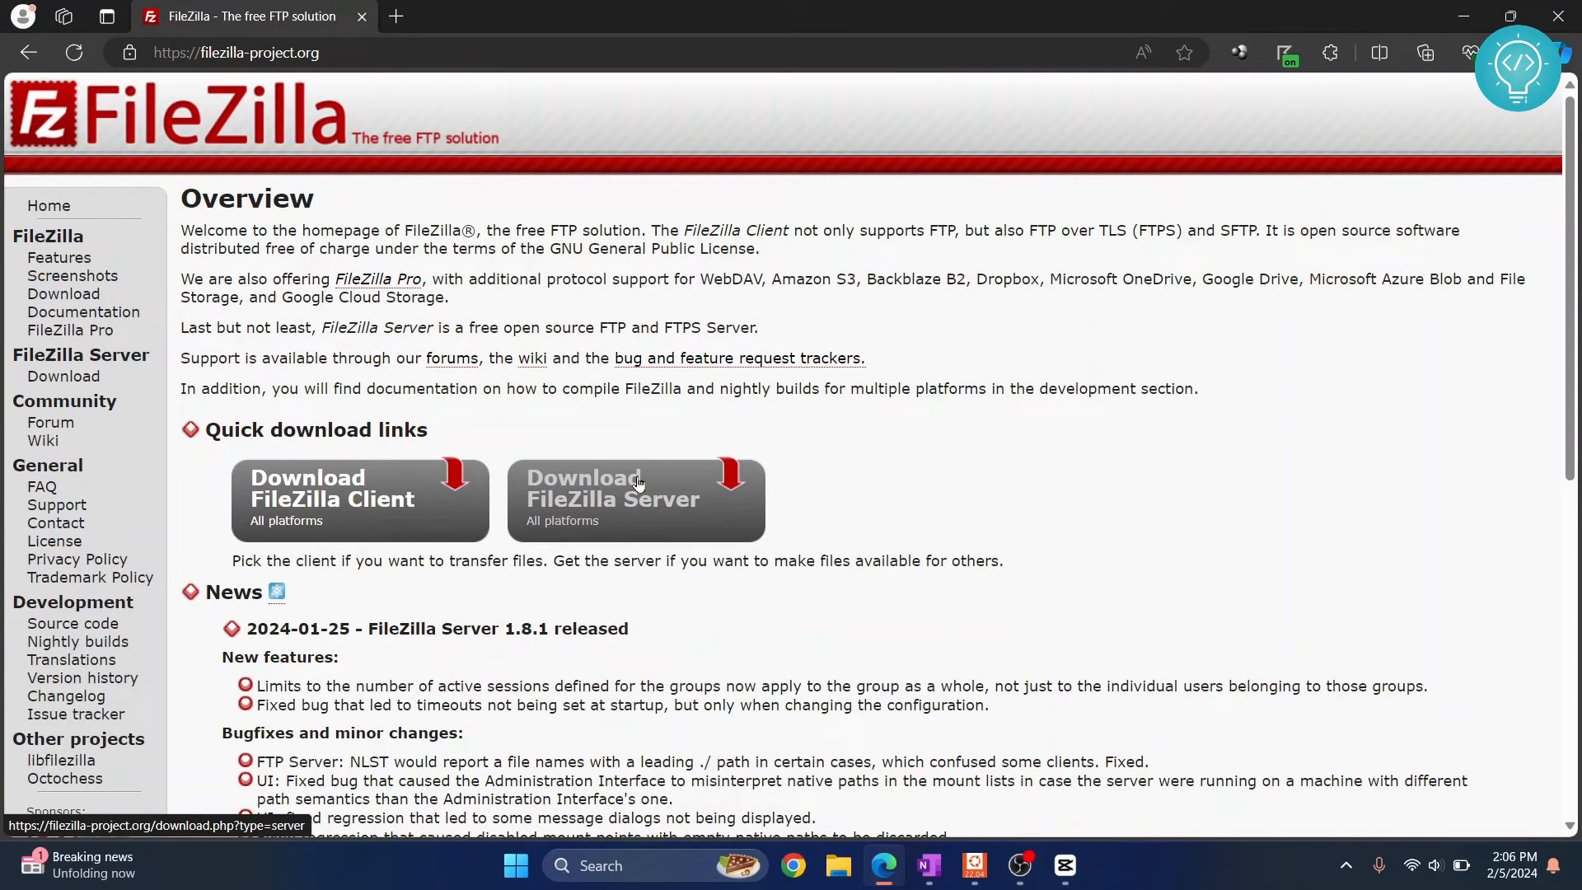
mouse_move(520, 169)
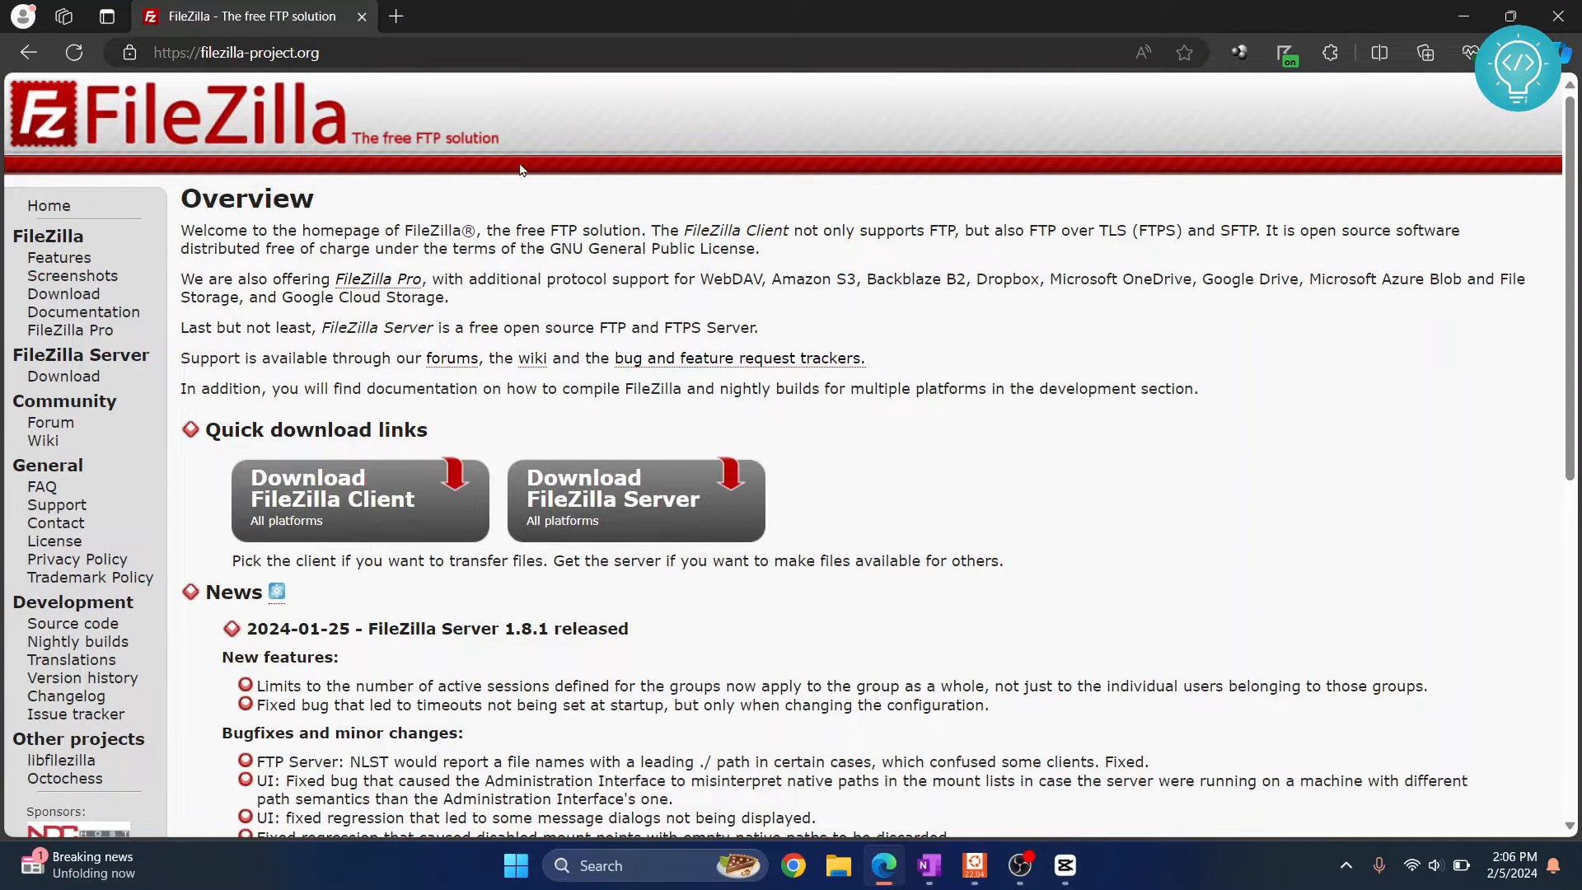
mouse_move(364, 523)
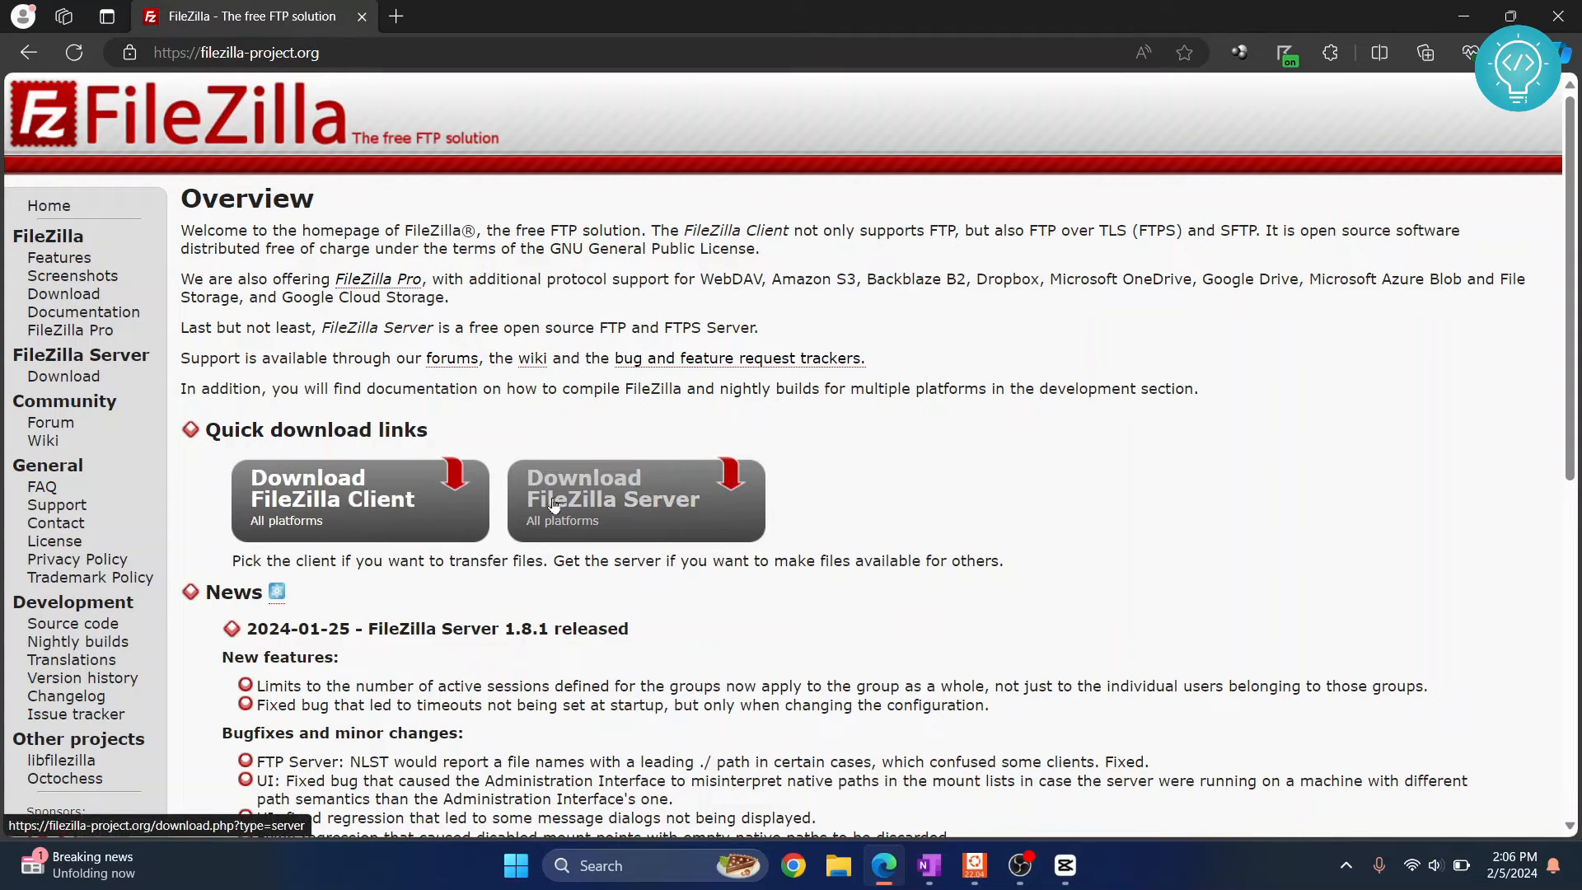
mouse_move(333, 502)
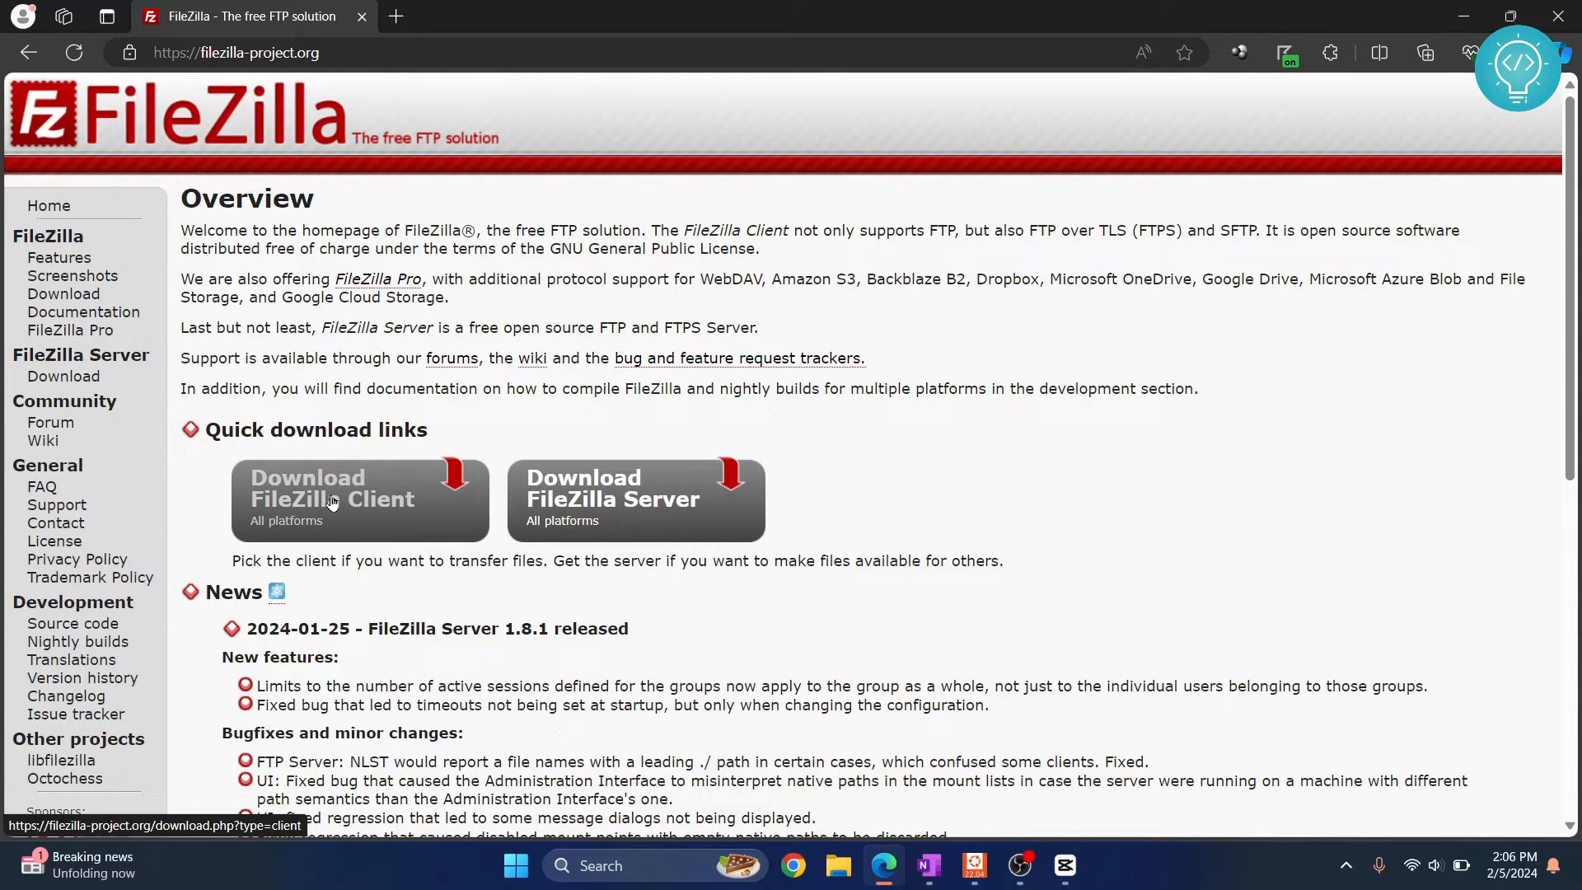
click(333, 500)
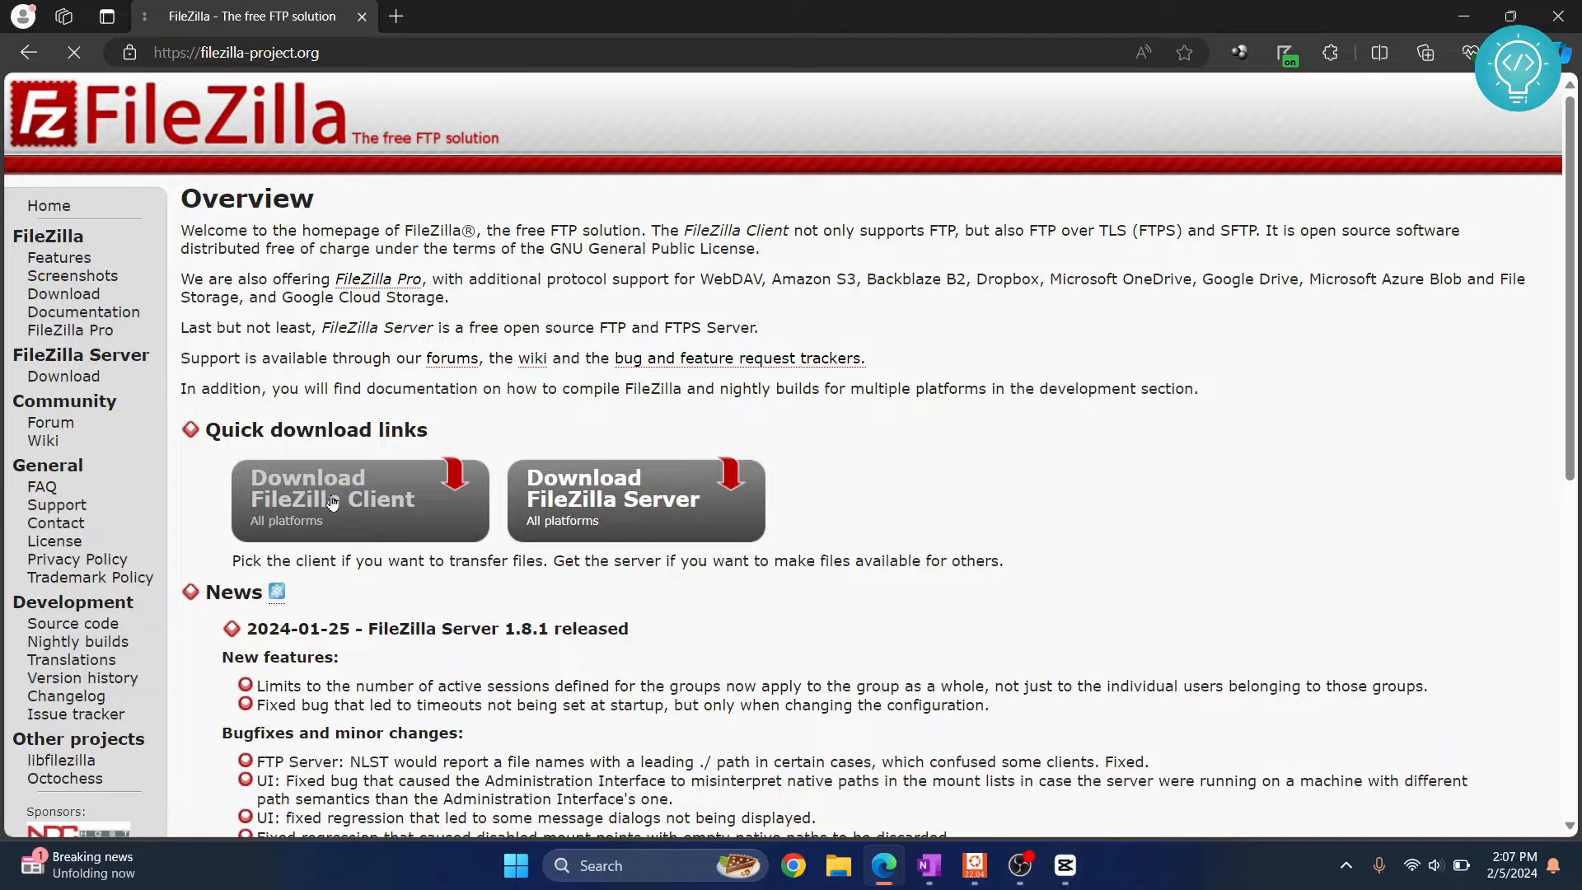
click(333, 499)
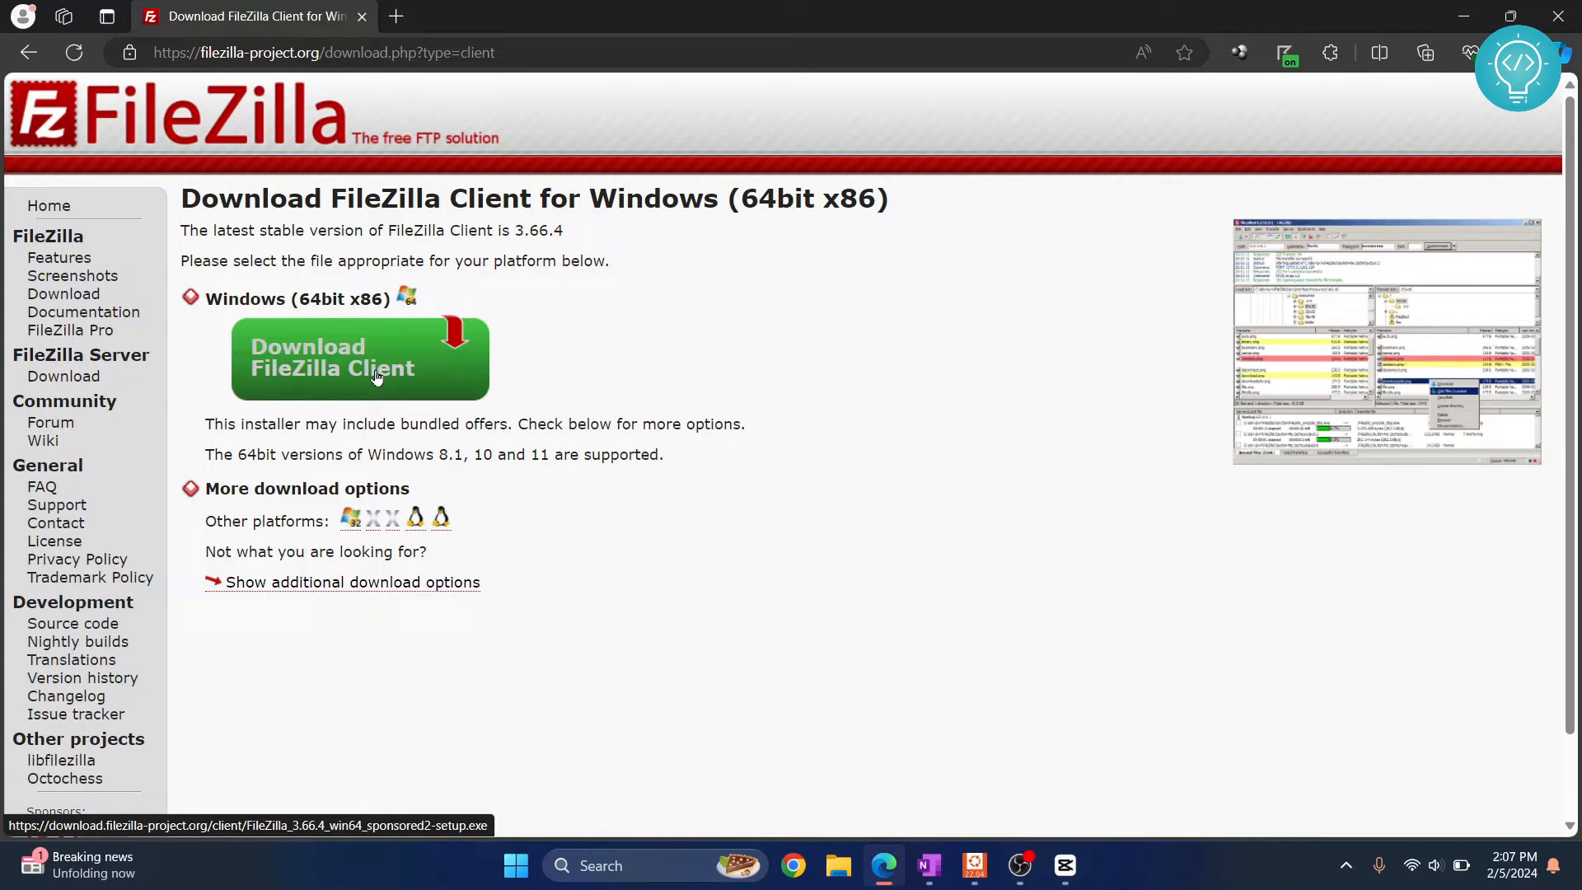
click(360, 358)
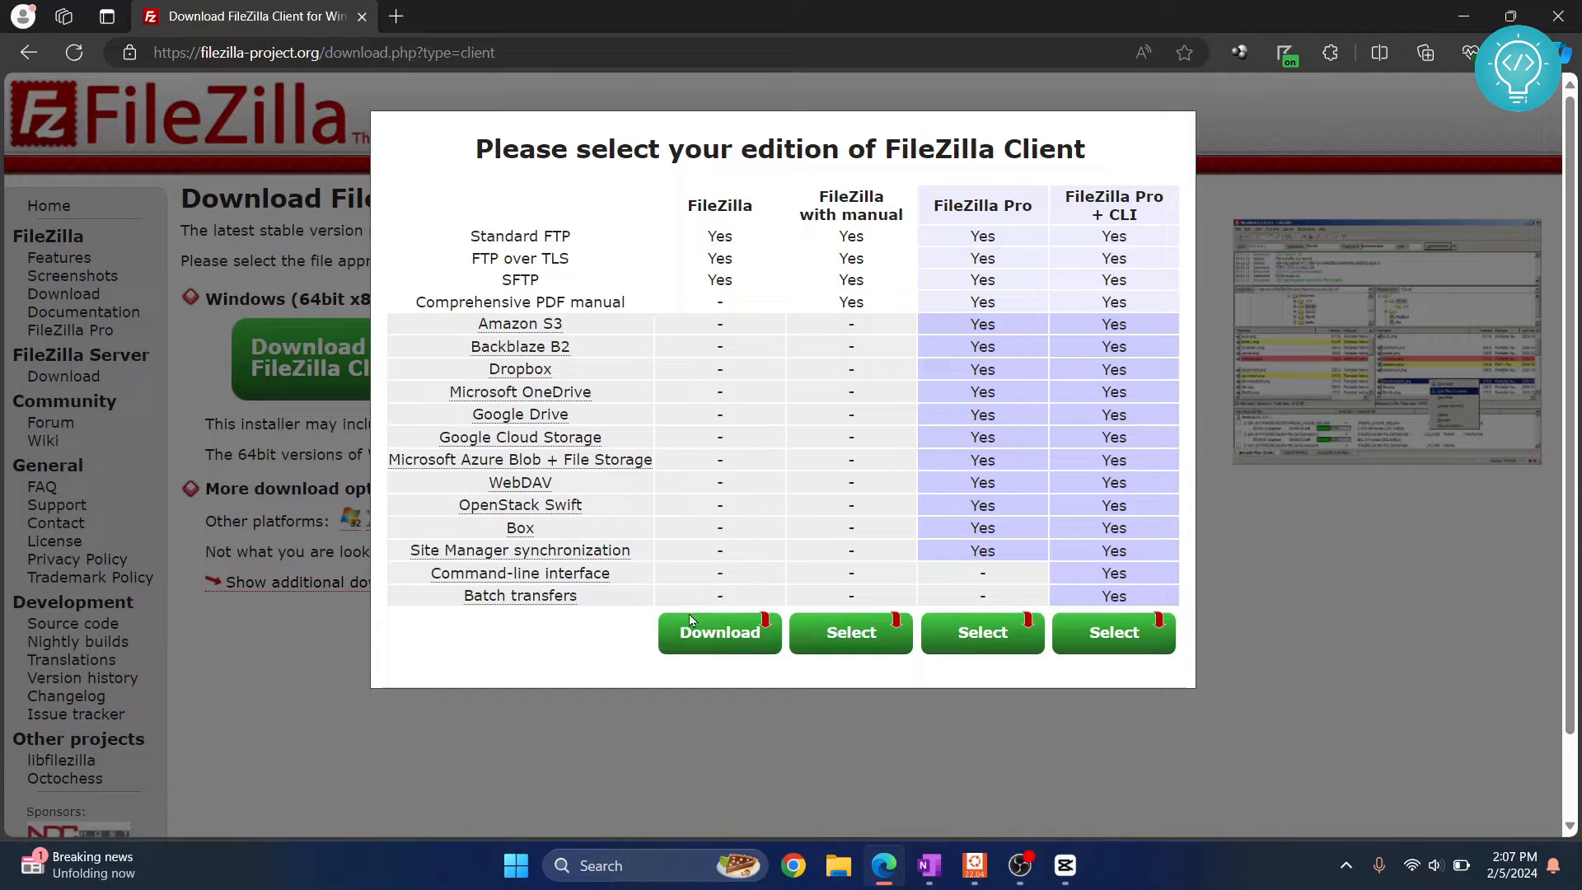
mouse_move(720, 632)
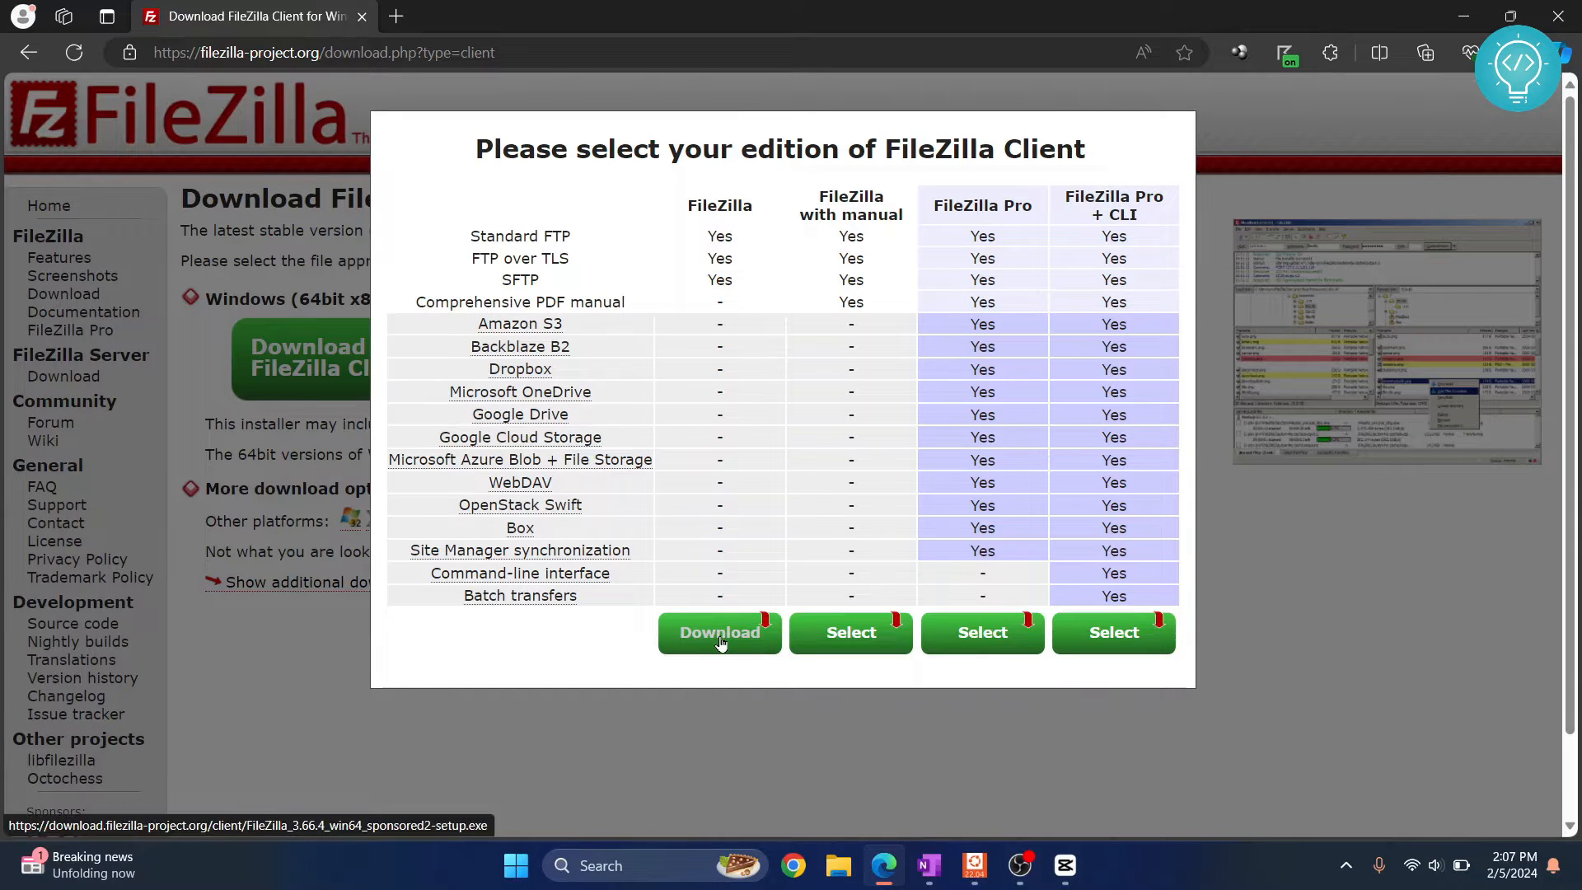
click(720, 633)
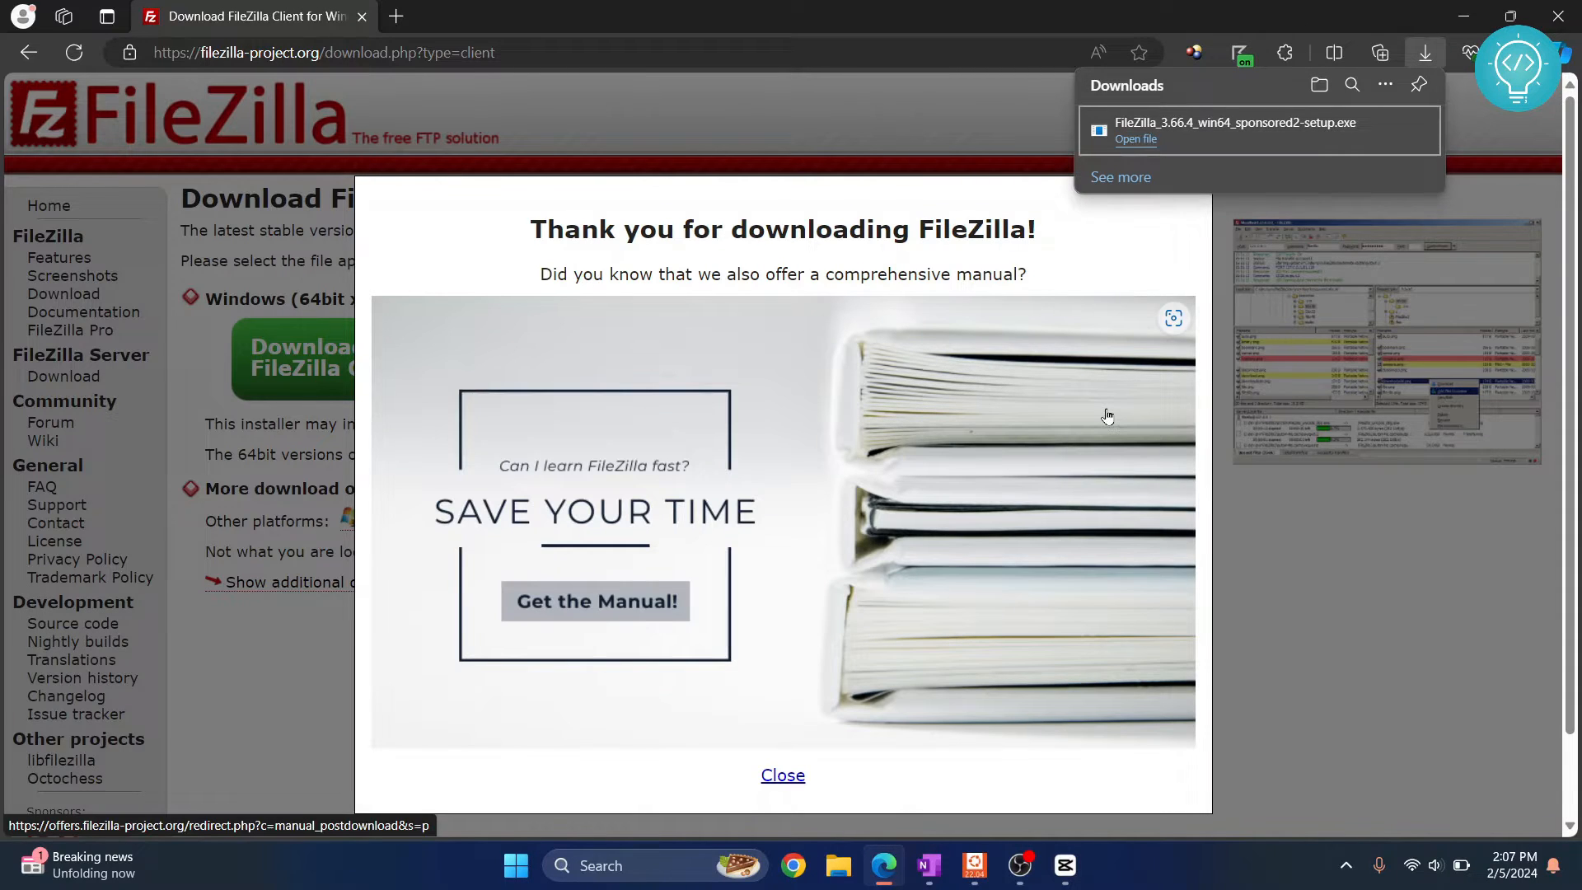
mouse_move(1053, 212)
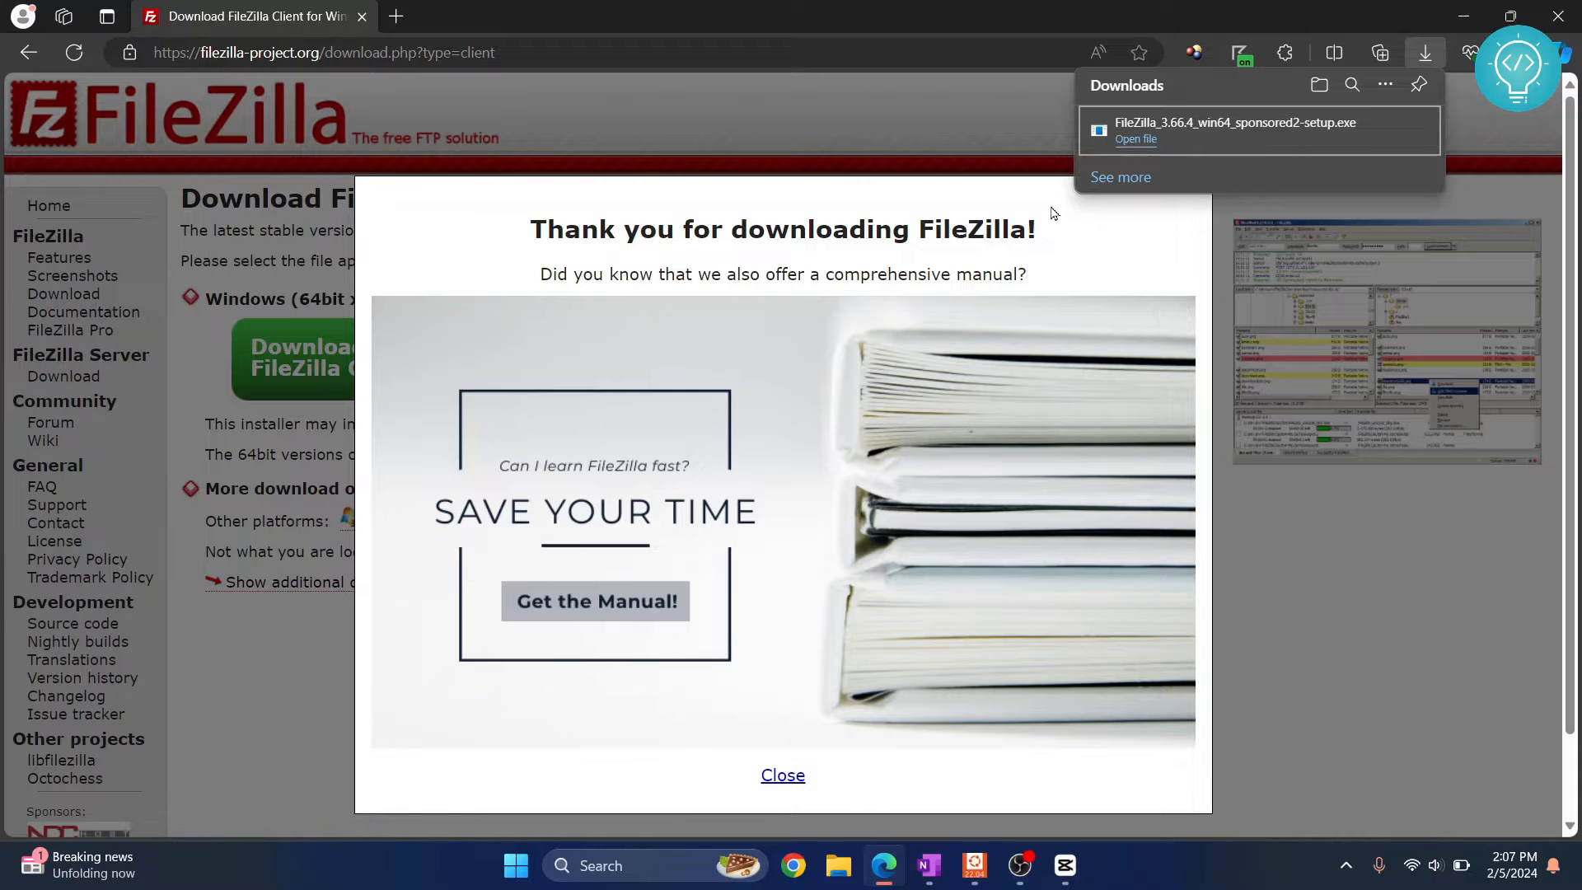
mouse_move(1128, 146)
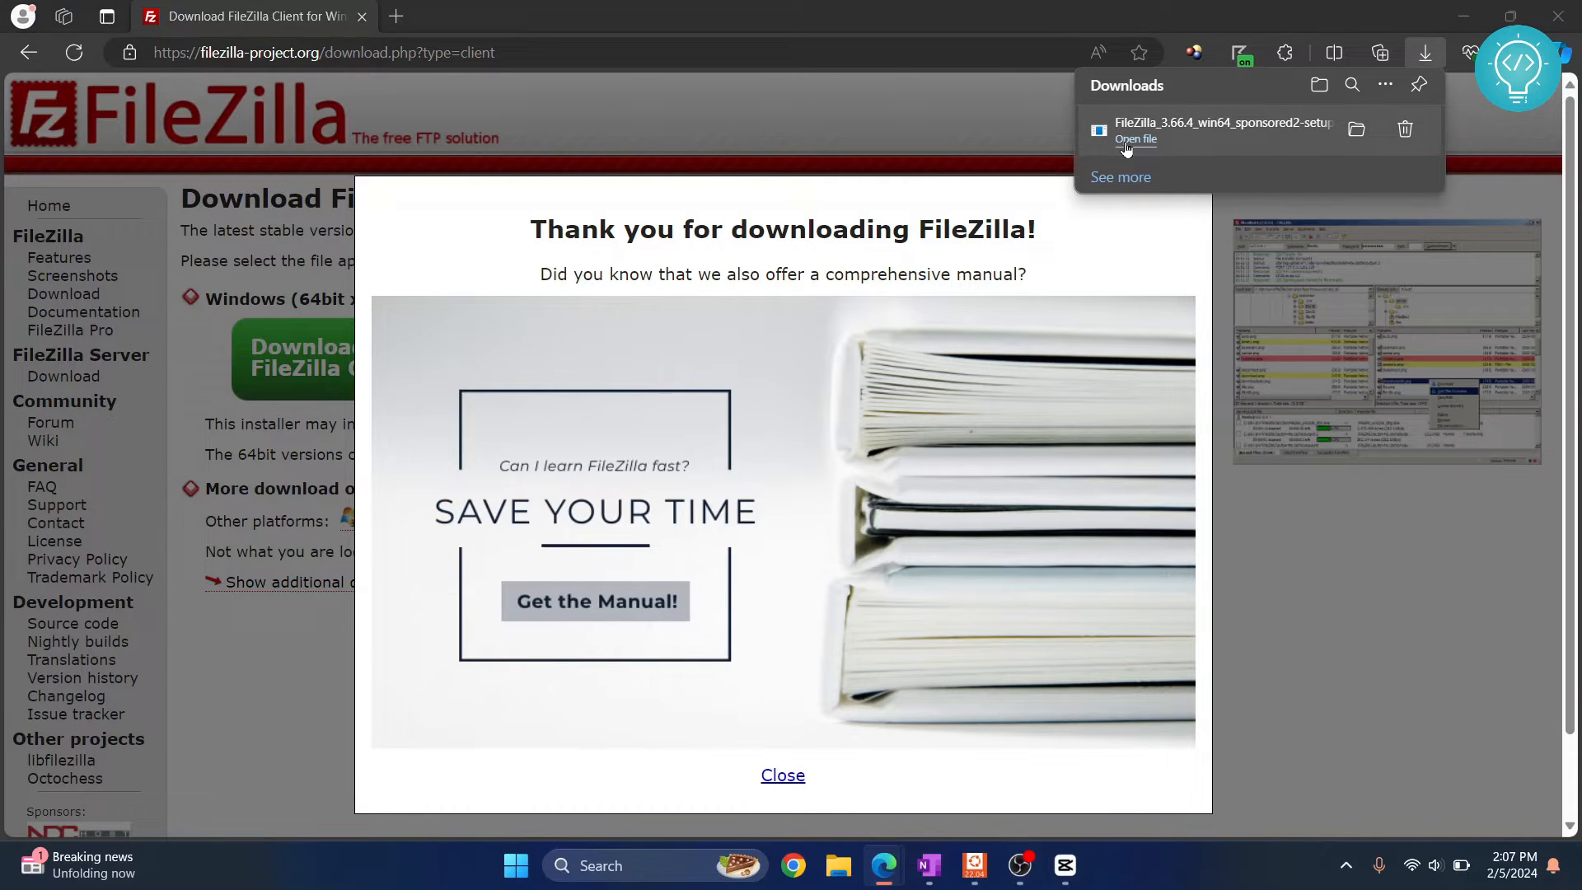
- Run the installer, accept the licence, decline Opera, and keep installing for all users
click(1136, 139)
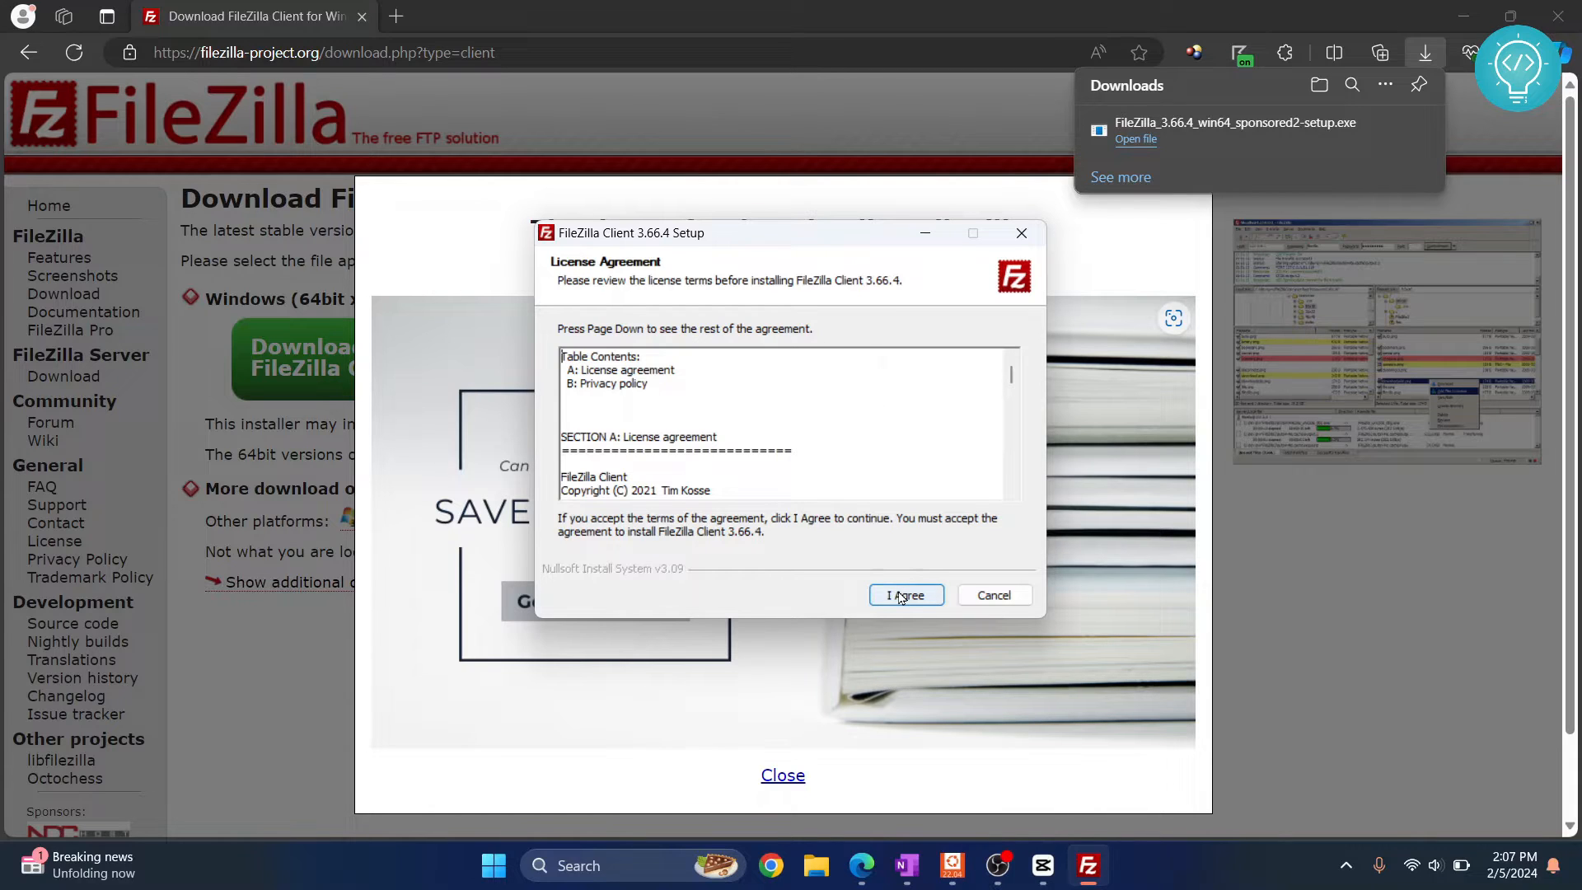
click(903, 594)
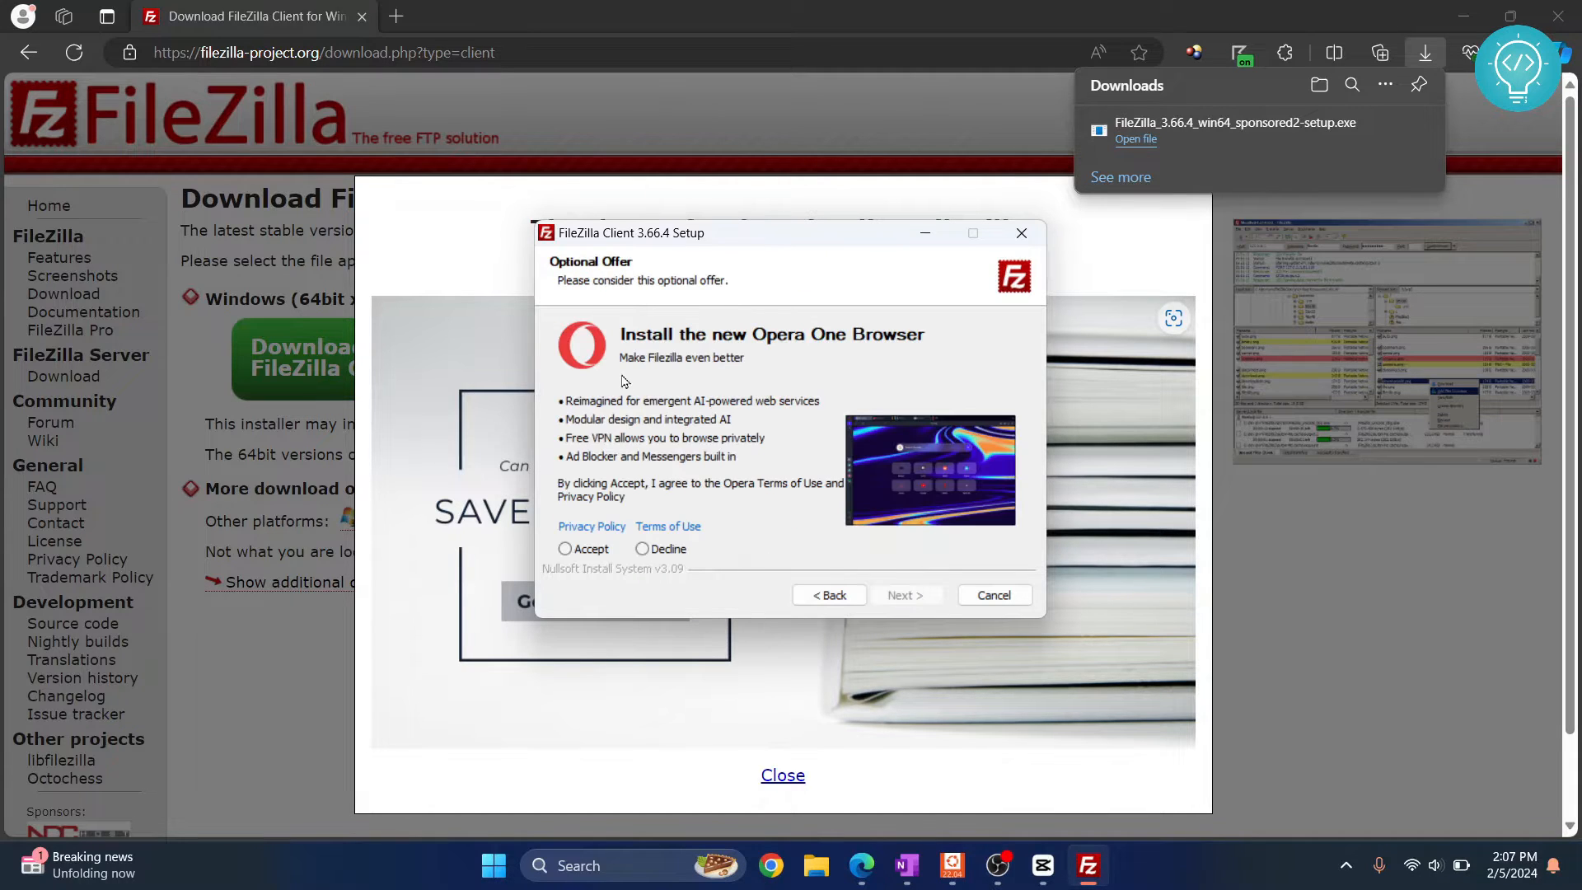
mouse_move(777, 475)
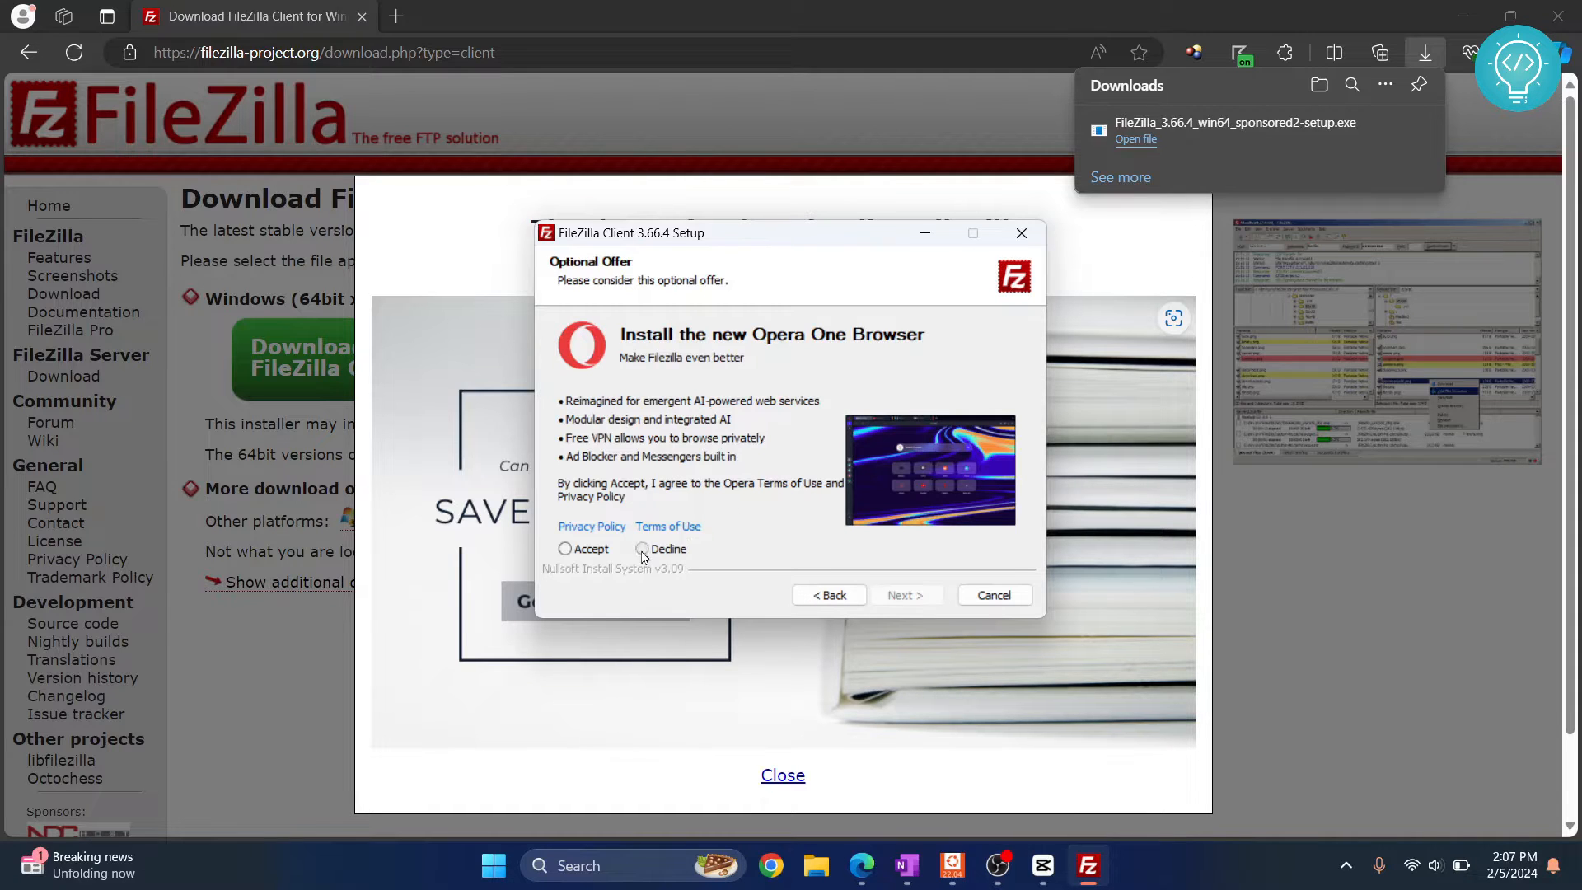
click(904, 595)
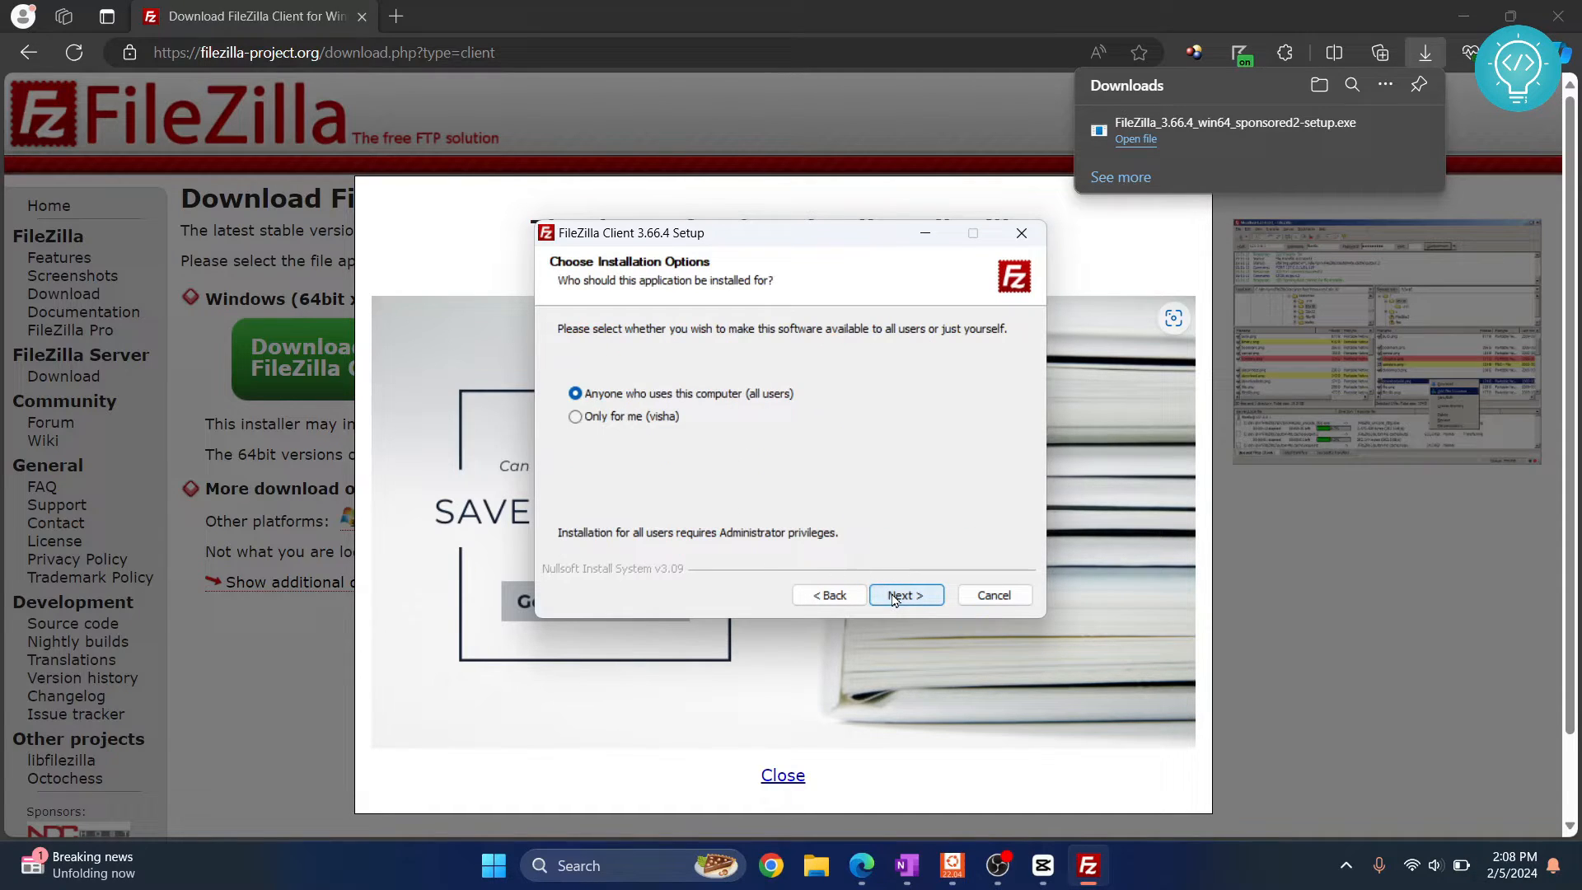
mouse_move(626, 442)
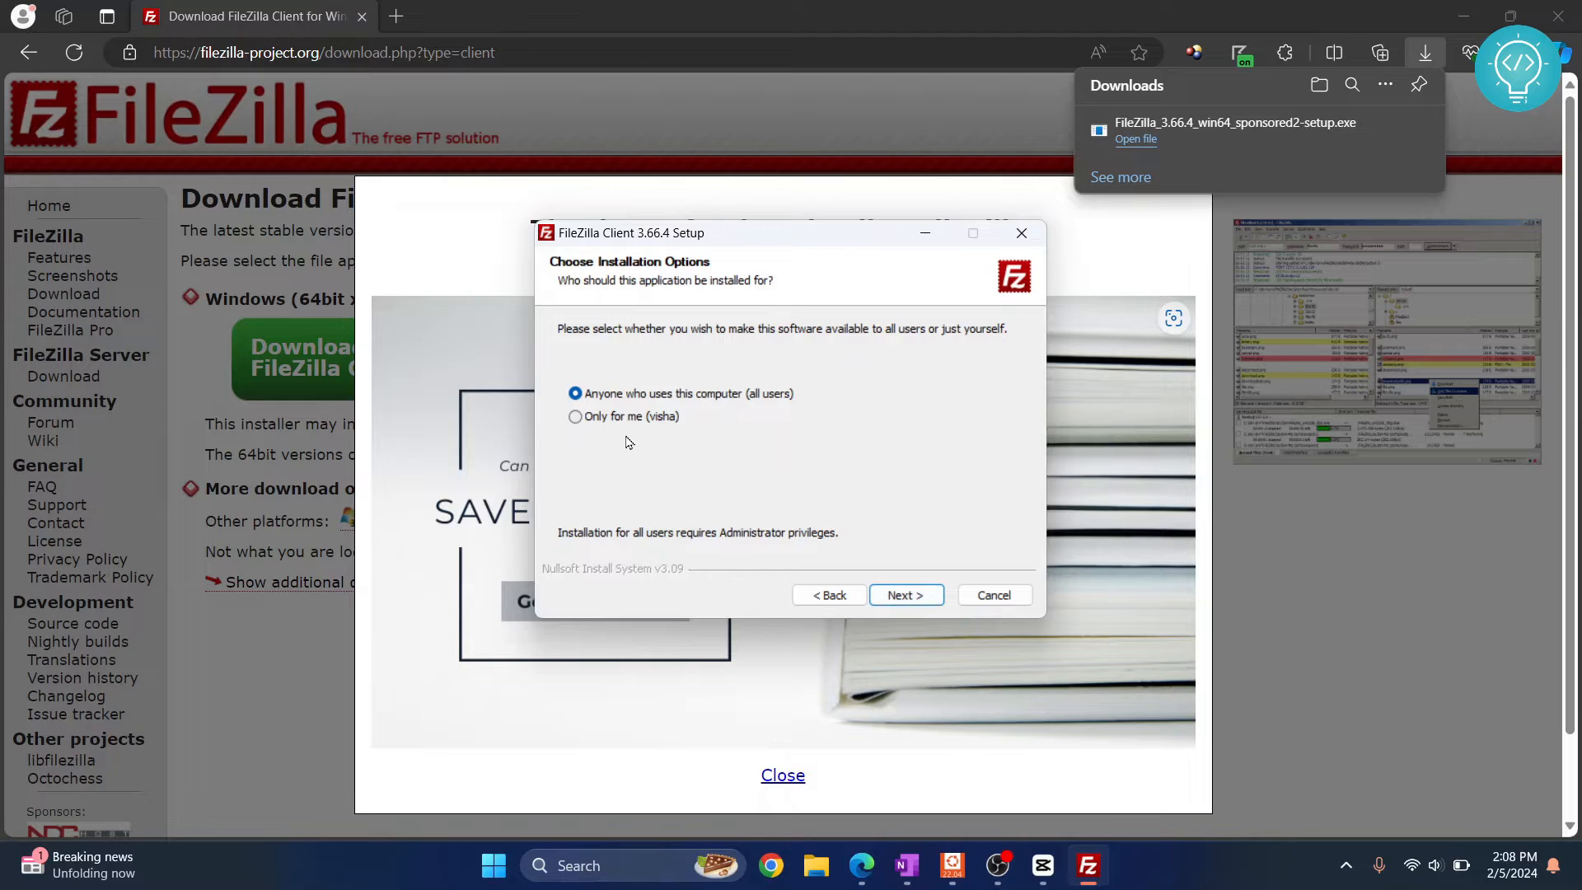
mouse_move(605, 425)
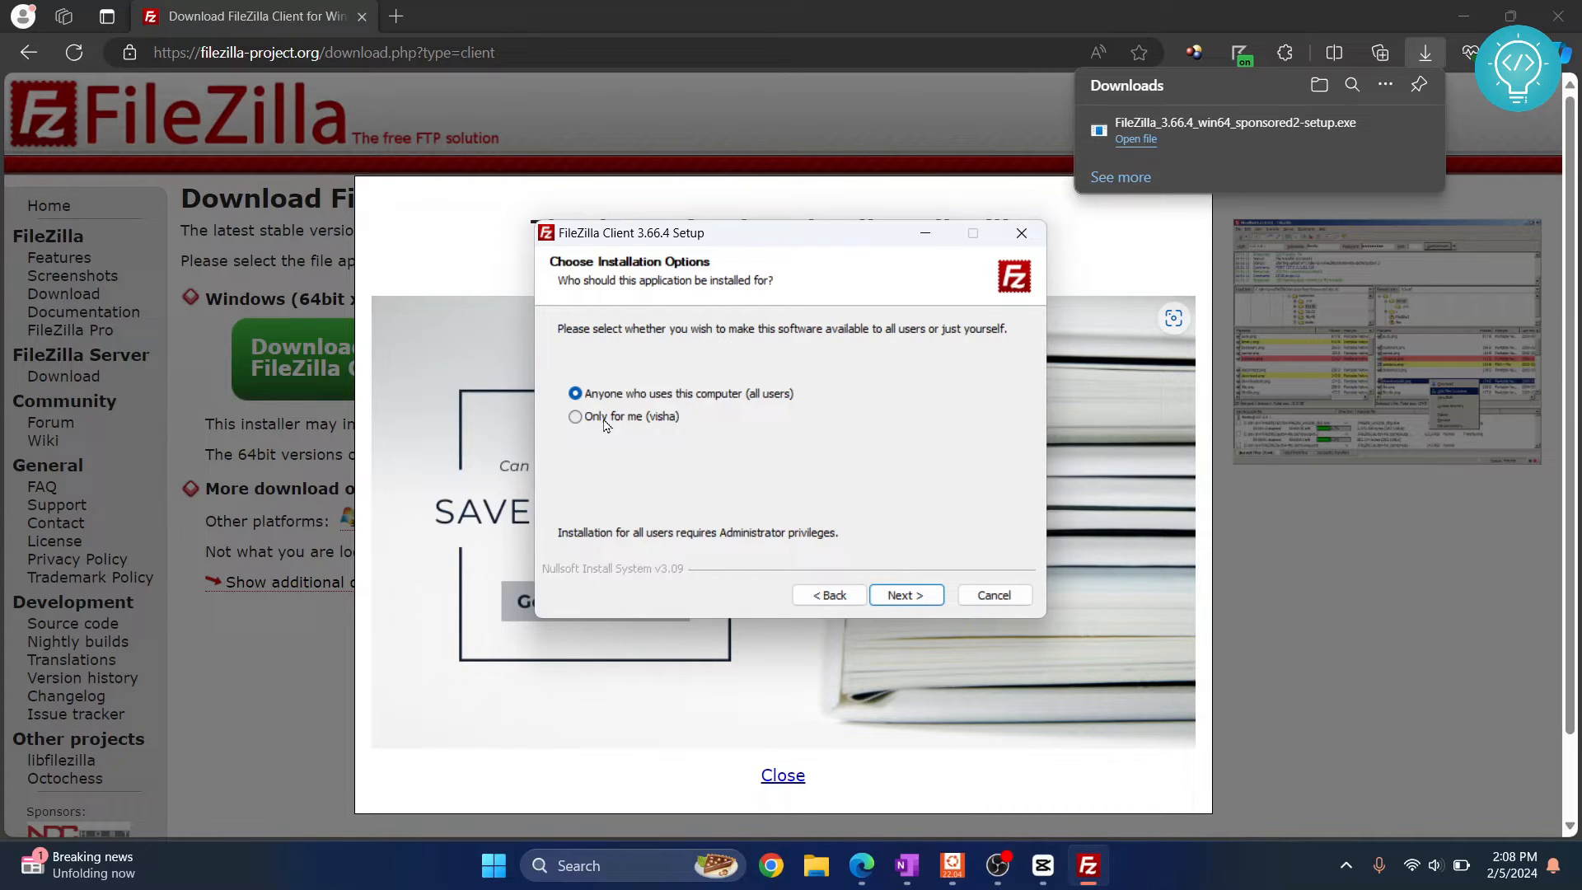
mouse_move(597, 303)
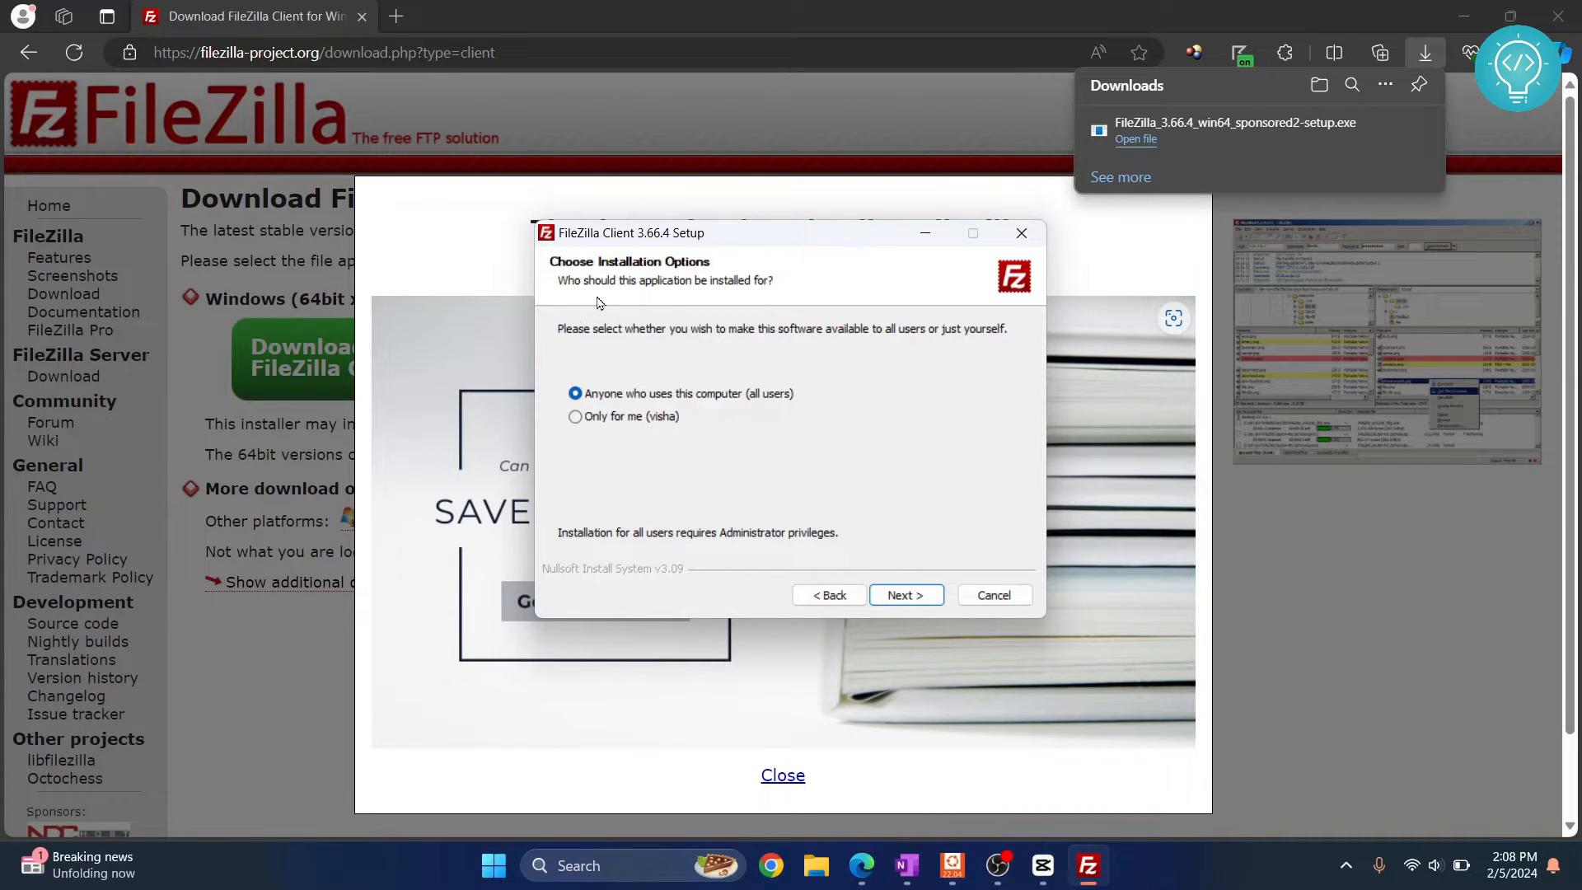
mouse_move(593, 406)
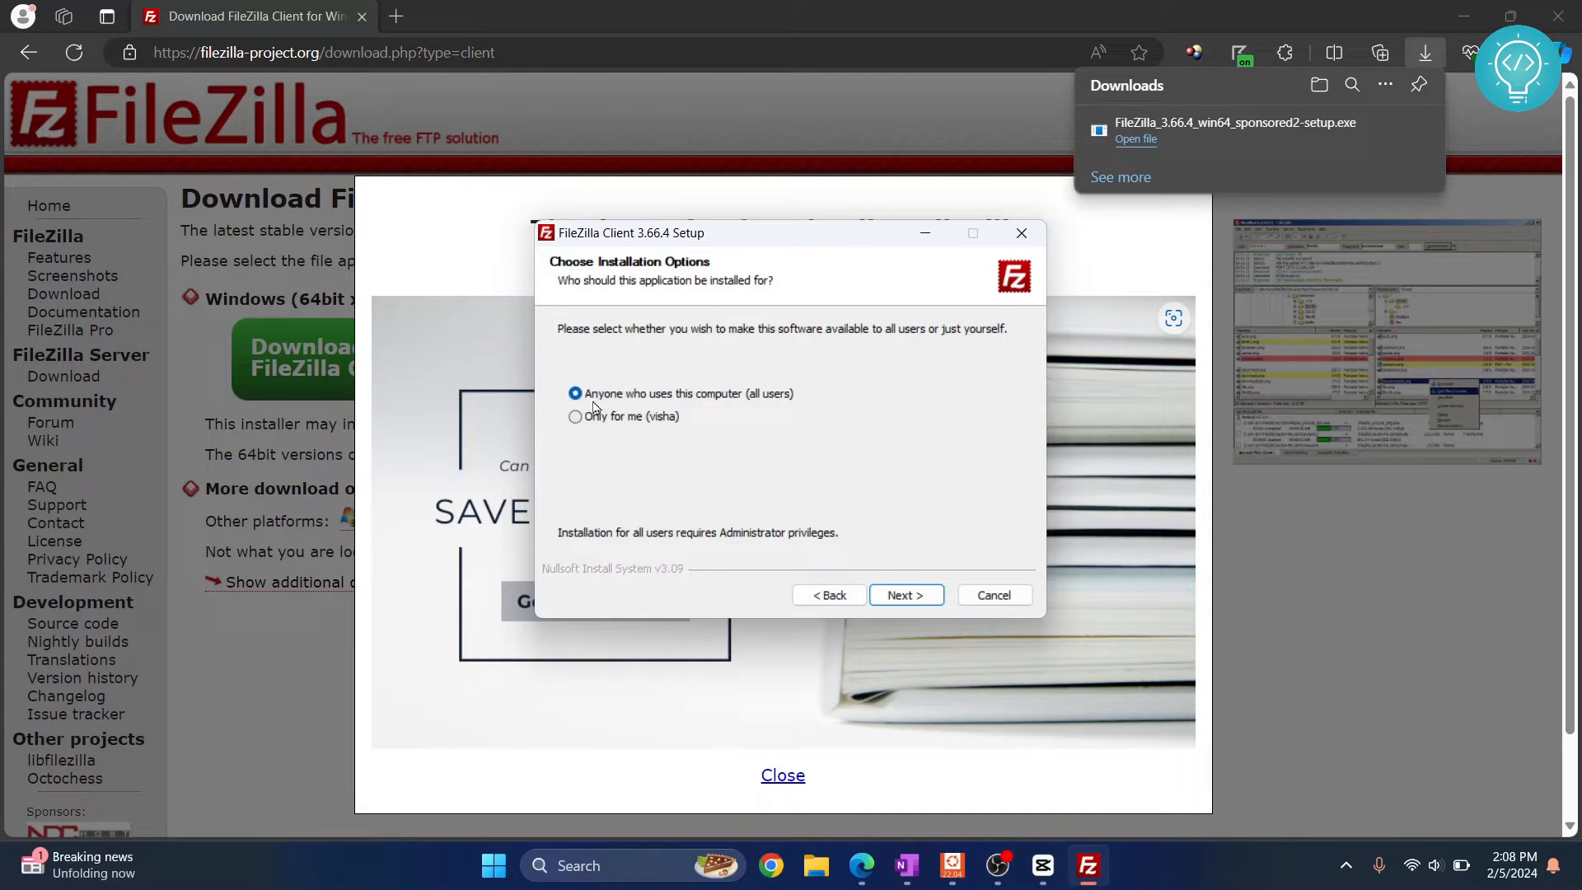
click(904, 594)
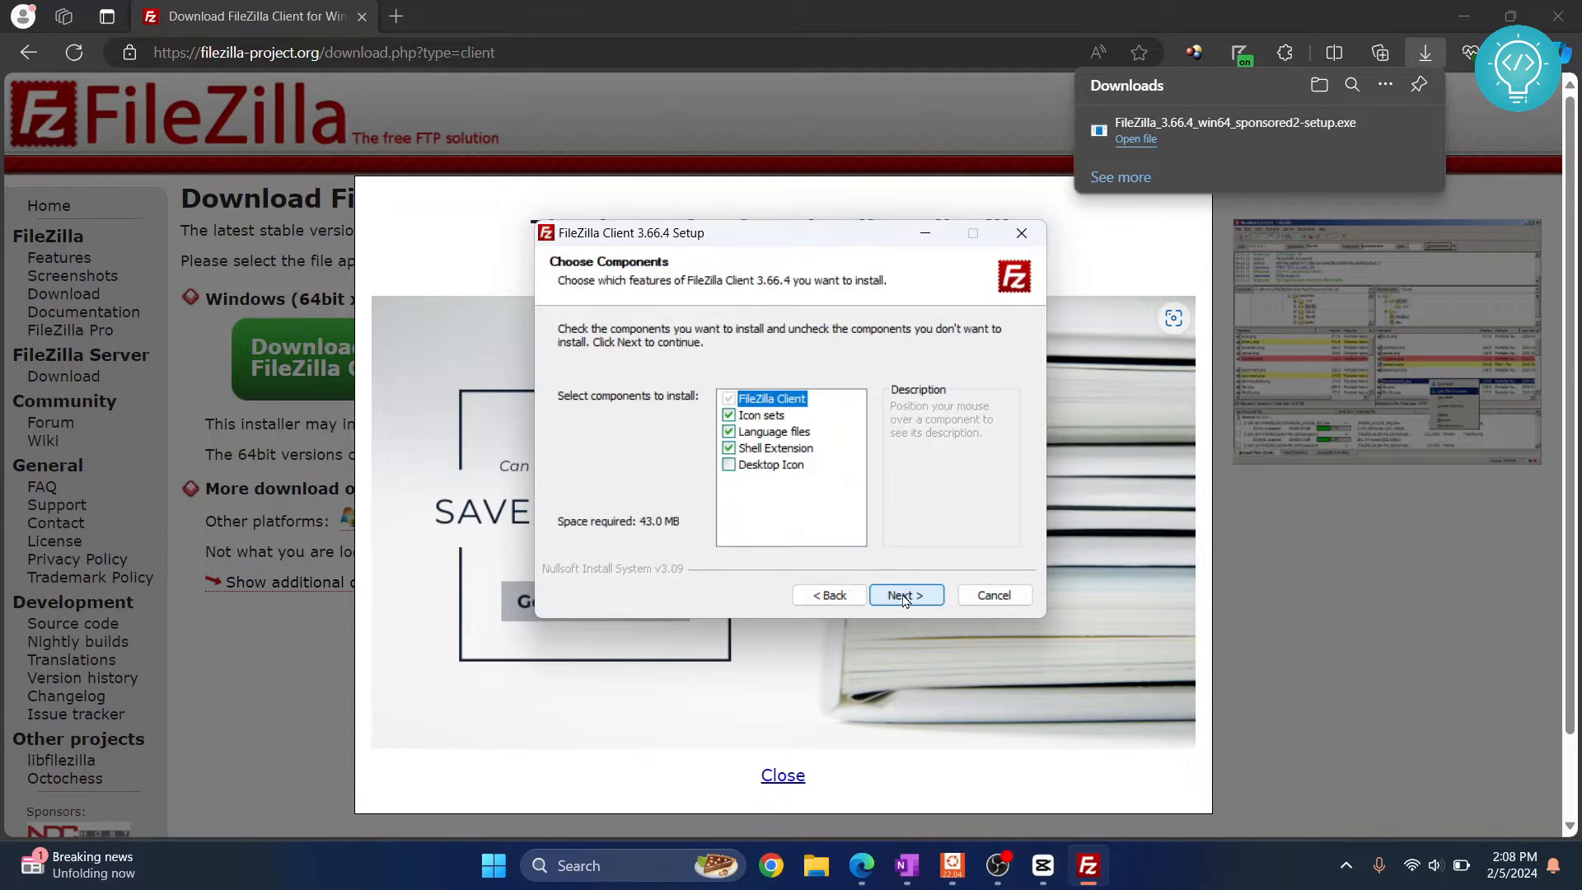
- Keep the default components and Program Files install folder, reaching the Start Menu folder step
click(905, 594)
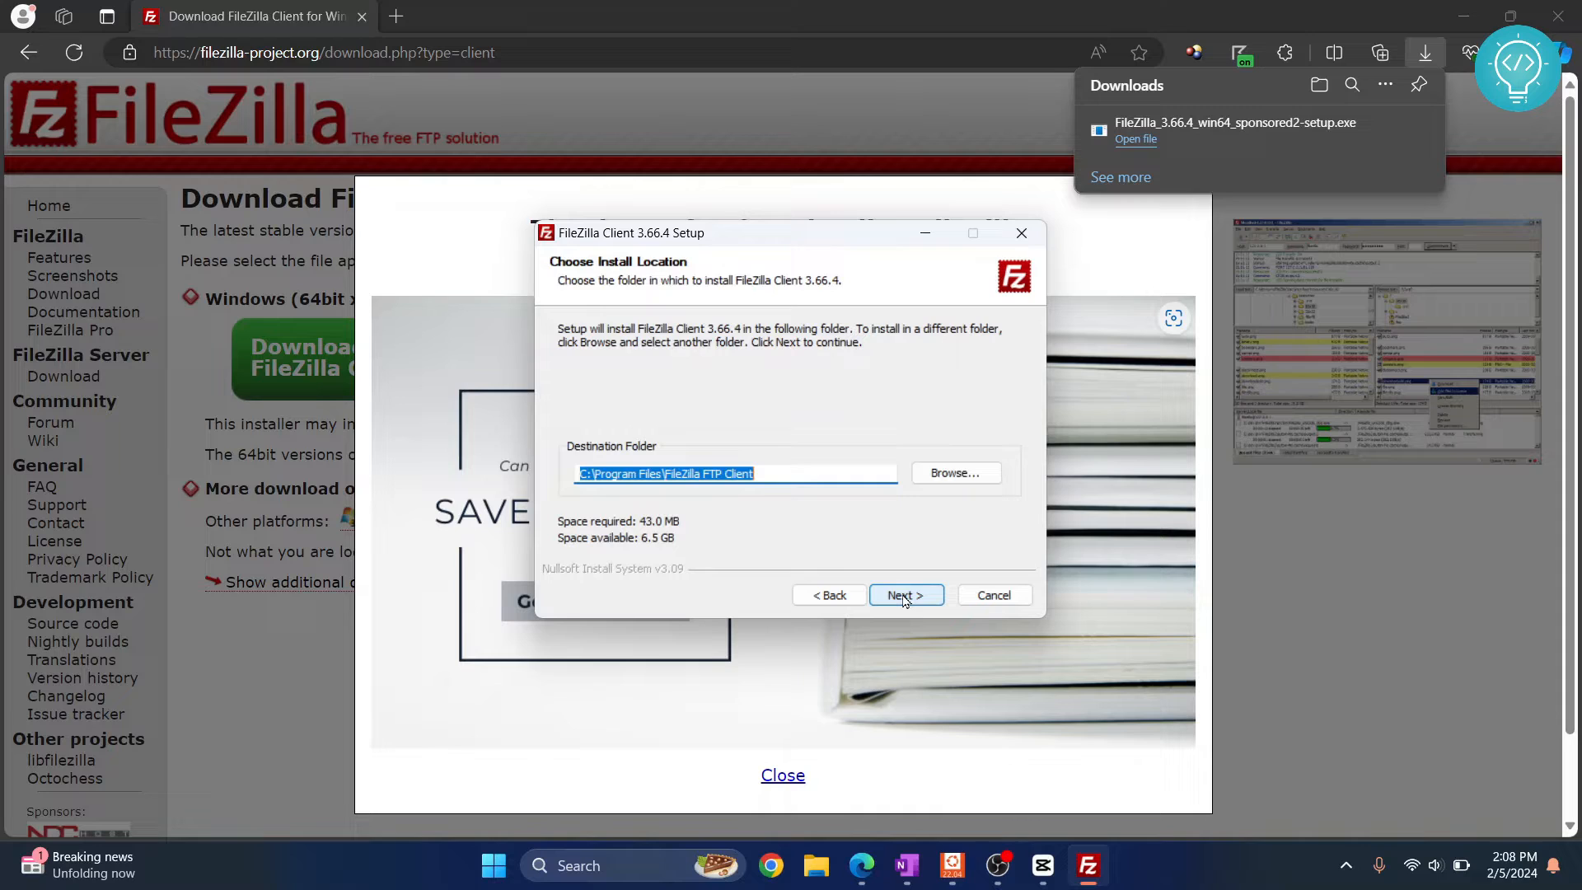
click(780, 473)
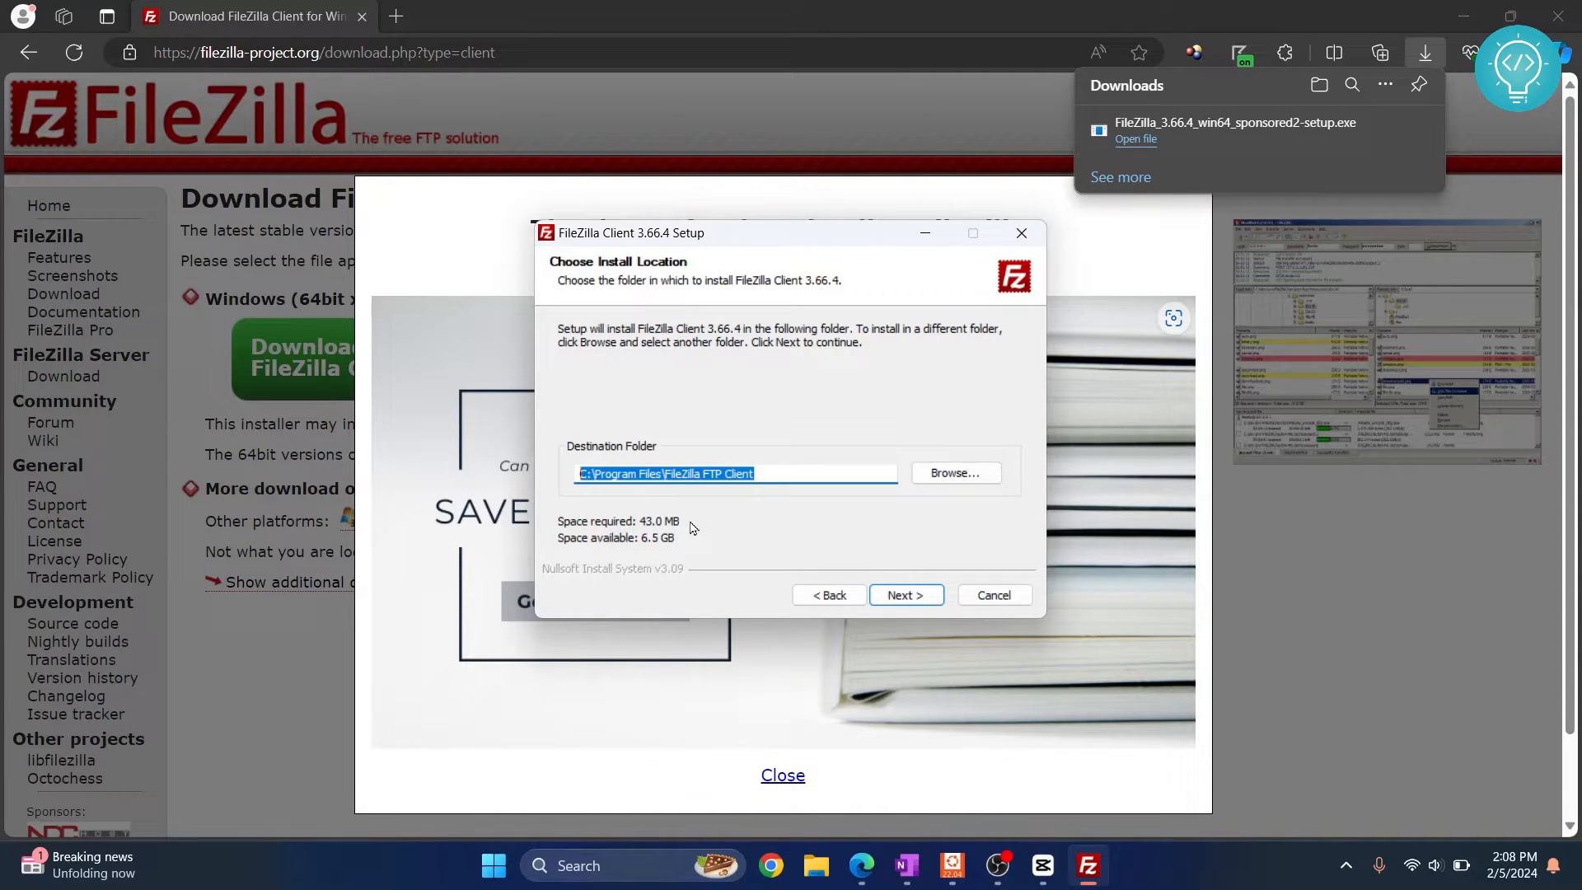
mouse_move(604, 494)
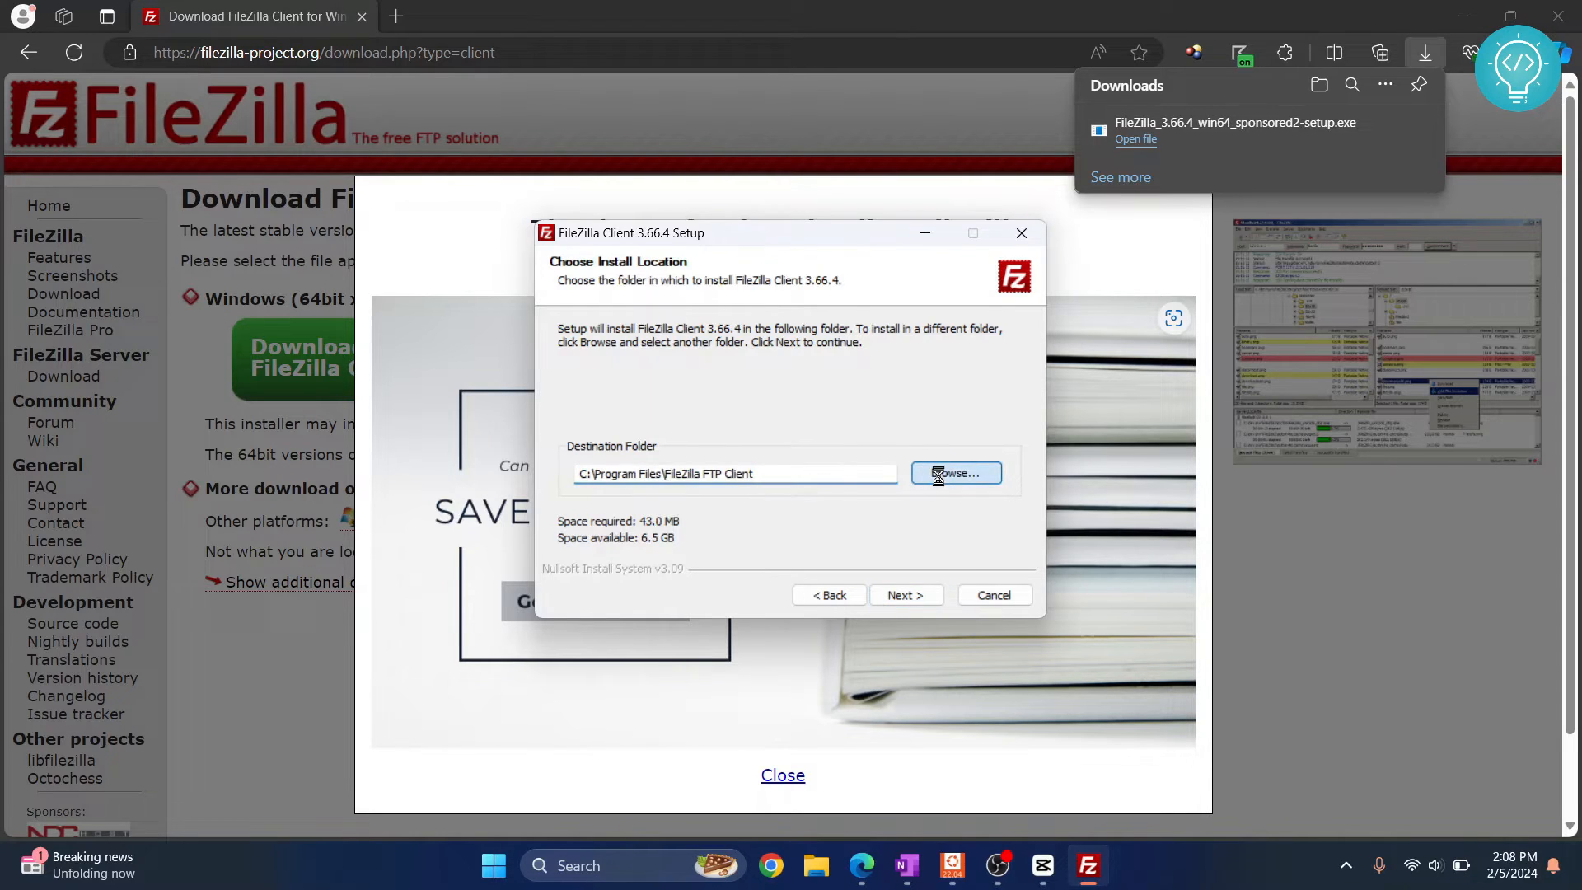
click(953, 473)
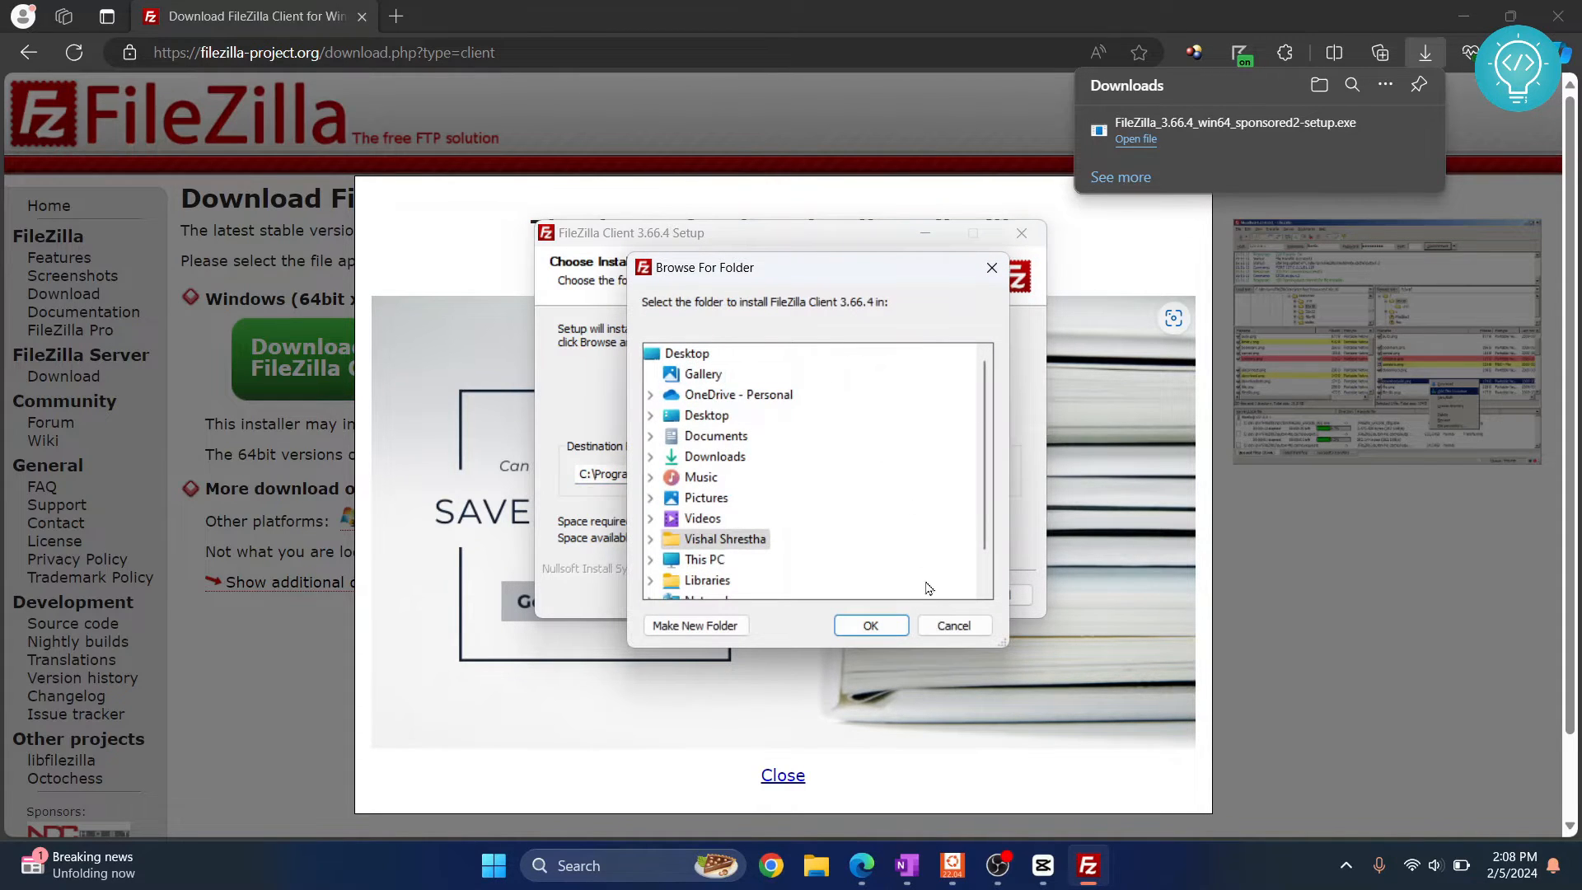
click(870, 625)
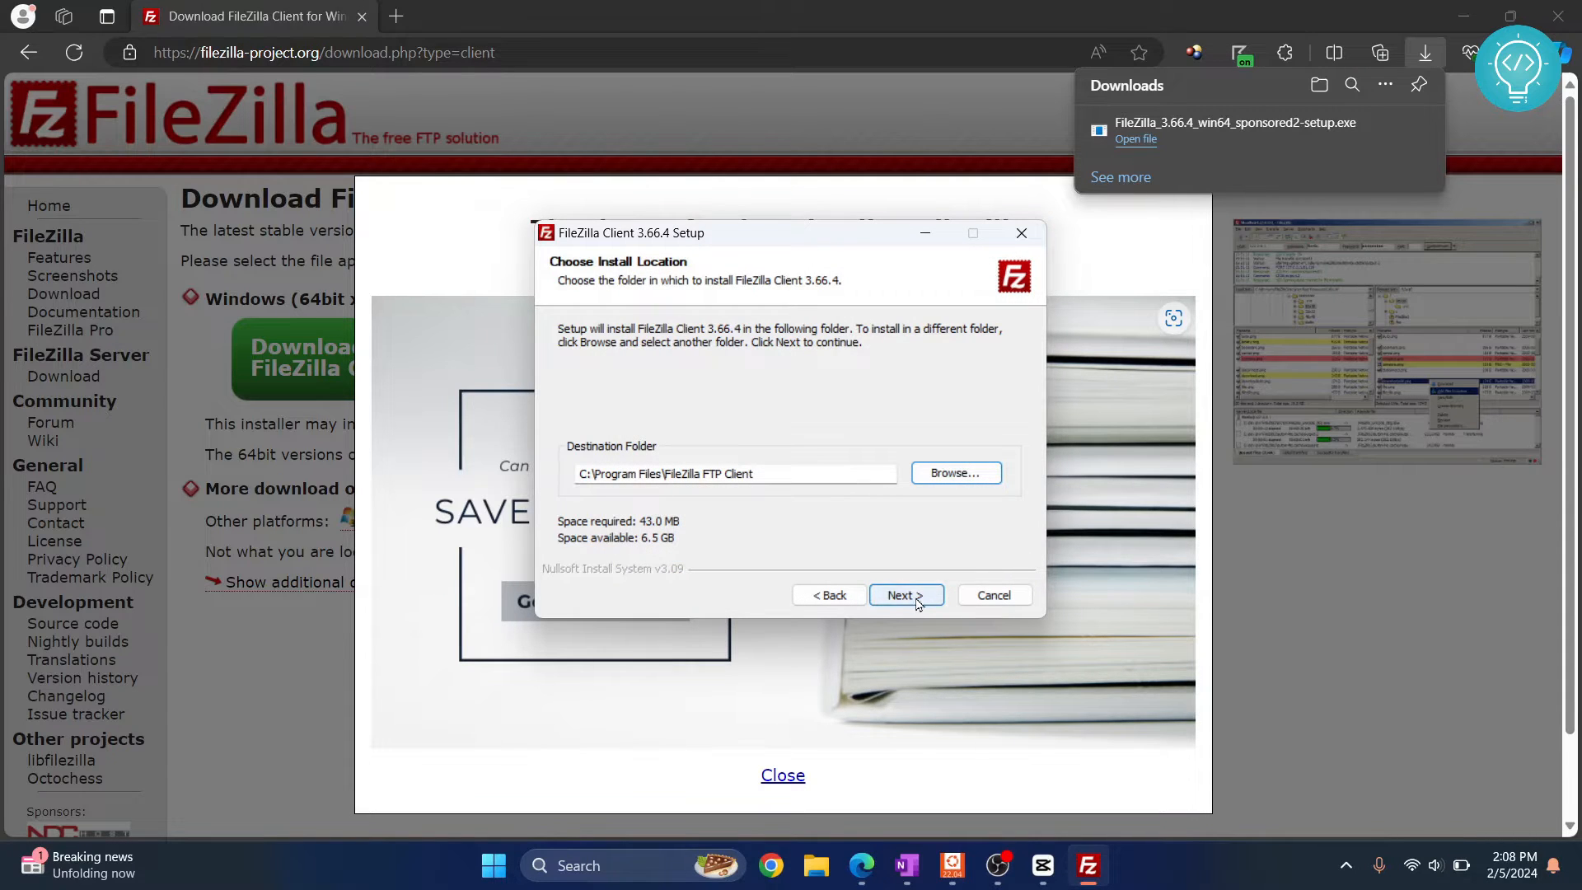
click(904, 594)
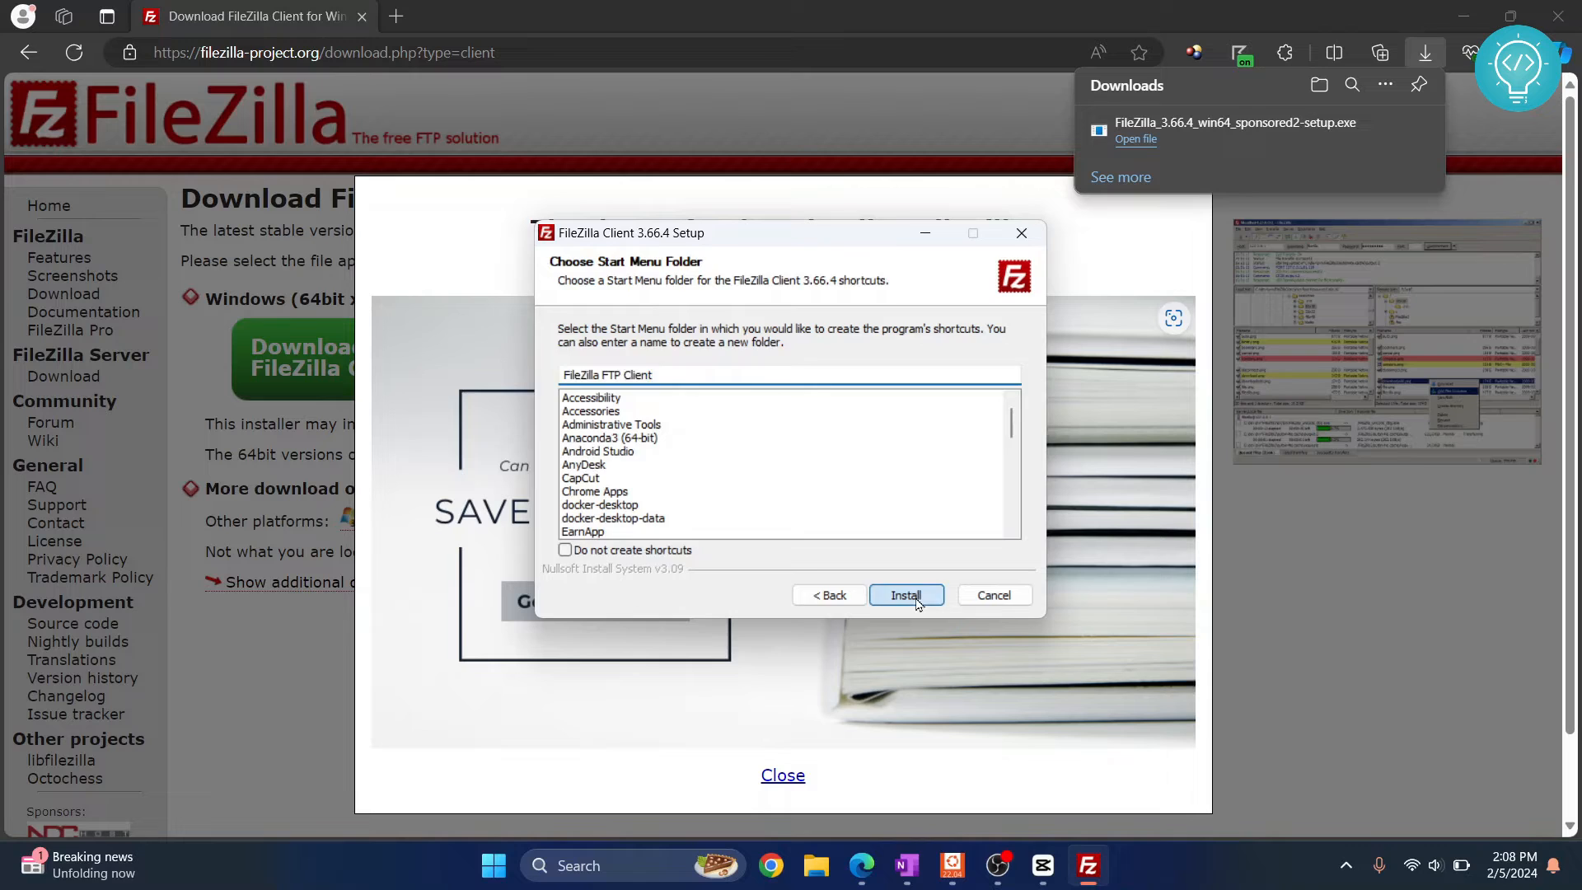
- Install FileZilla Client 3.66.4 and finish with 'Start FileZilla now' checked
click(905, 594)
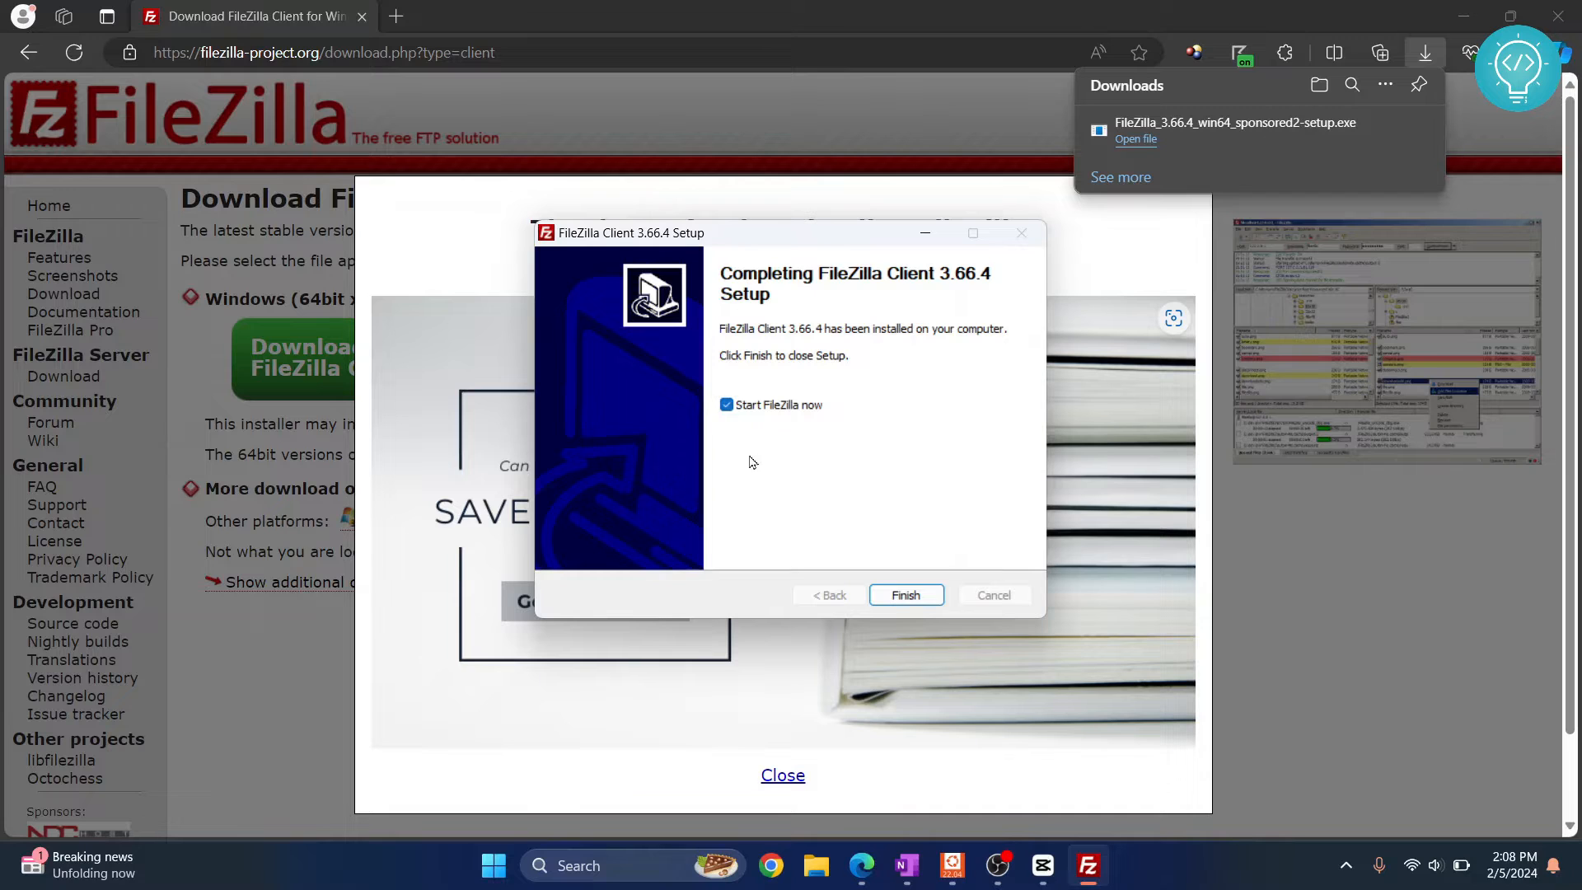
click(904, 594)
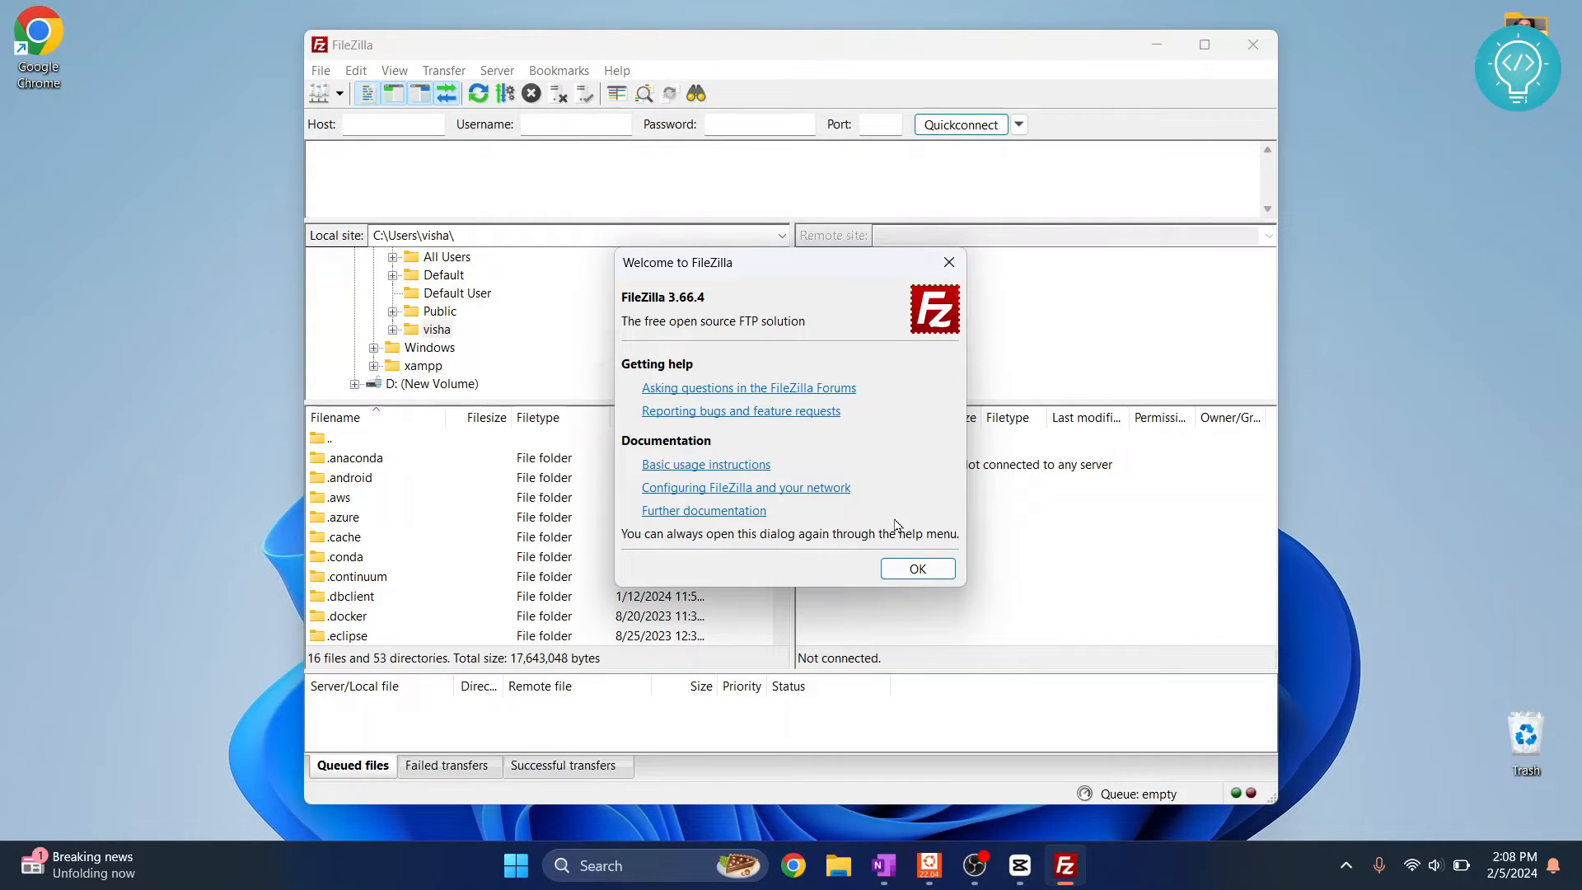
- Dismiss the welcome message and fill Quickconnect with host 172.22.172.199, user ftpuser, password, port 21
click(916, 568)
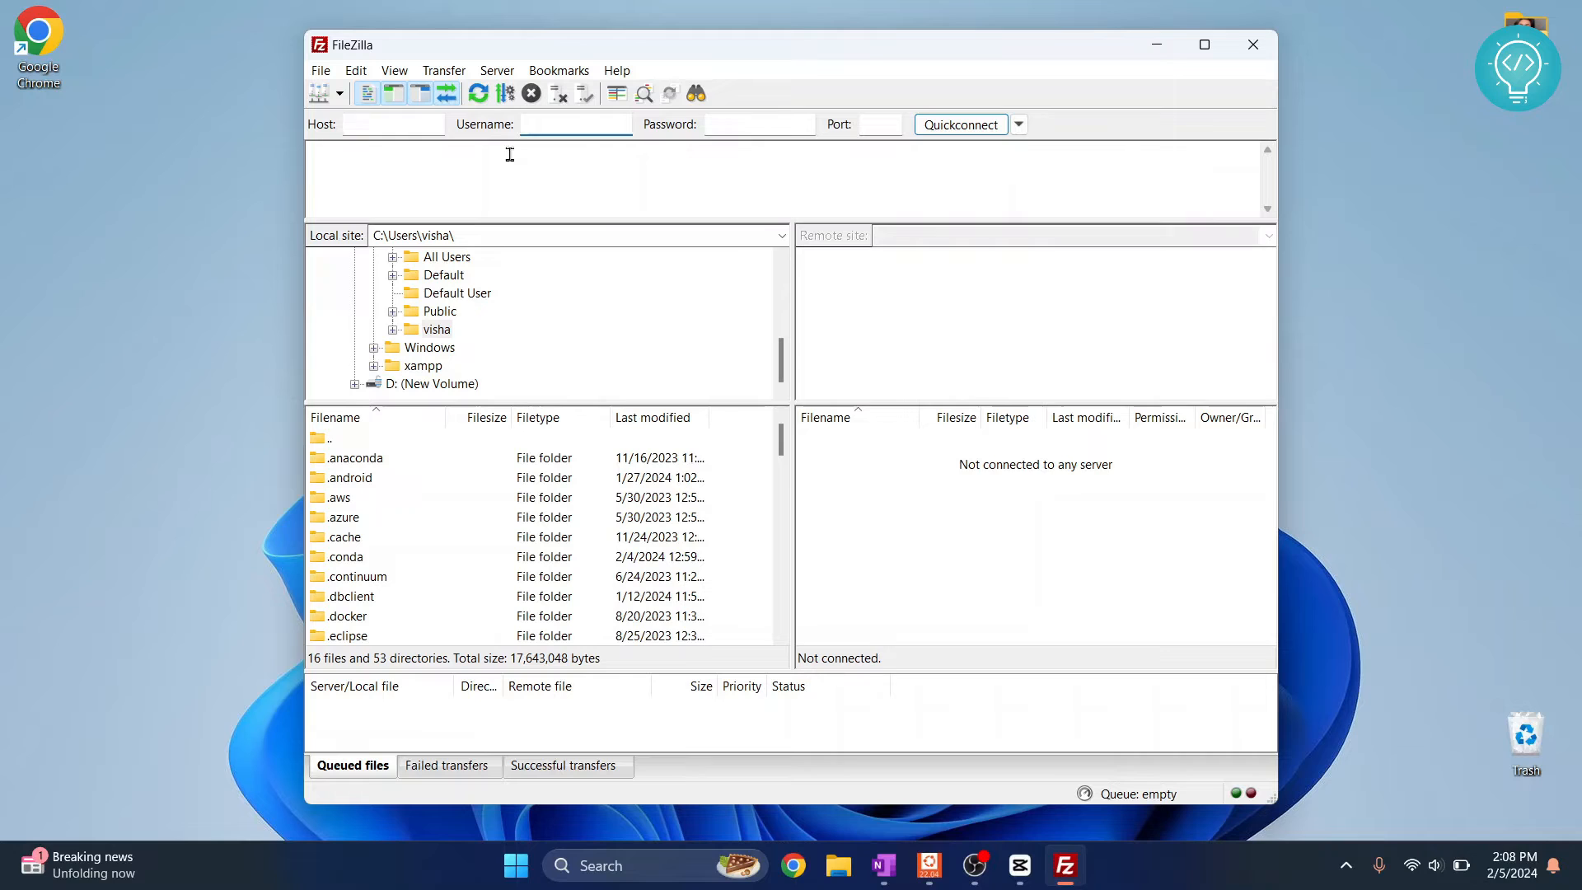
text(172.22.172.199)
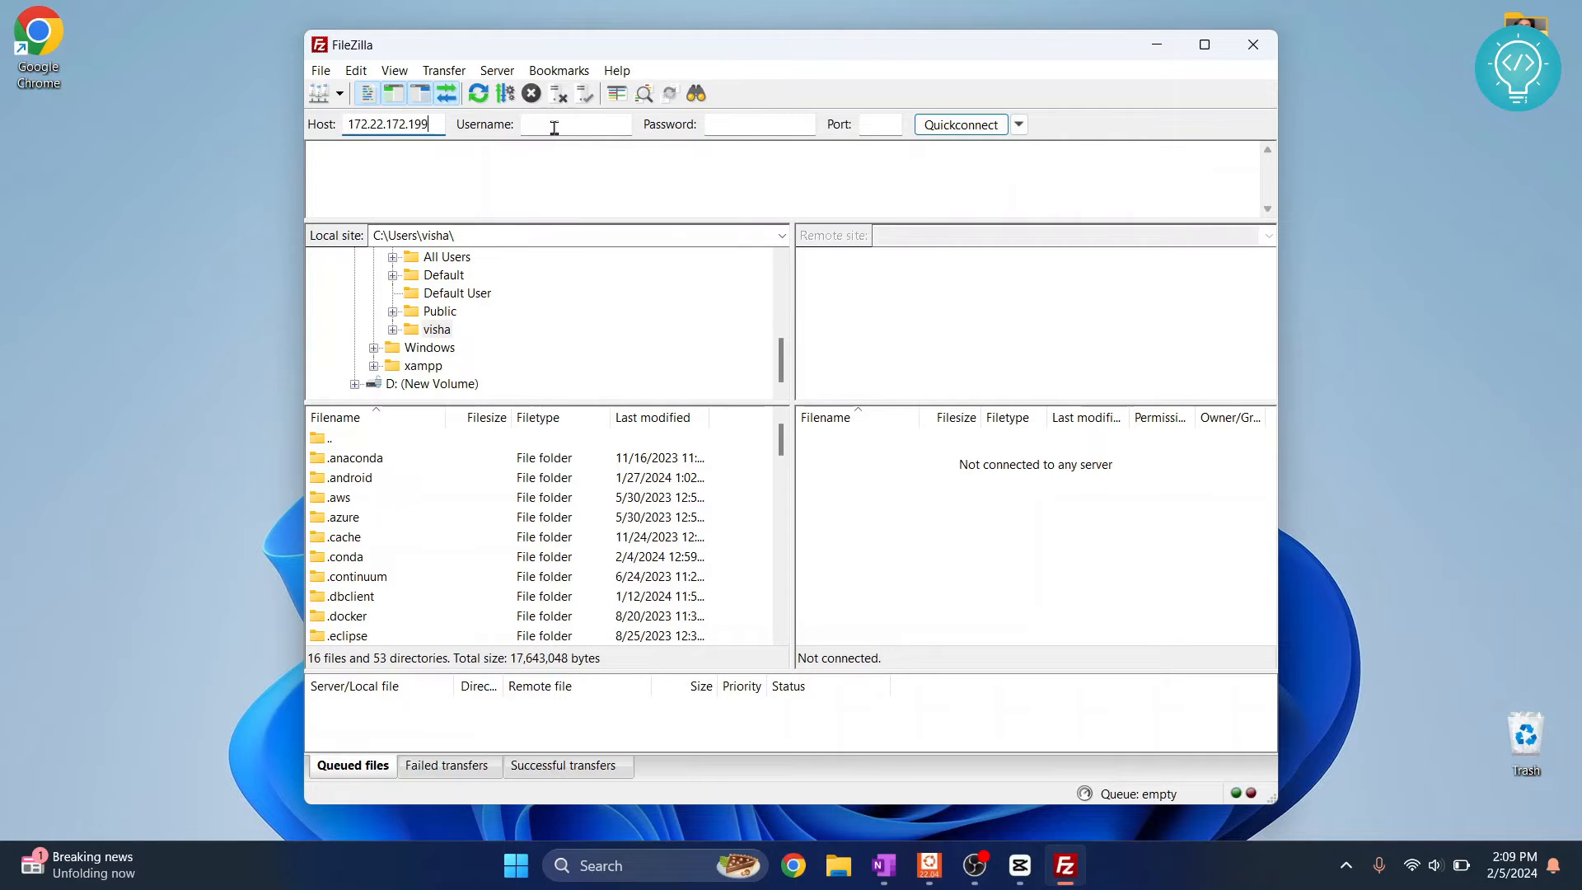
click(575, 124)
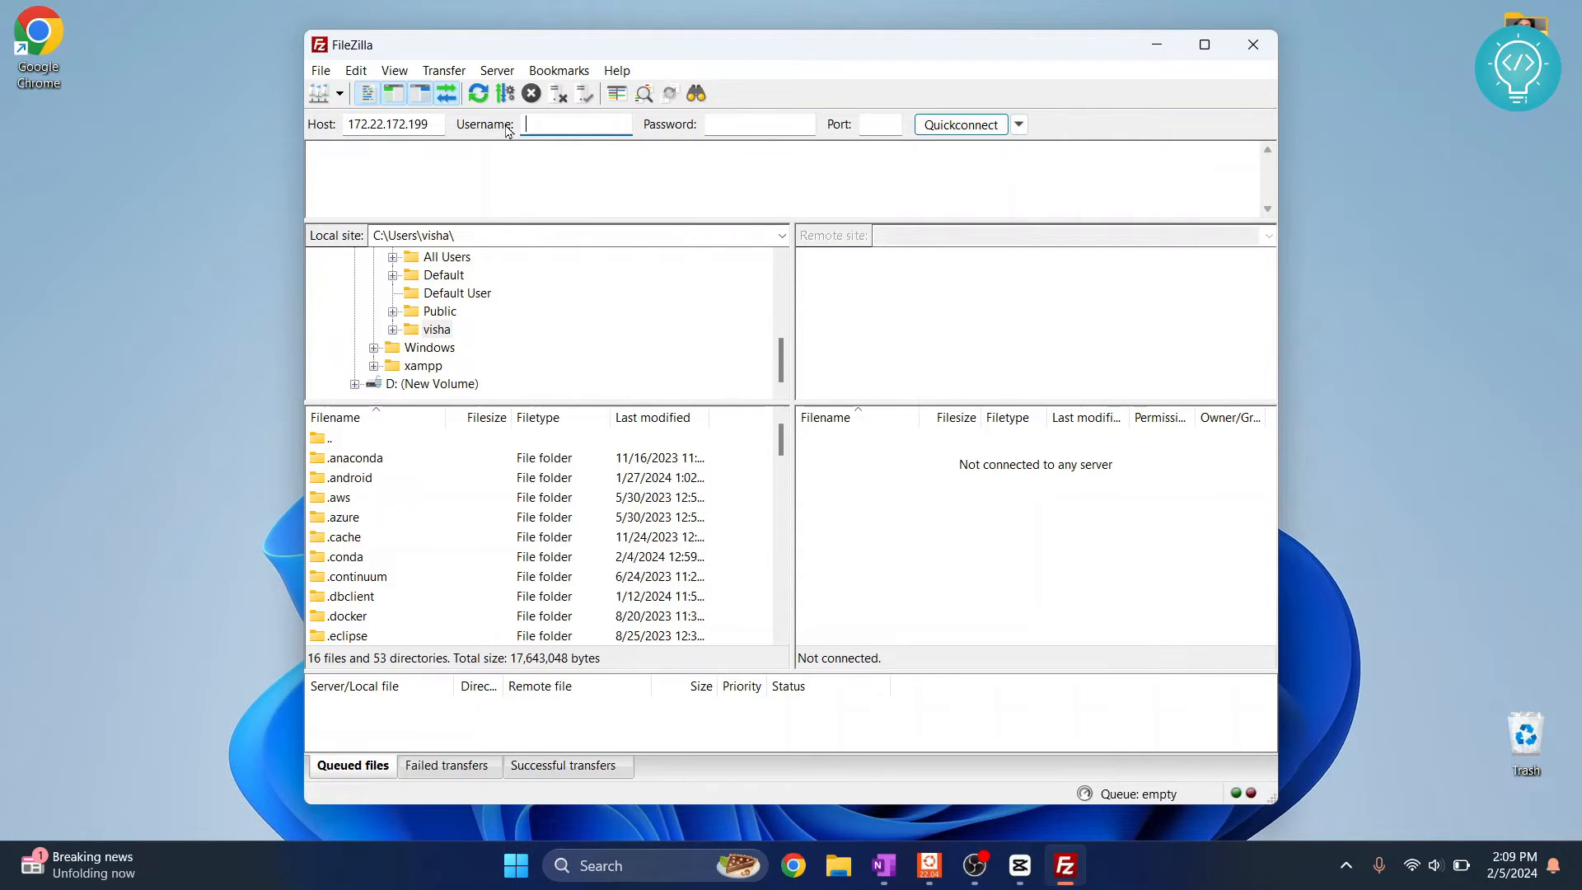
mouse_move(647, 230)
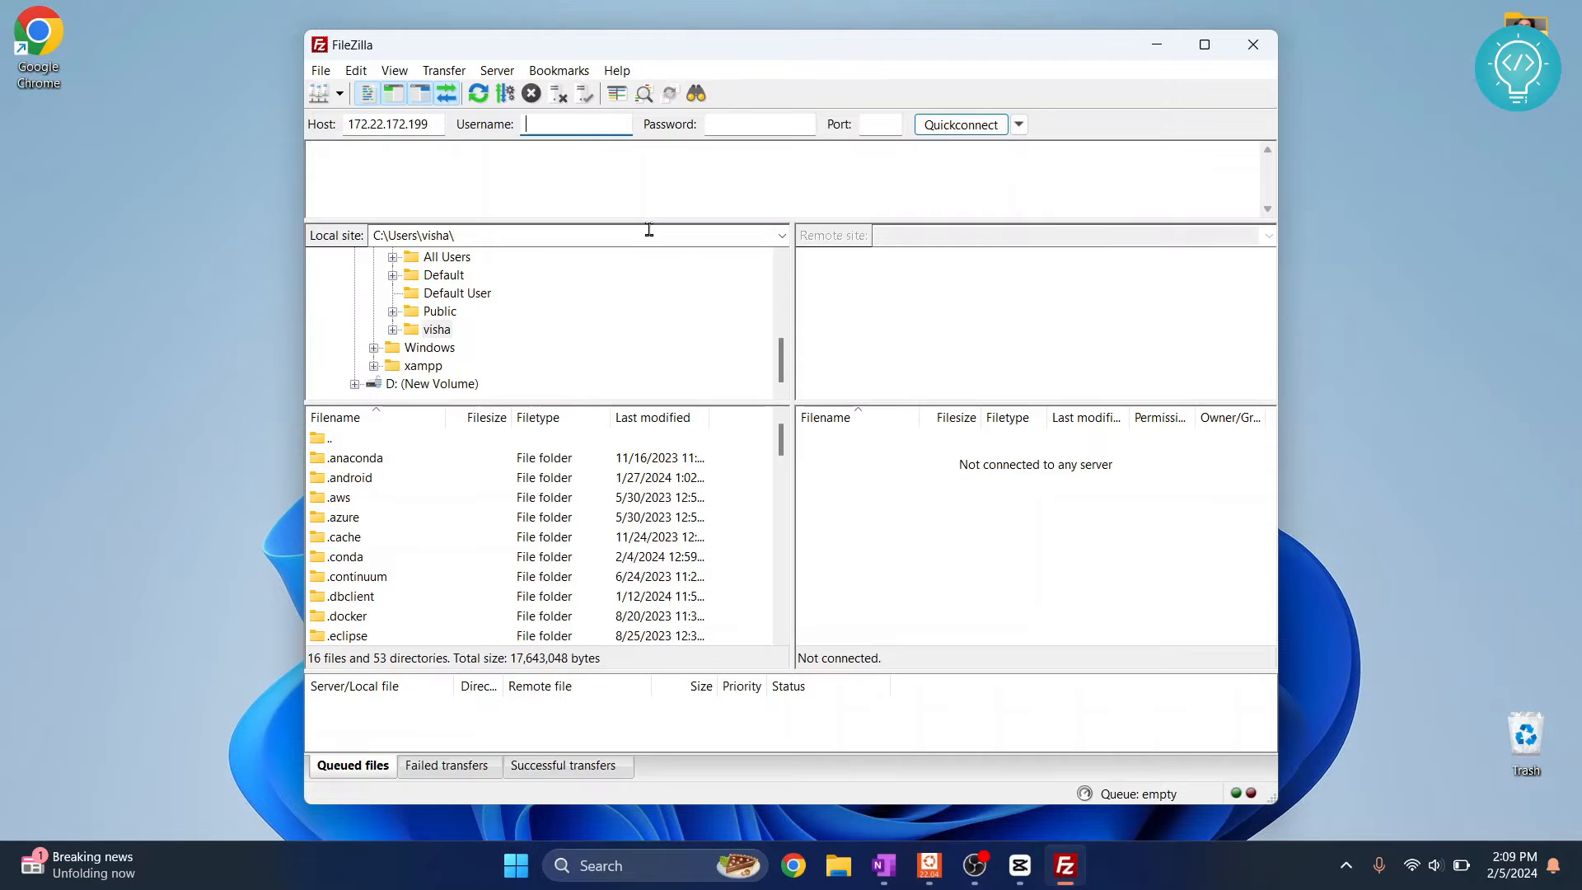
mouse_move(653, 280)
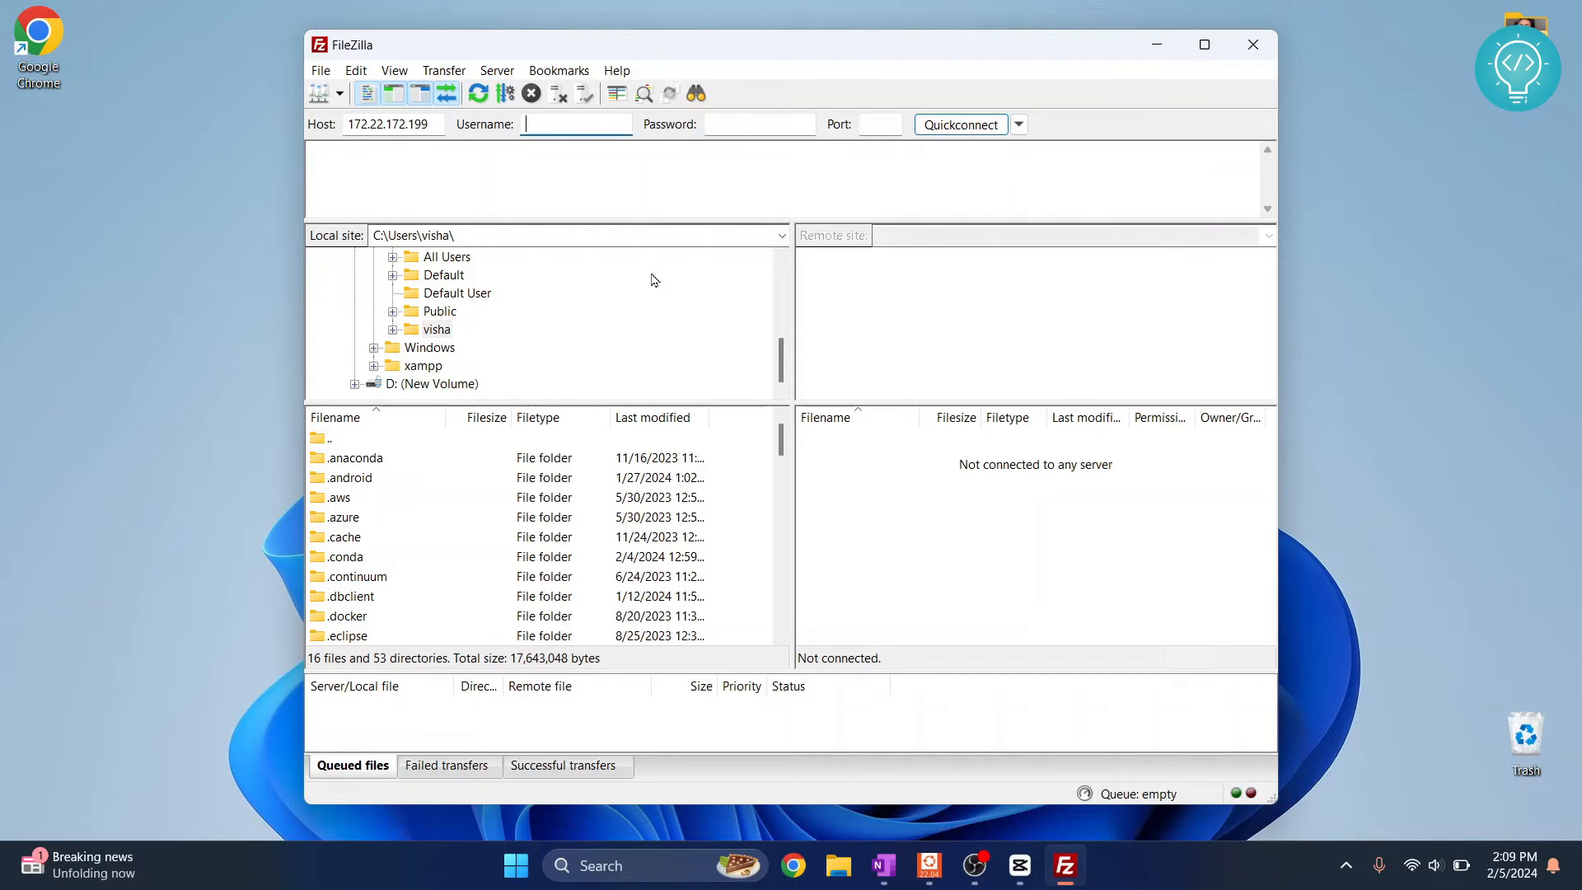
text(tpuser)
click(880, 124)
text(21)
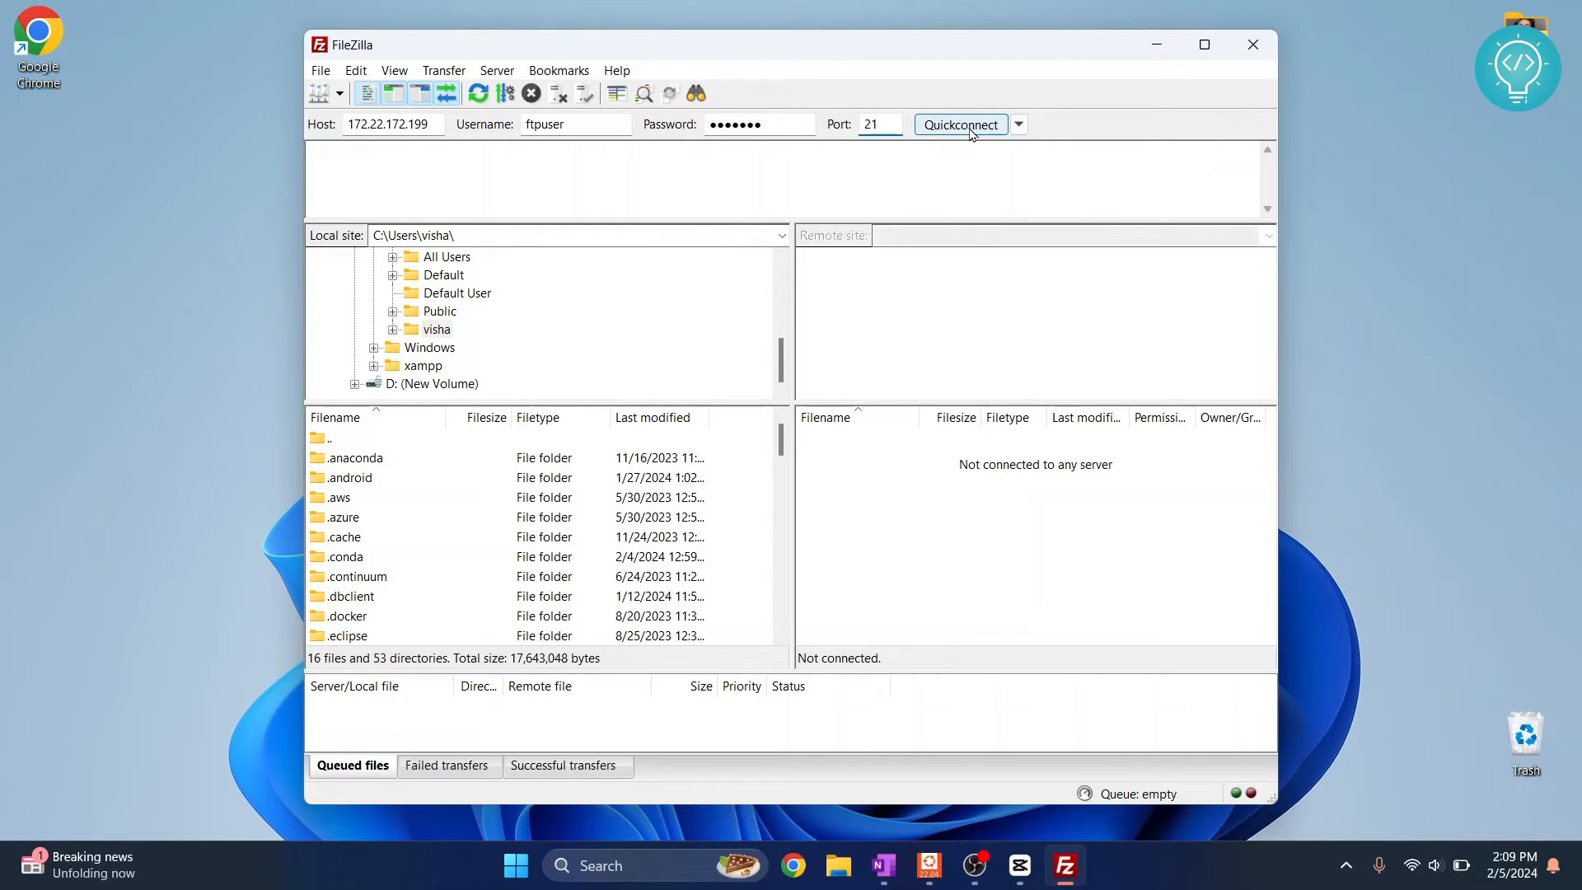
- Quickconnect to 172.22.172.199, remembering passwords and accepting the insecure FTP warning
click(960, 124)
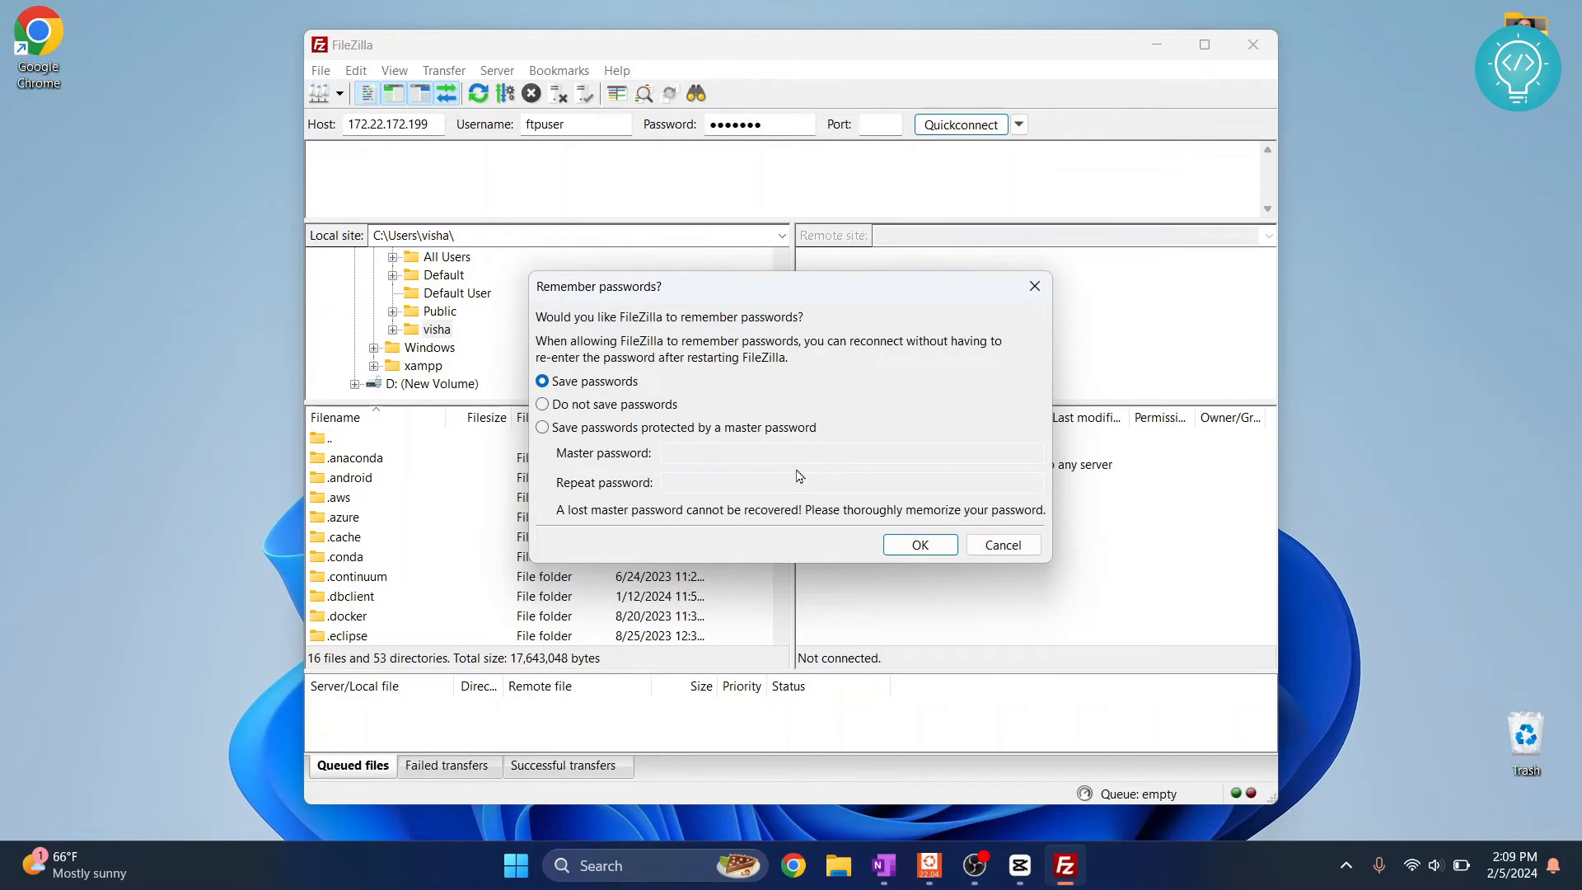
click(917, 544)
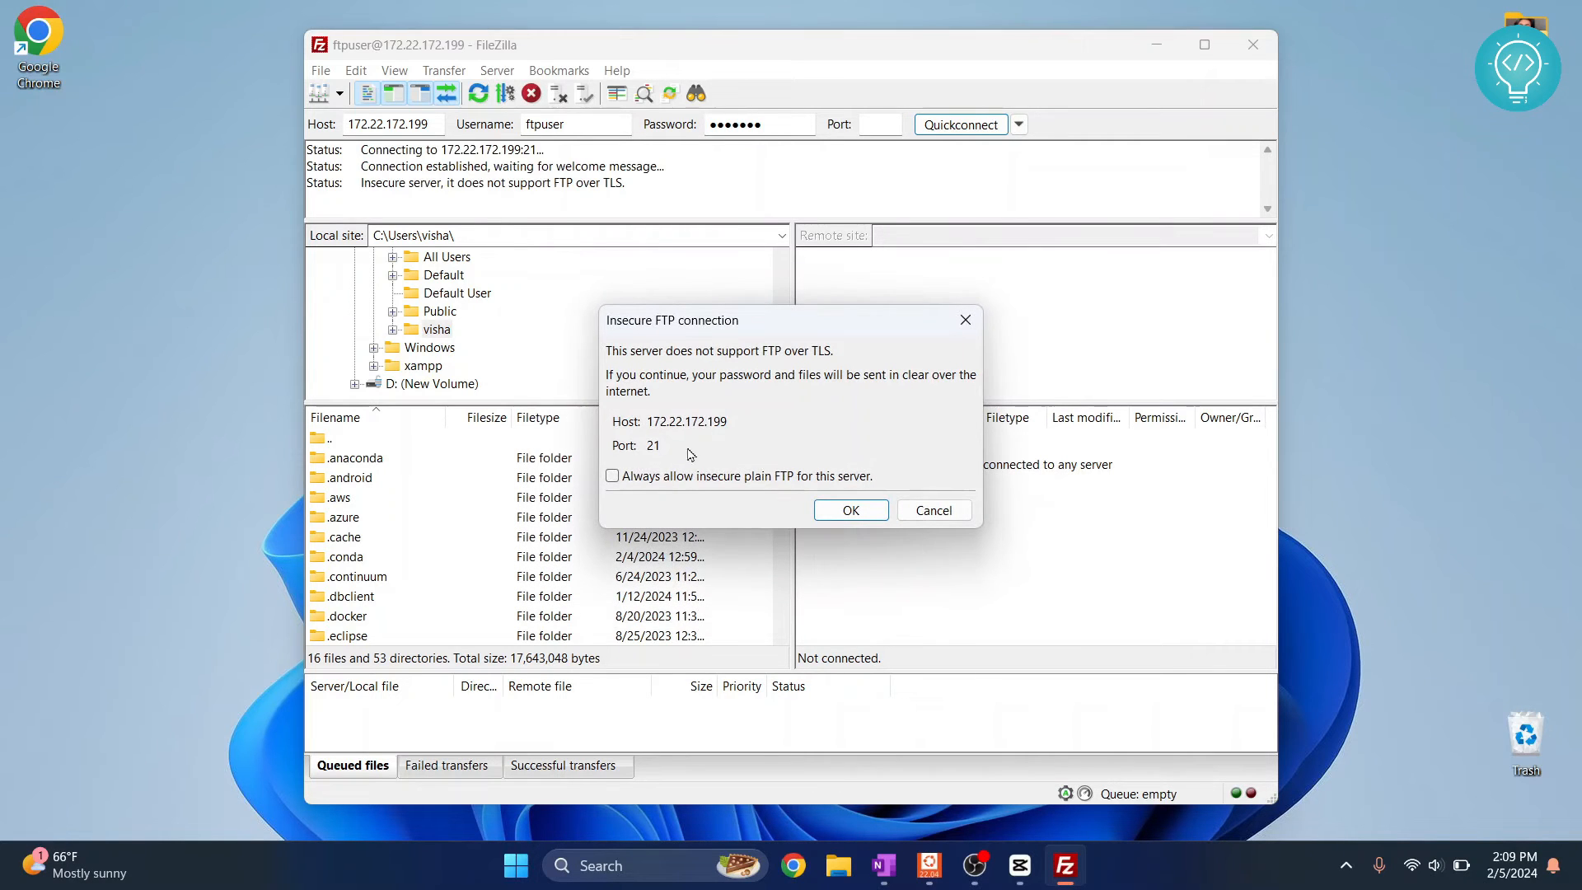
click(850, 509)
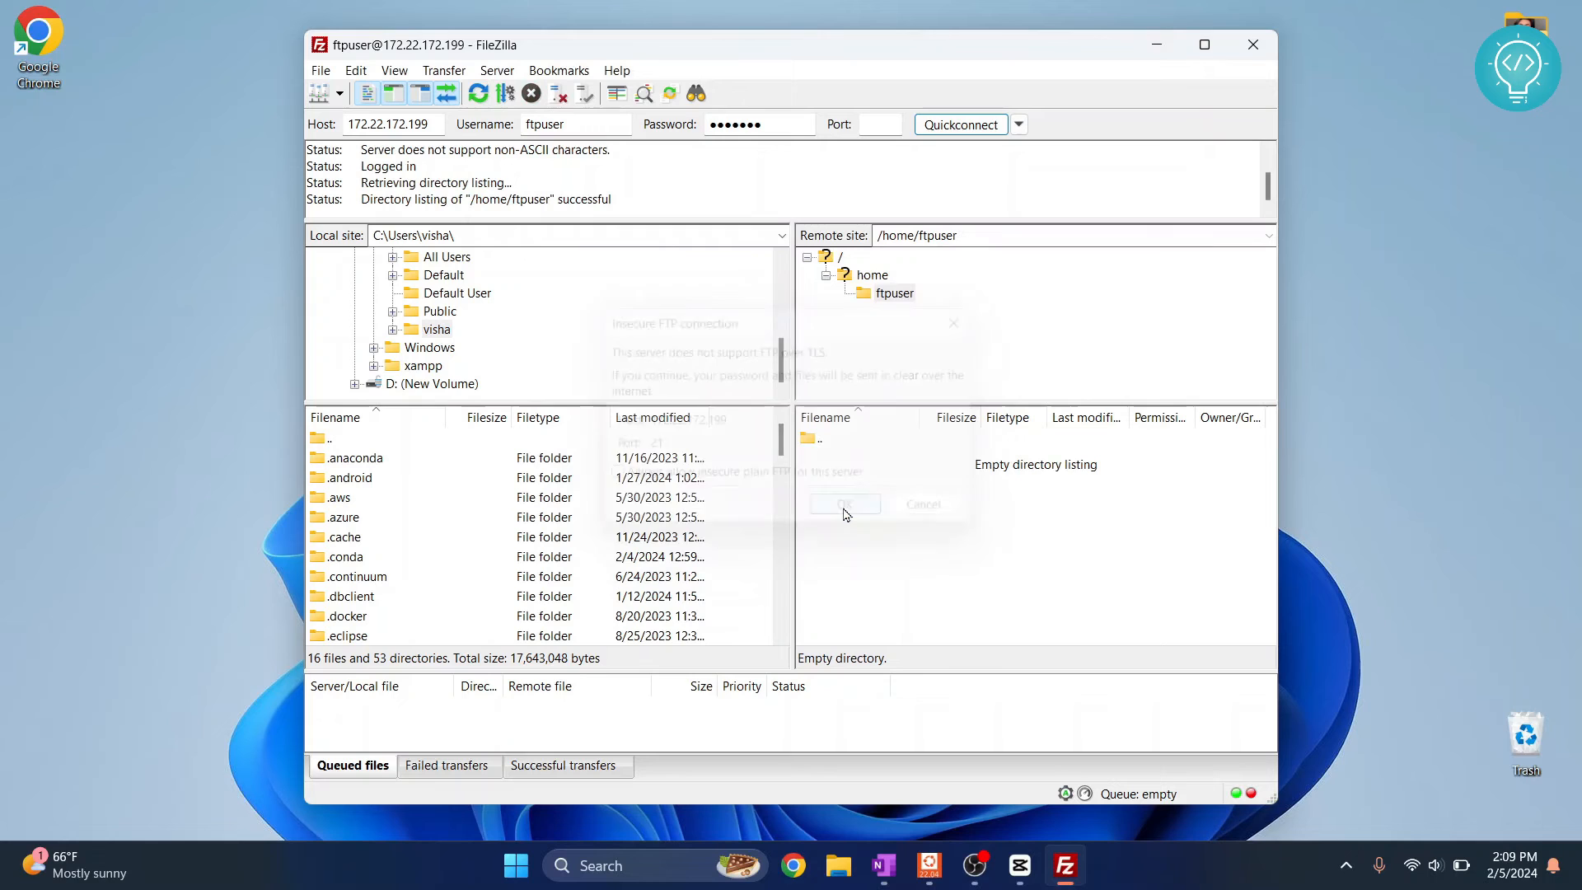
click(844, 505)
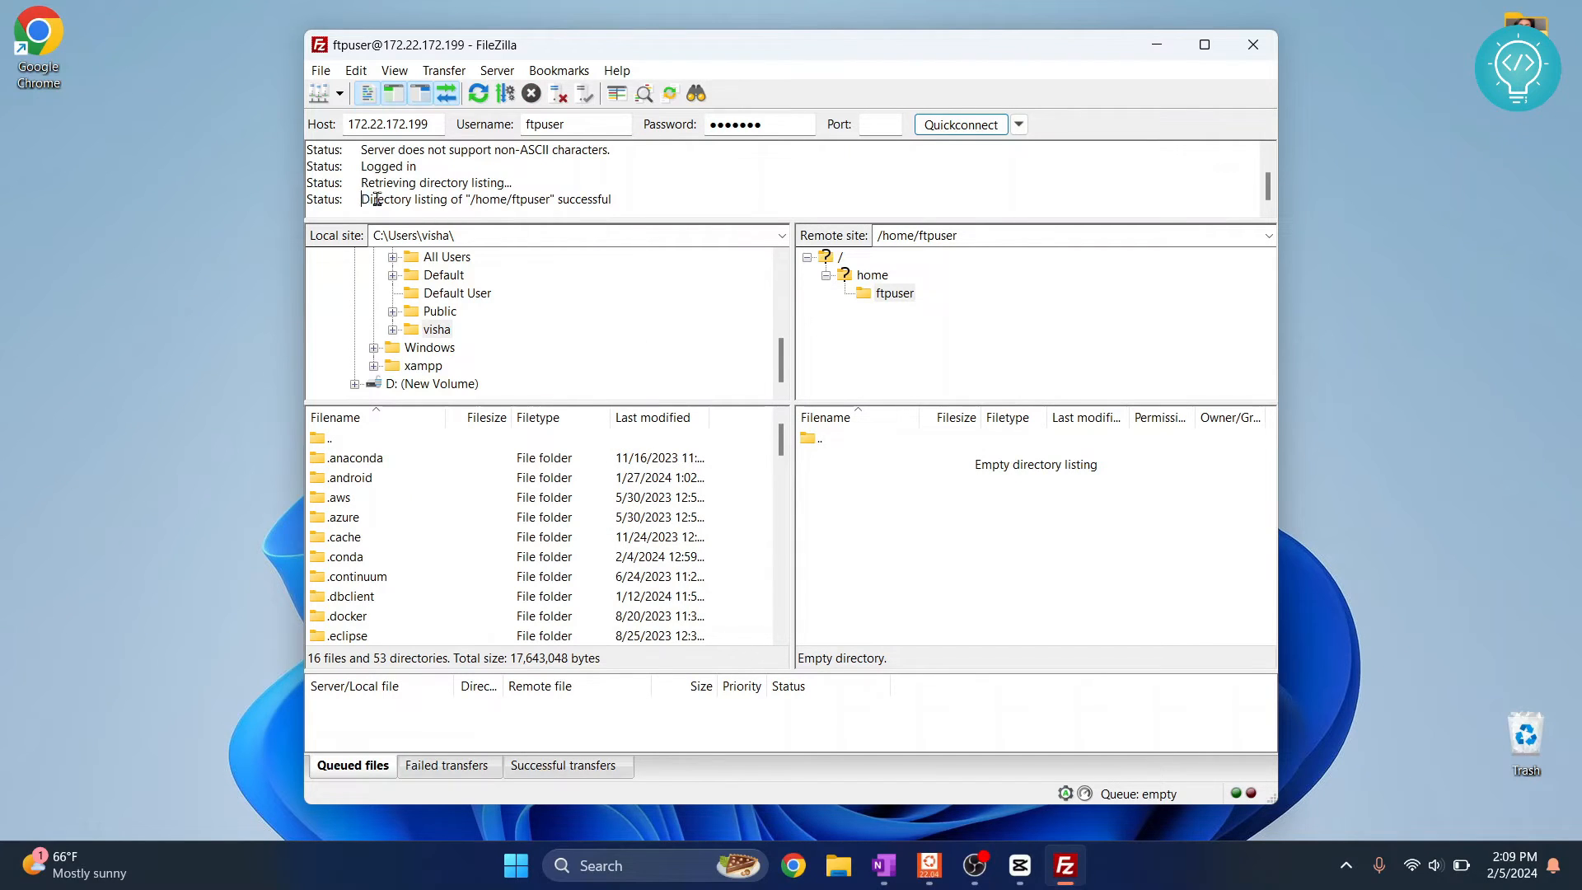
triple_click(486, 199)
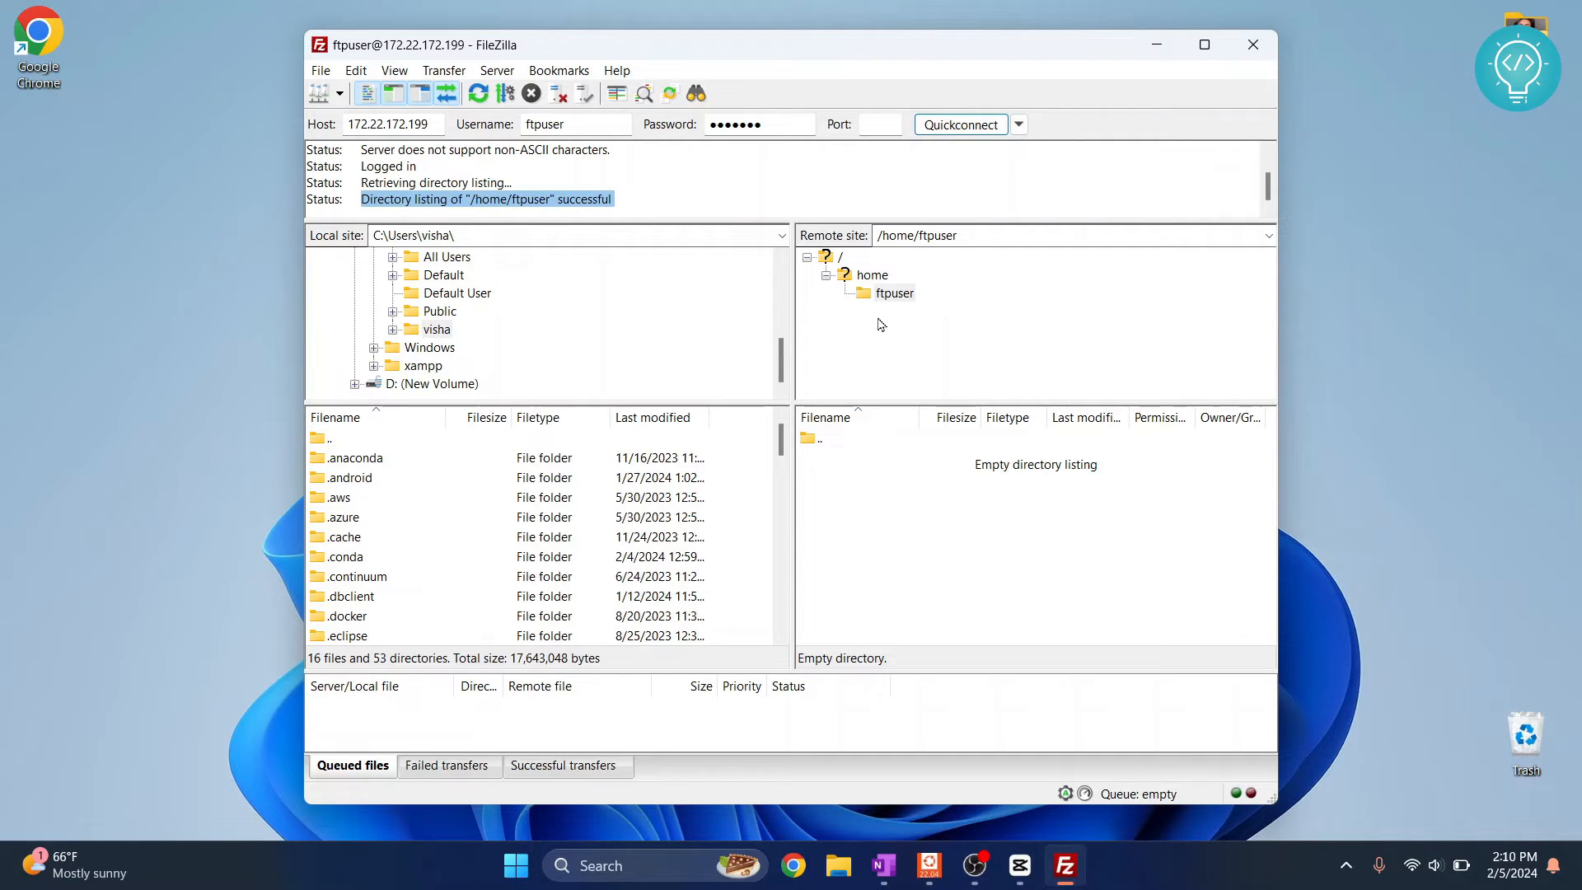
mouse_move(913, 322)
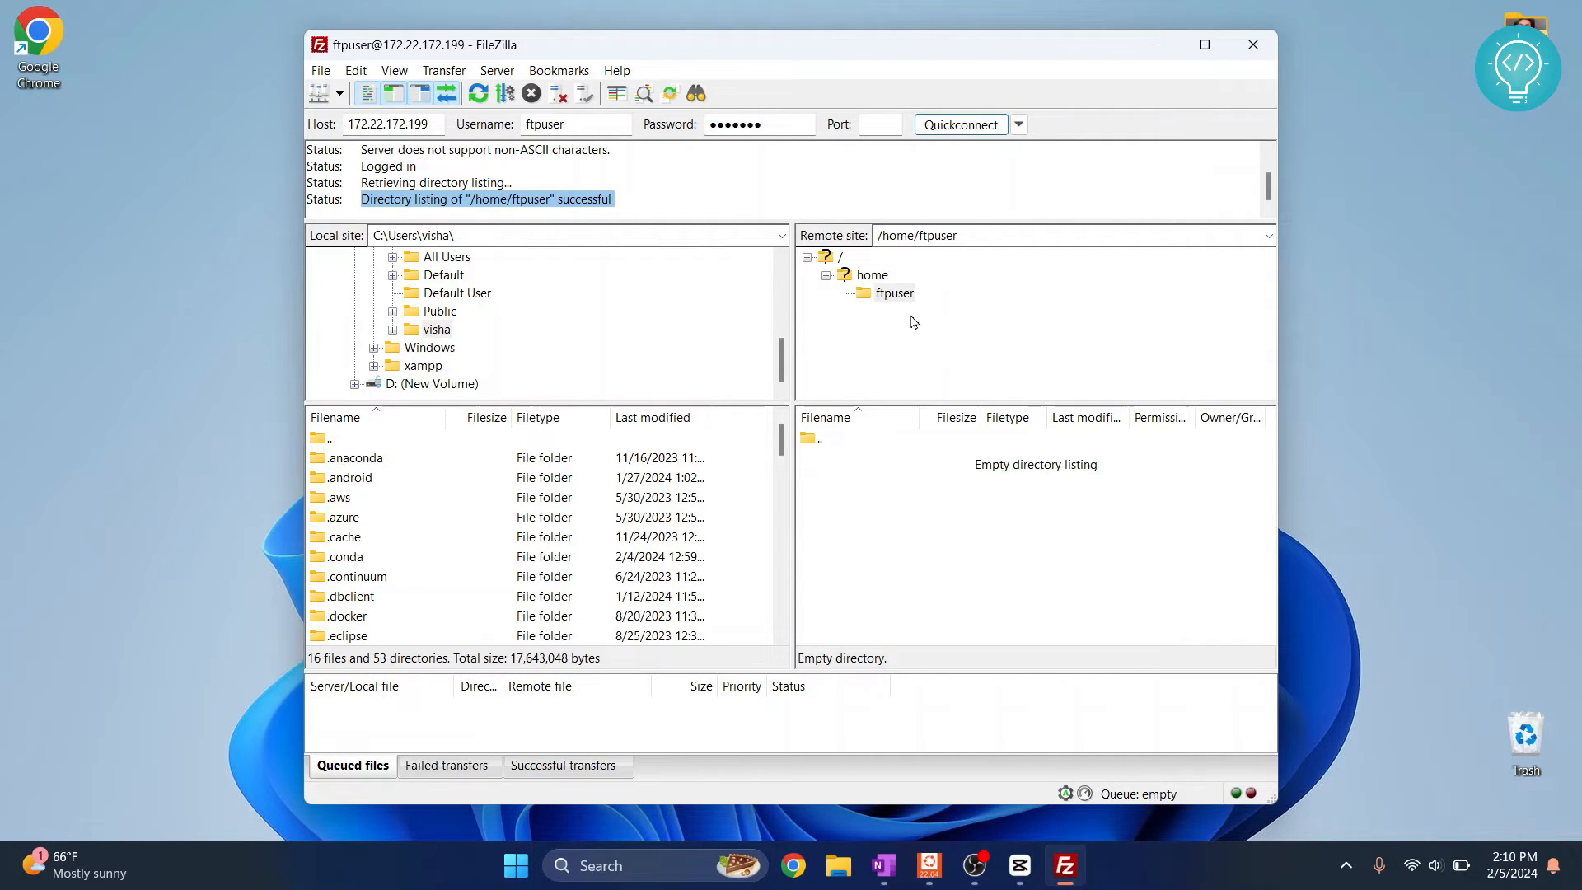
mouse_move(815, 239)
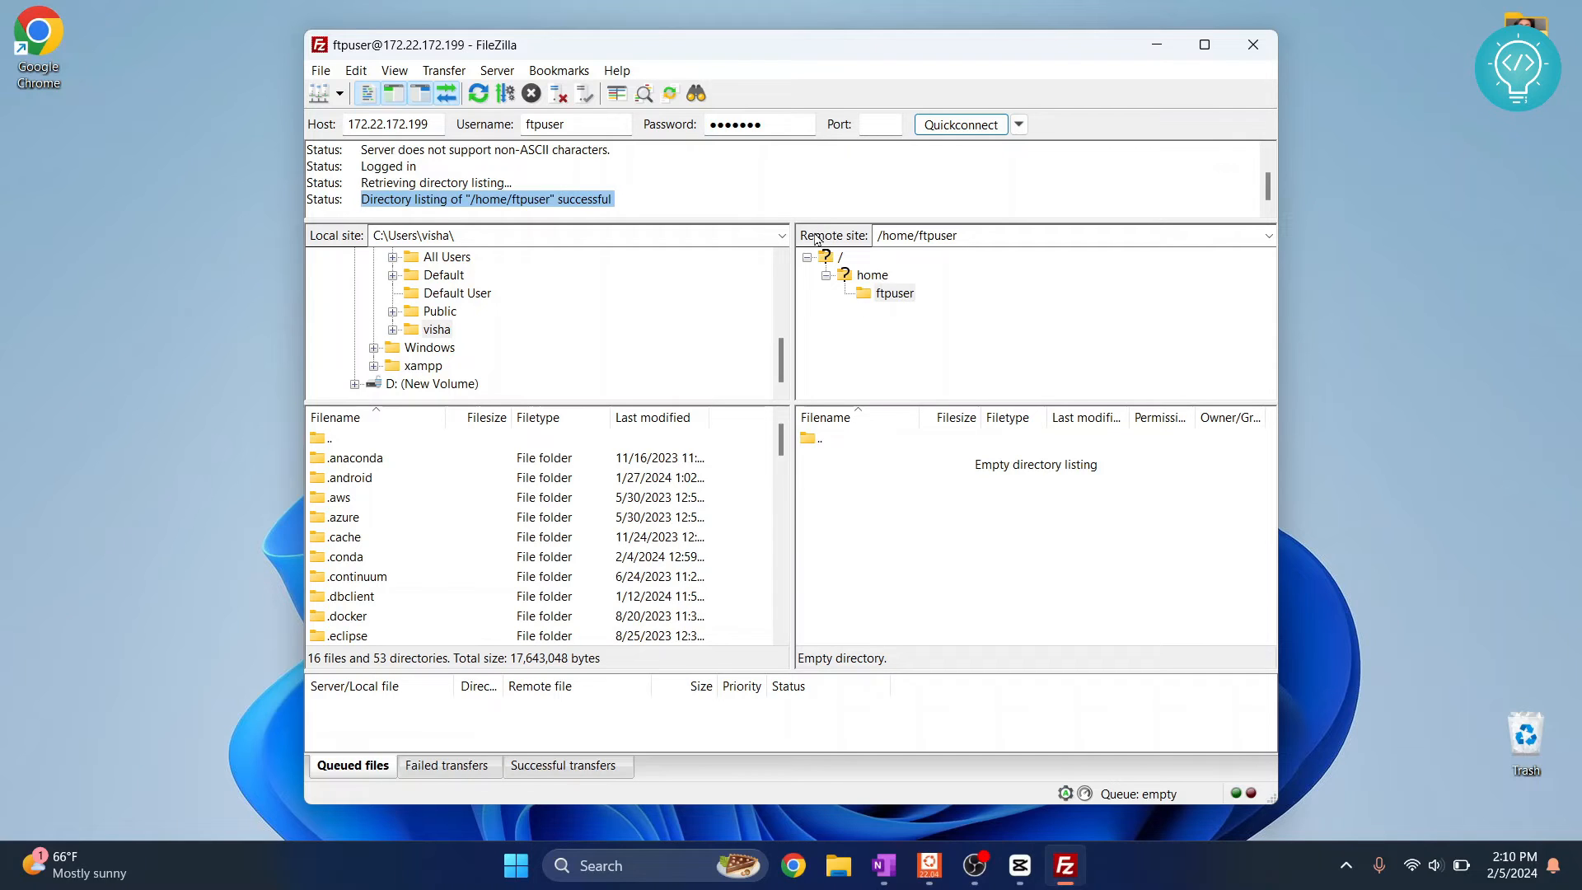
mouse_move(460, 319)
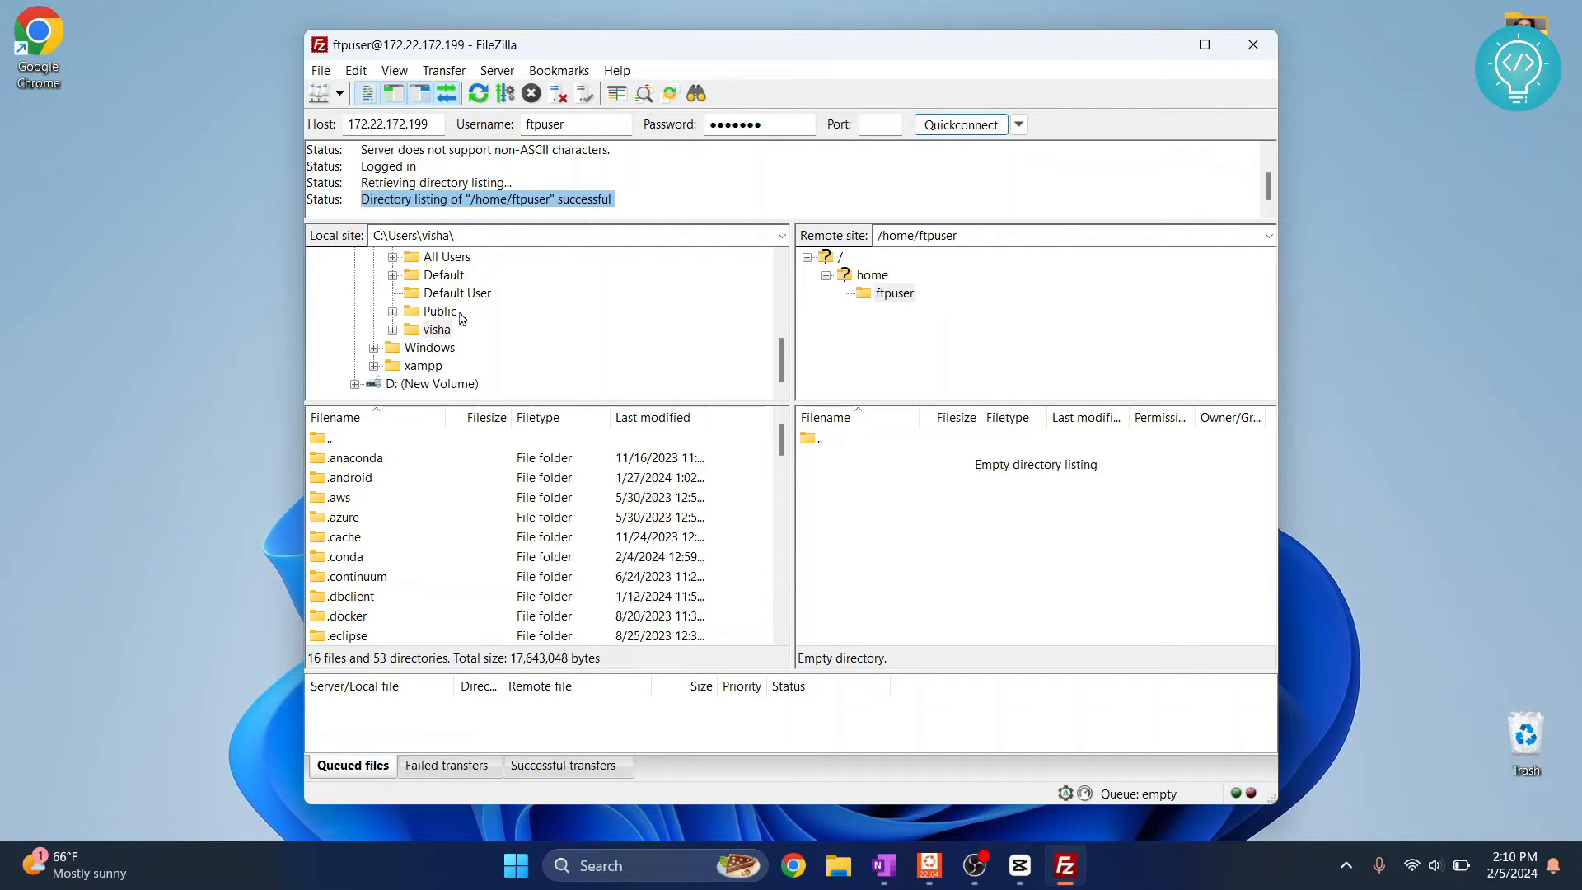
- Browse the local tree to D:\WebApp\gradle\wrapper and select gradle-wrapper.jar
click(894, 292)
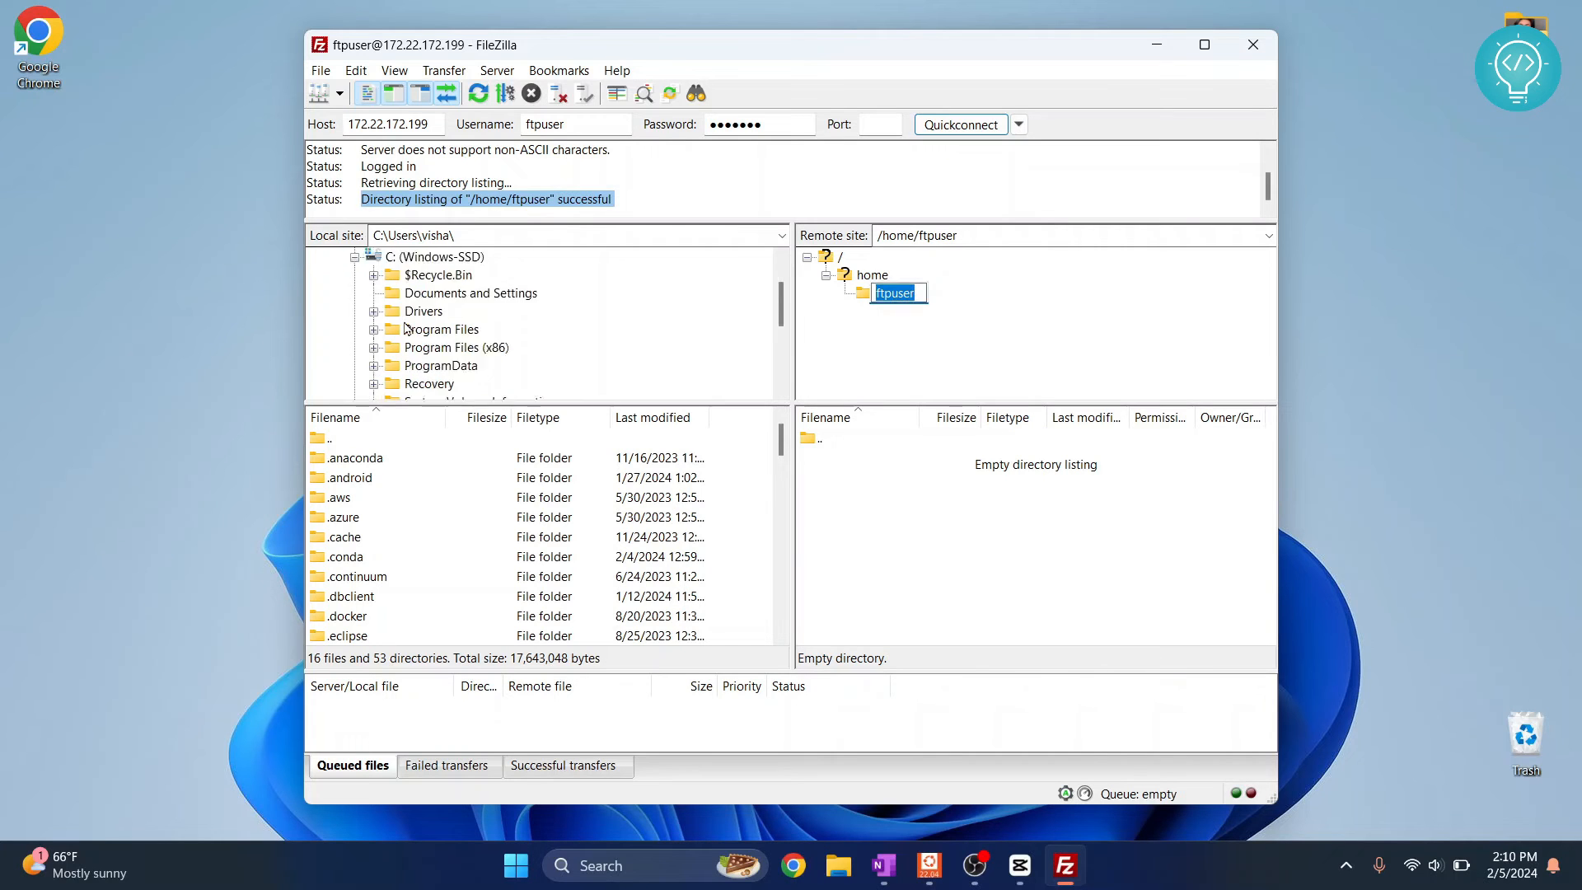
scroll(down, 3)
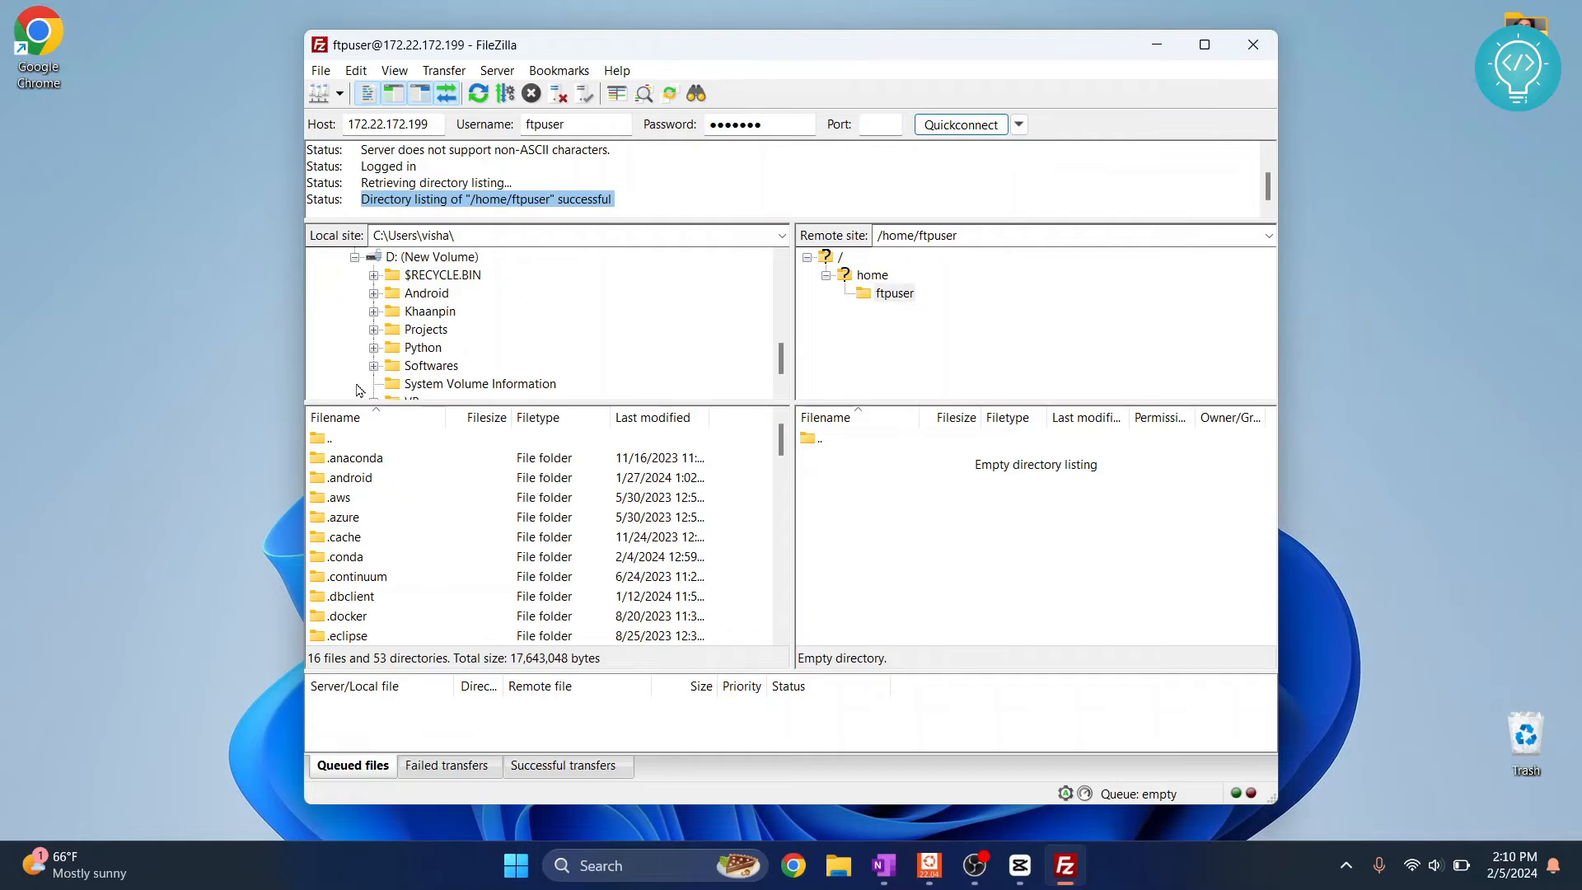
scroll(down, 3)
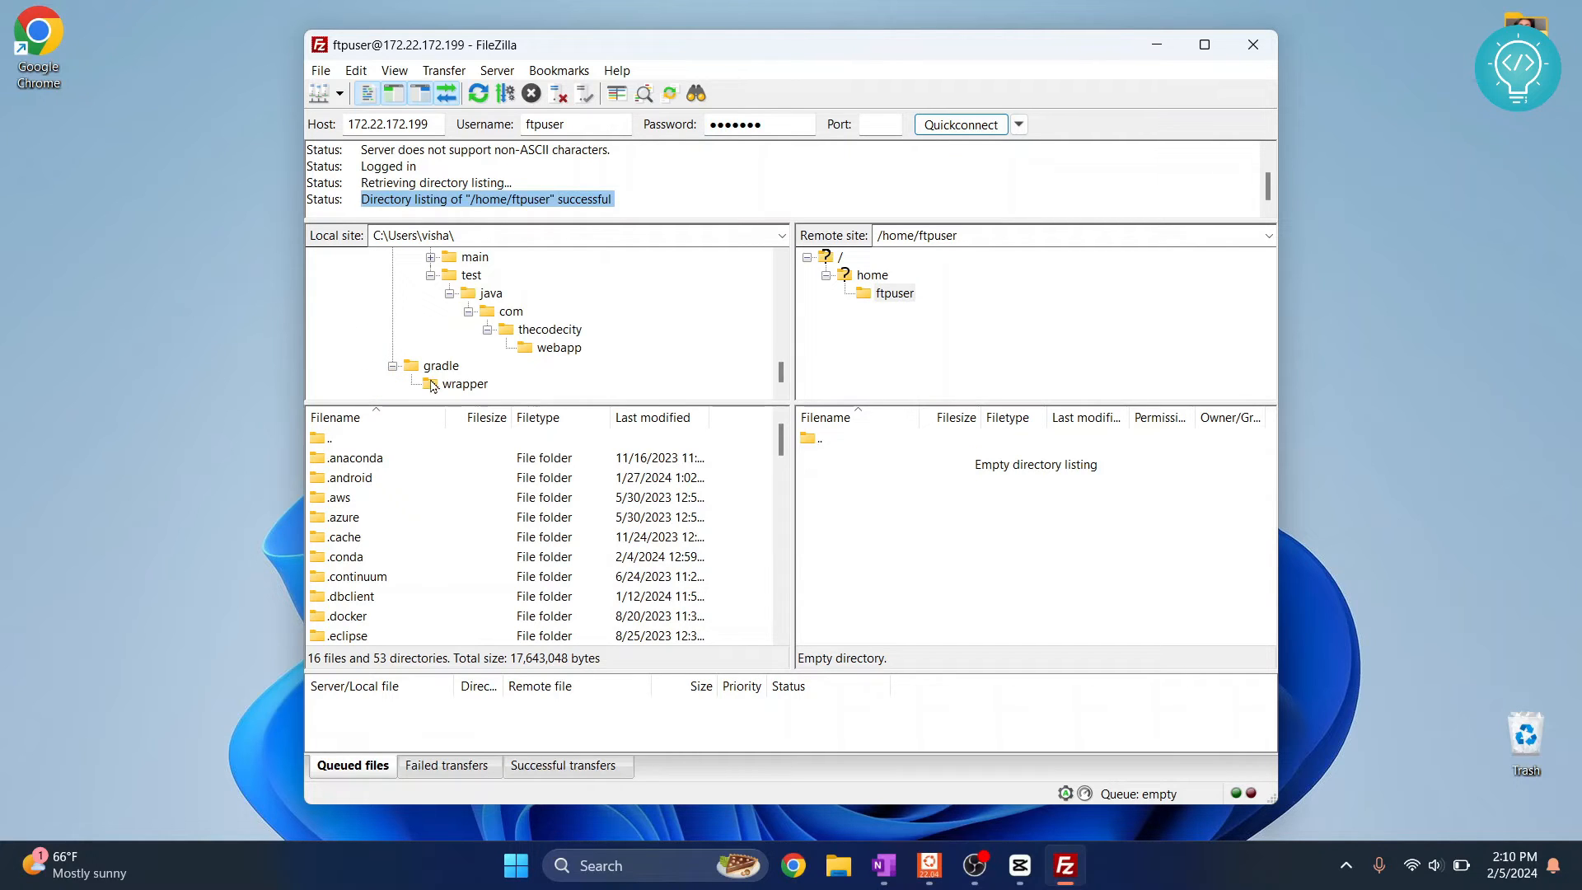
click(467, 383)
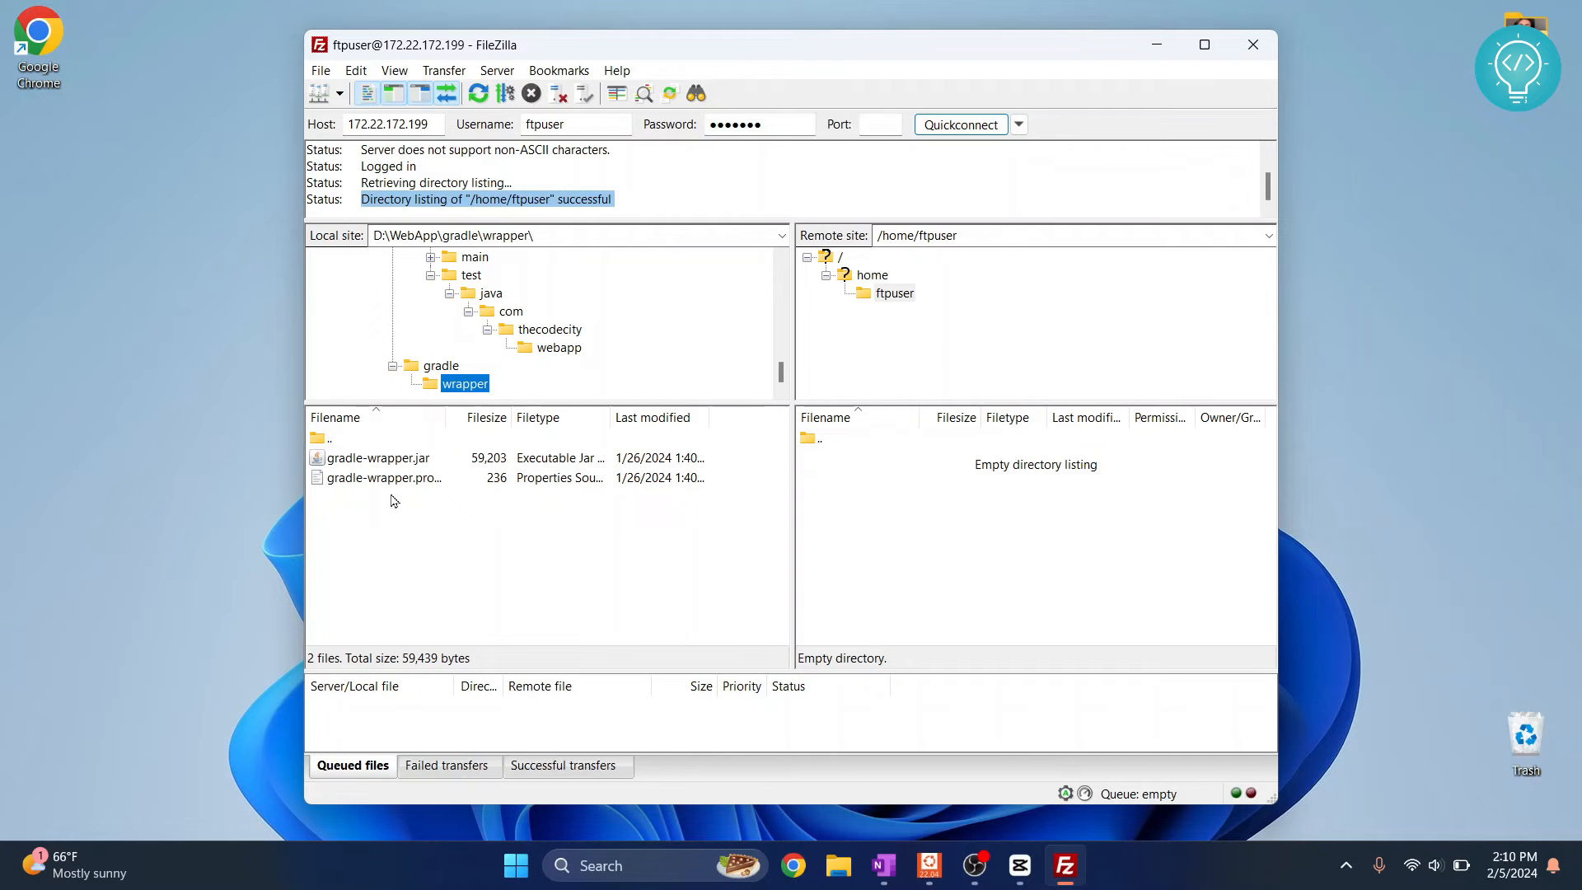
click(381, 458)
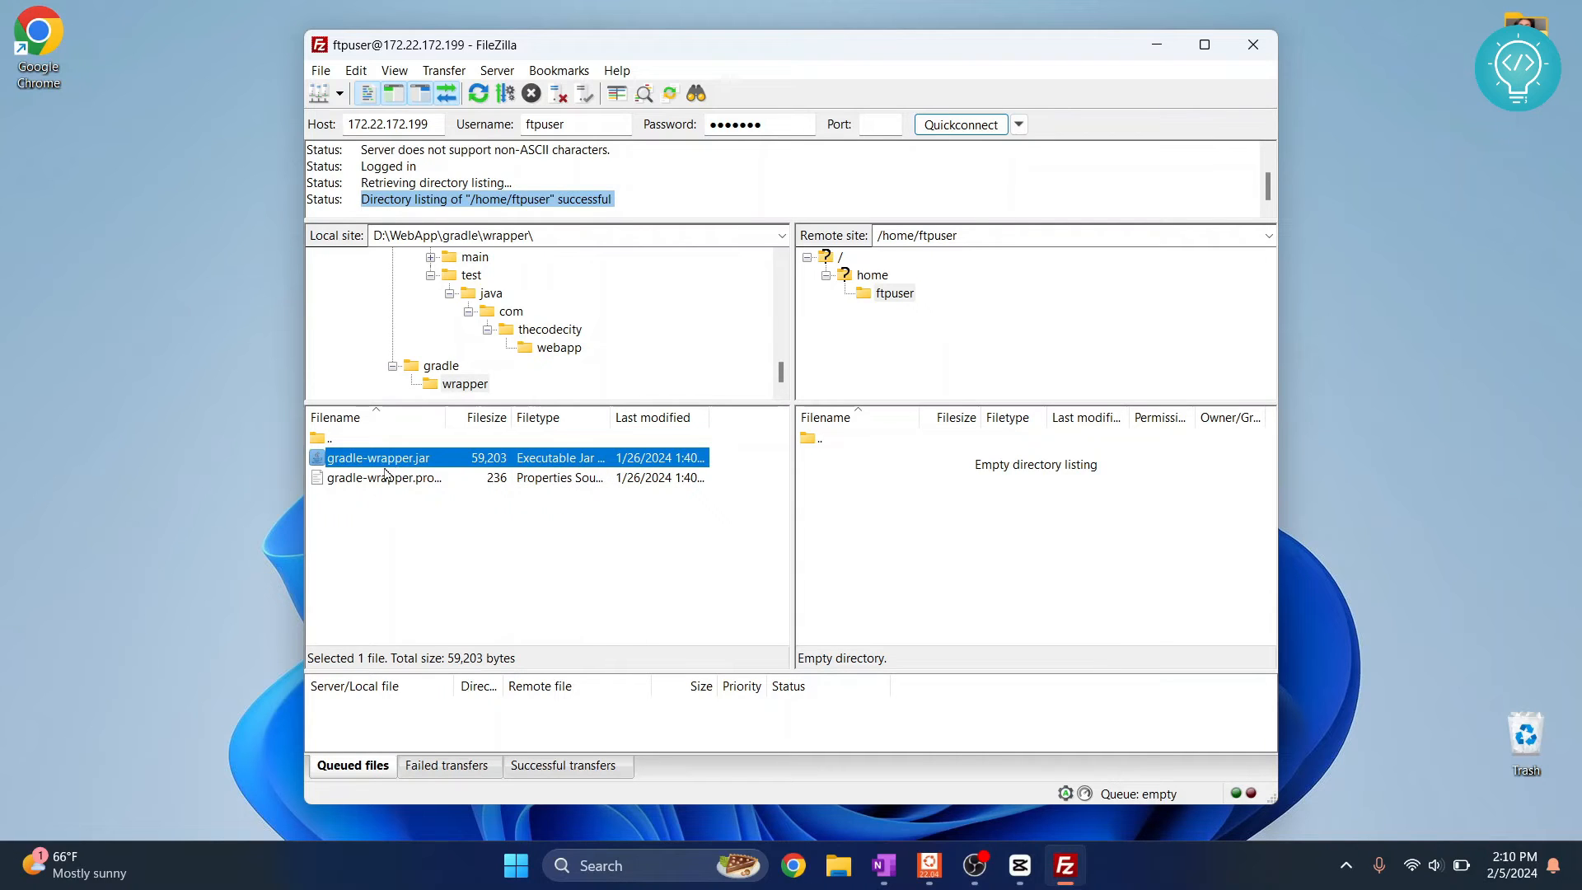
- Select the wrapper file and upload it to /home/ftpuser, which fails with 550 Permission denied
click(384, 477)
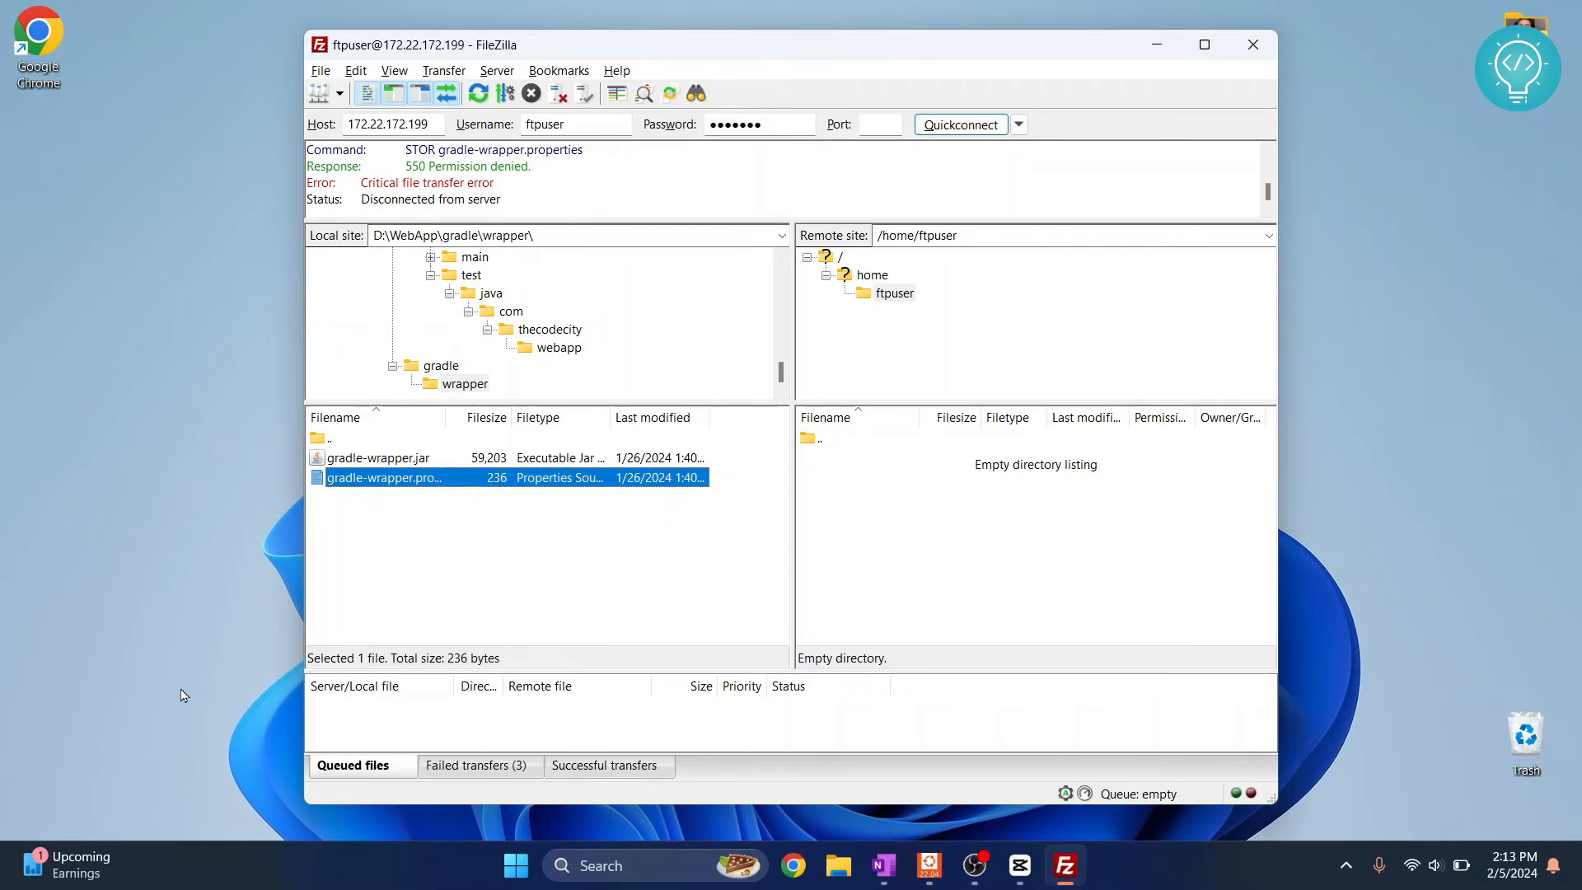
mouse_move(894, 305)
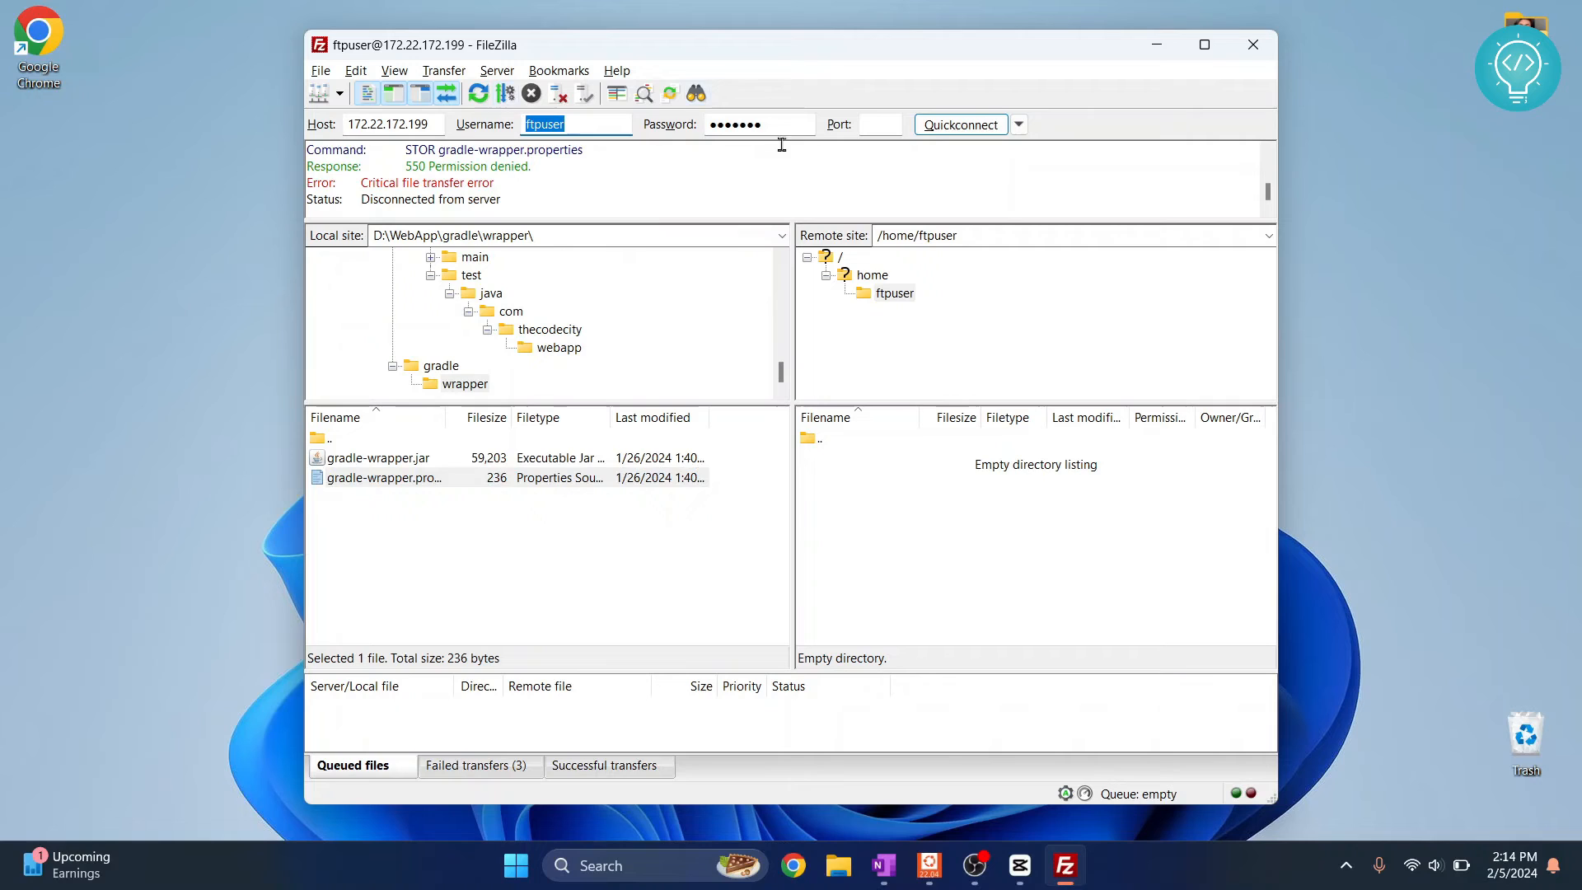
mouse_move(885, 301)
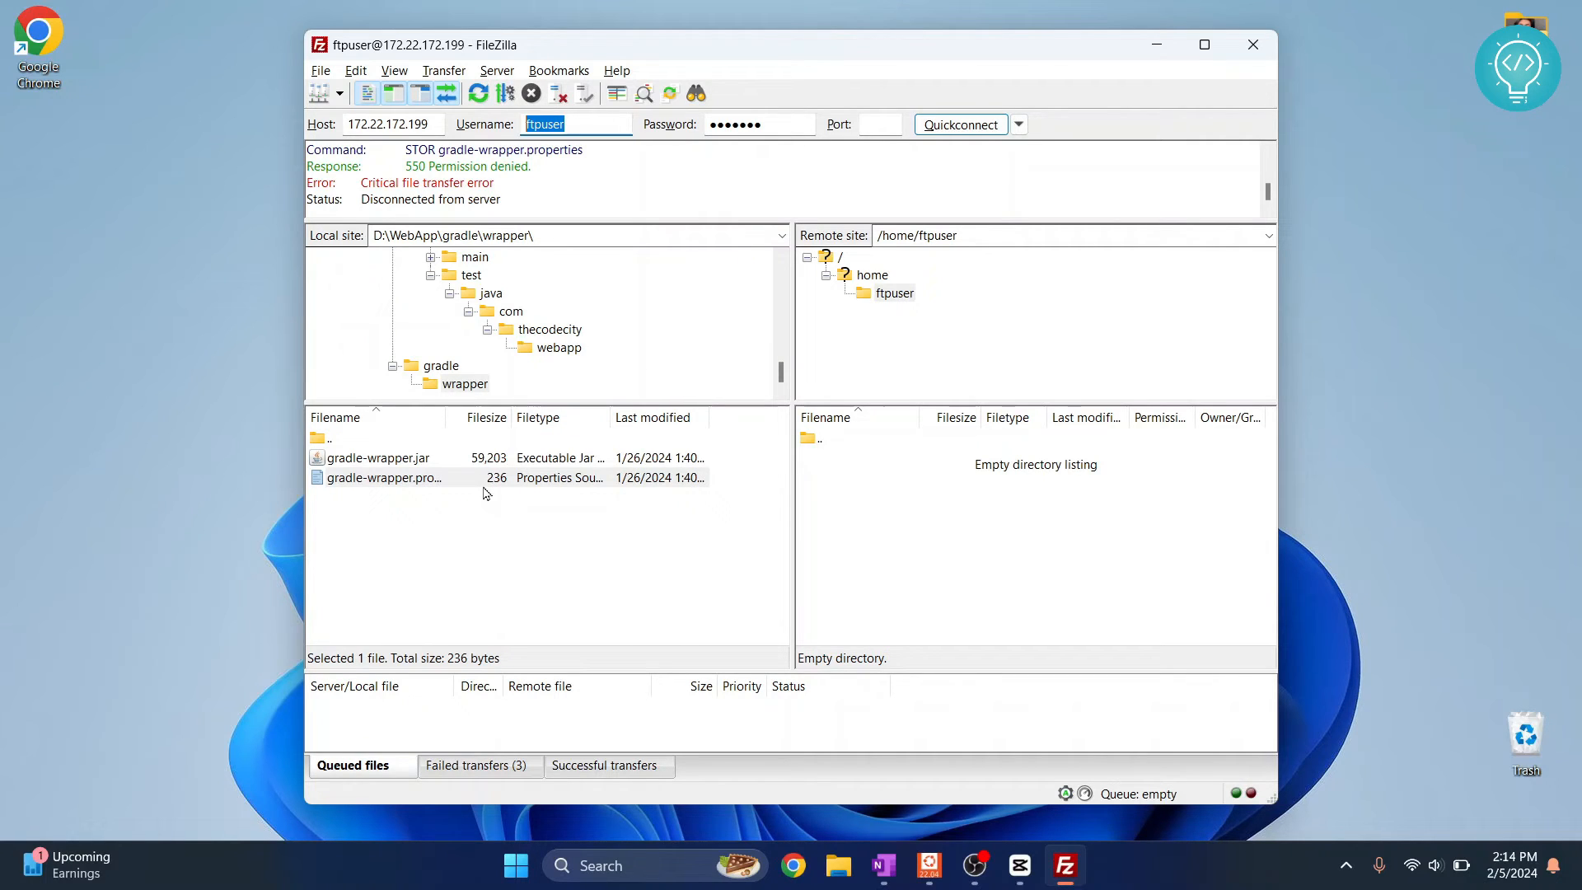
mouse_move(1130, 98)
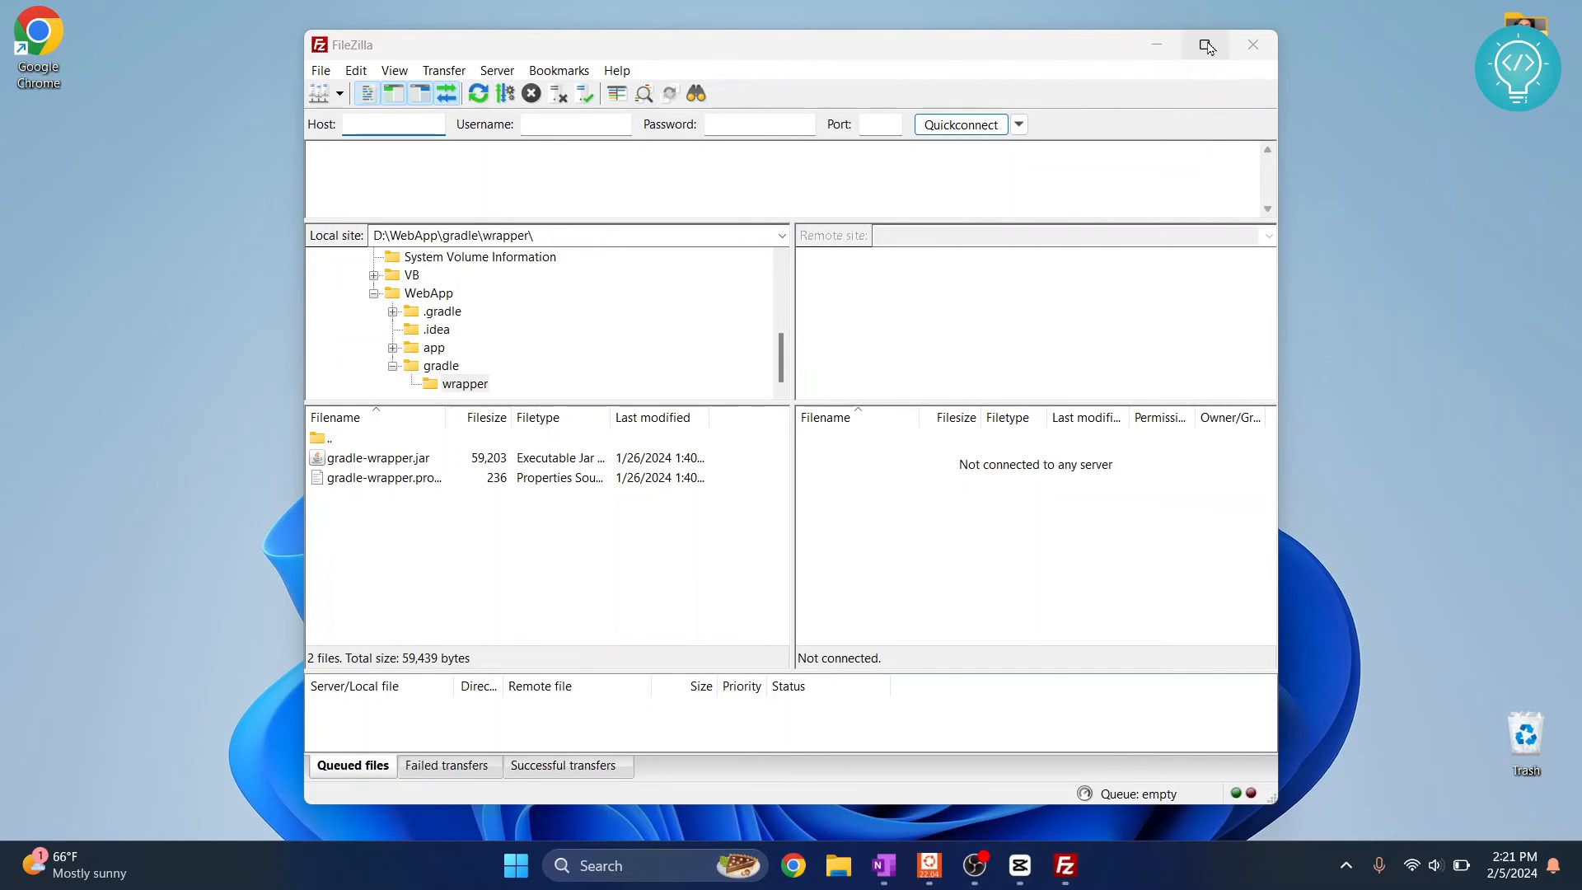
- Maximize the FileZilla window and choose Site Manager from the File menu
click(1206, 45)
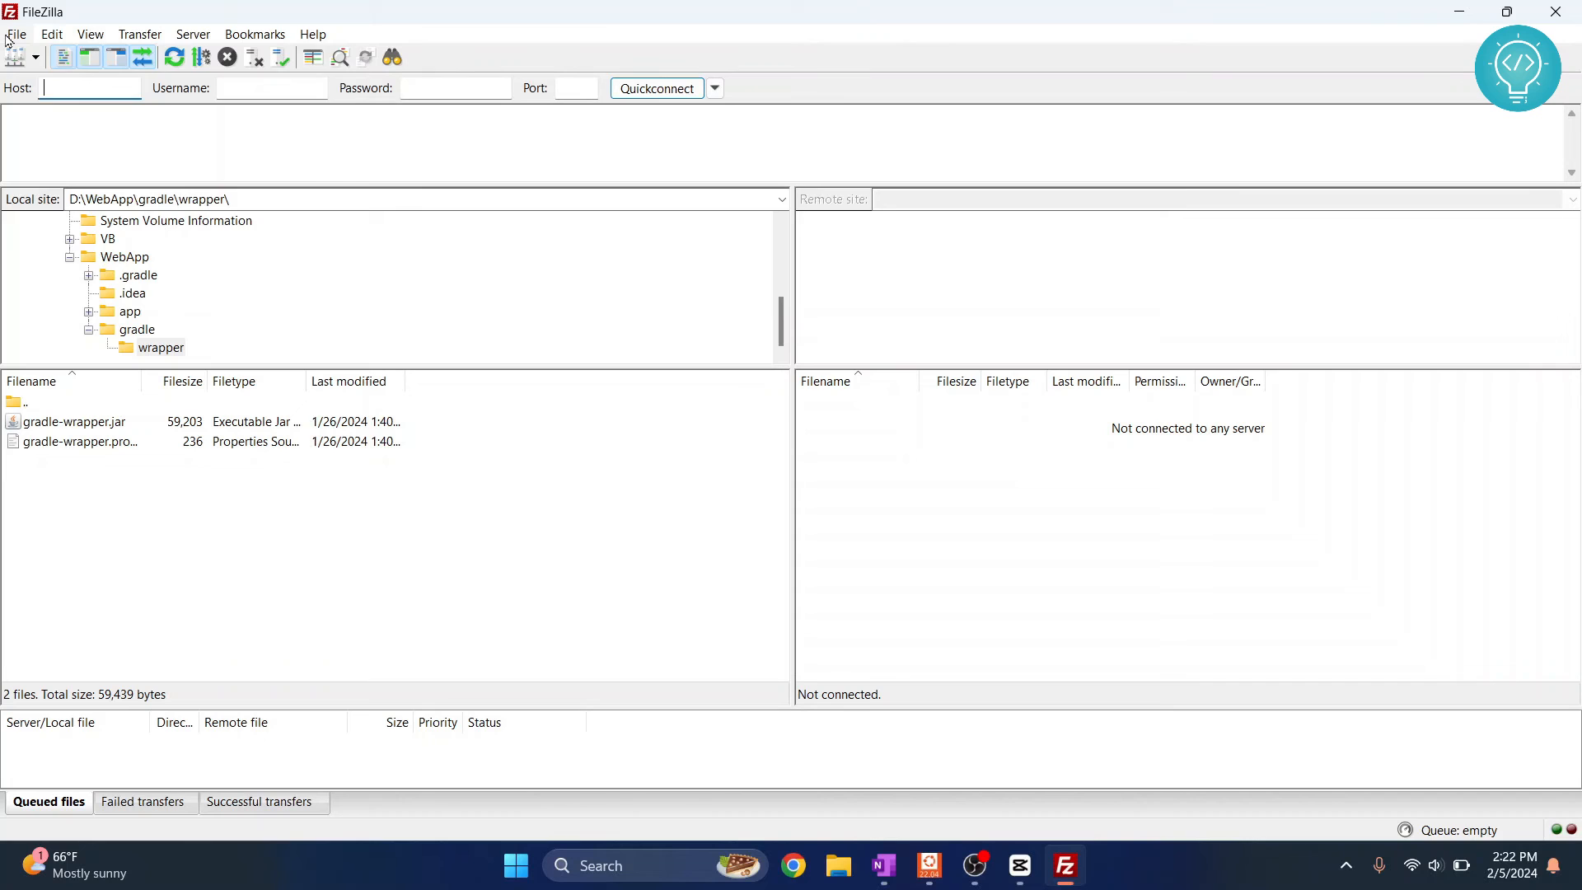
click(17, 33)
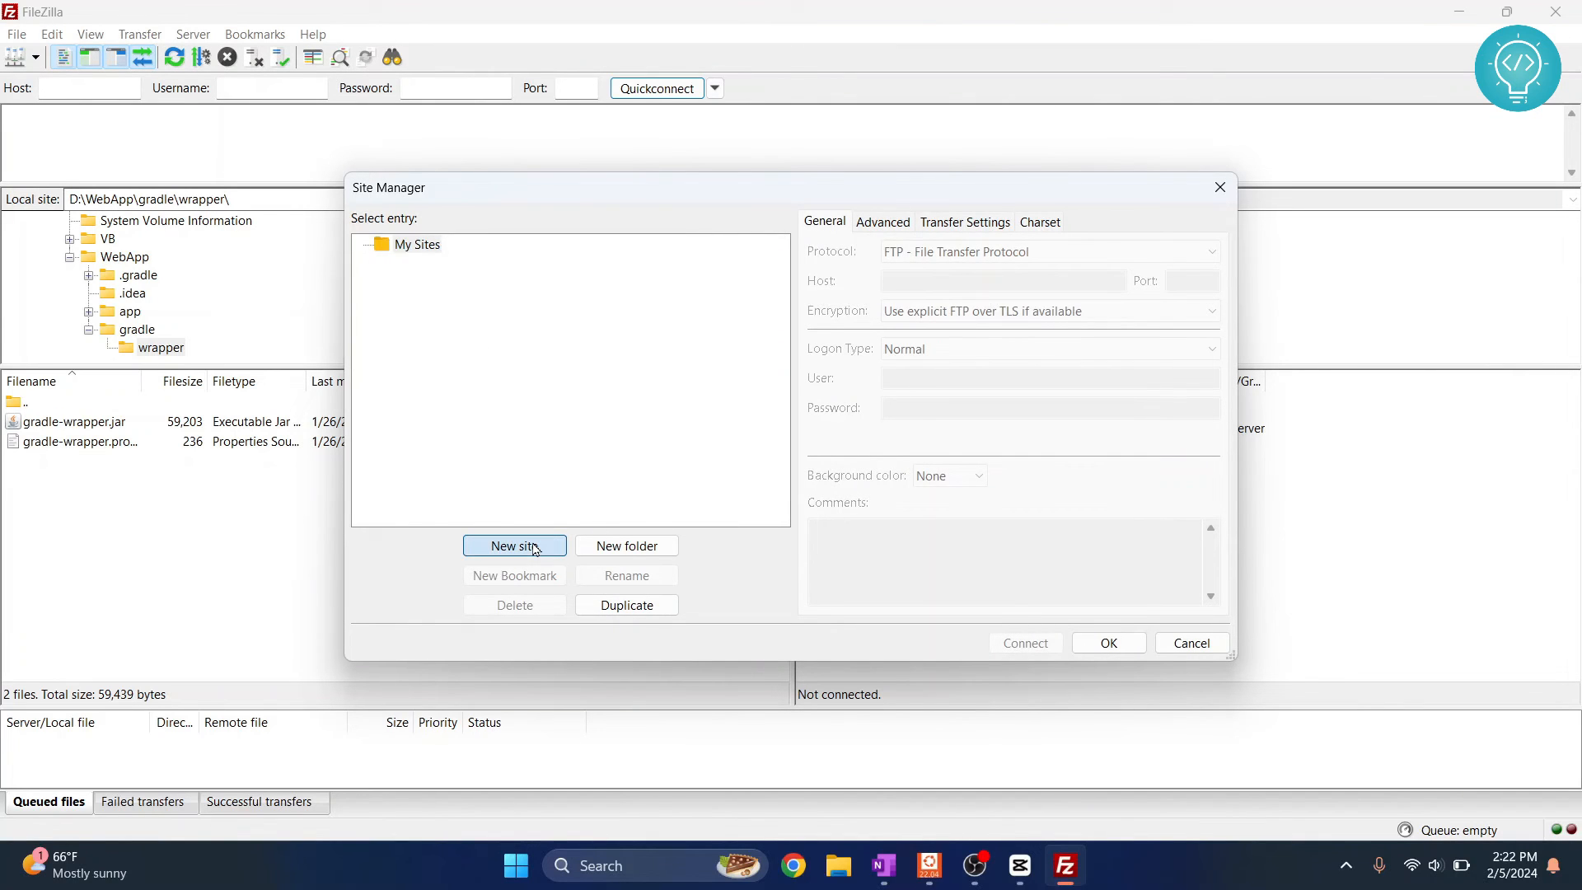
- Add a site 'ftptest' with host 172.22.172.199, port 21, user ftpuser, and save it
click(514, 545)
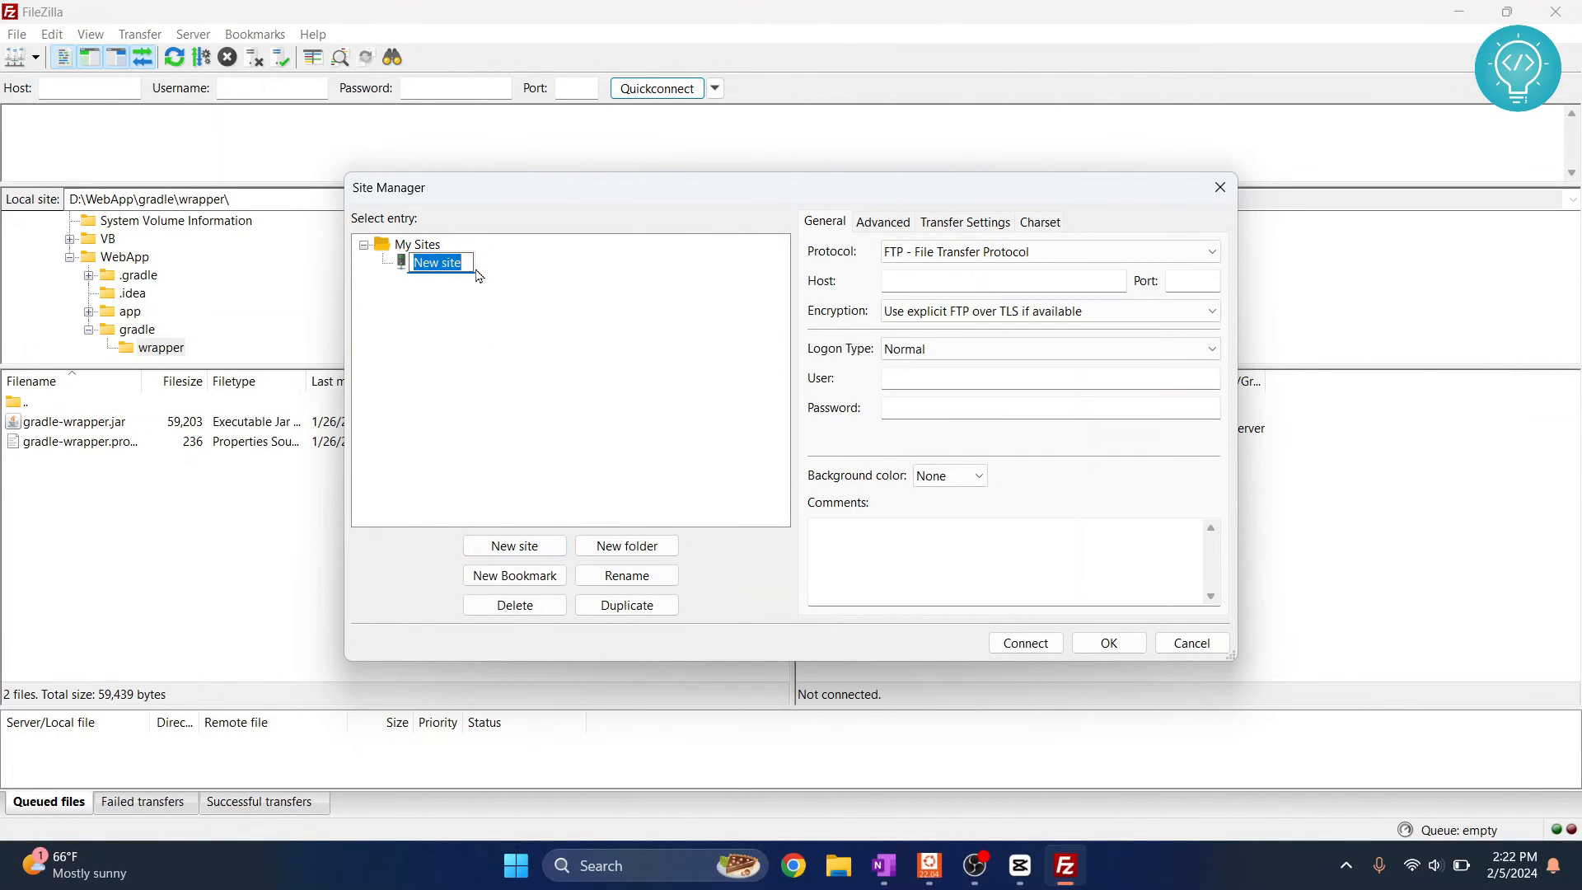
text(ftptest)
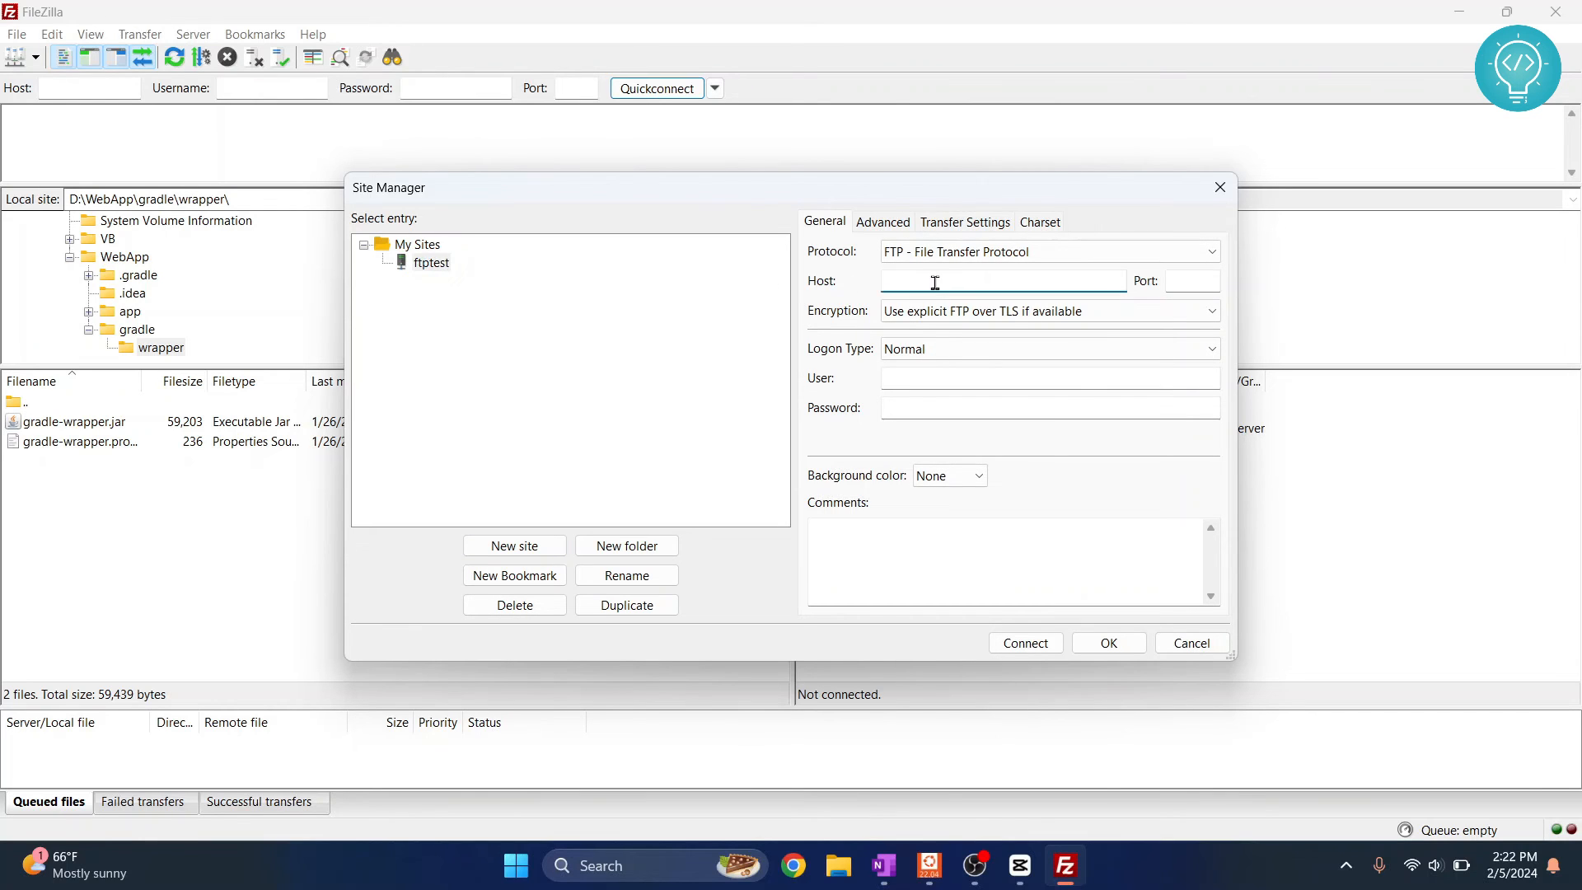
text(172.22.172.199)
click(1192, 281)
text(21)
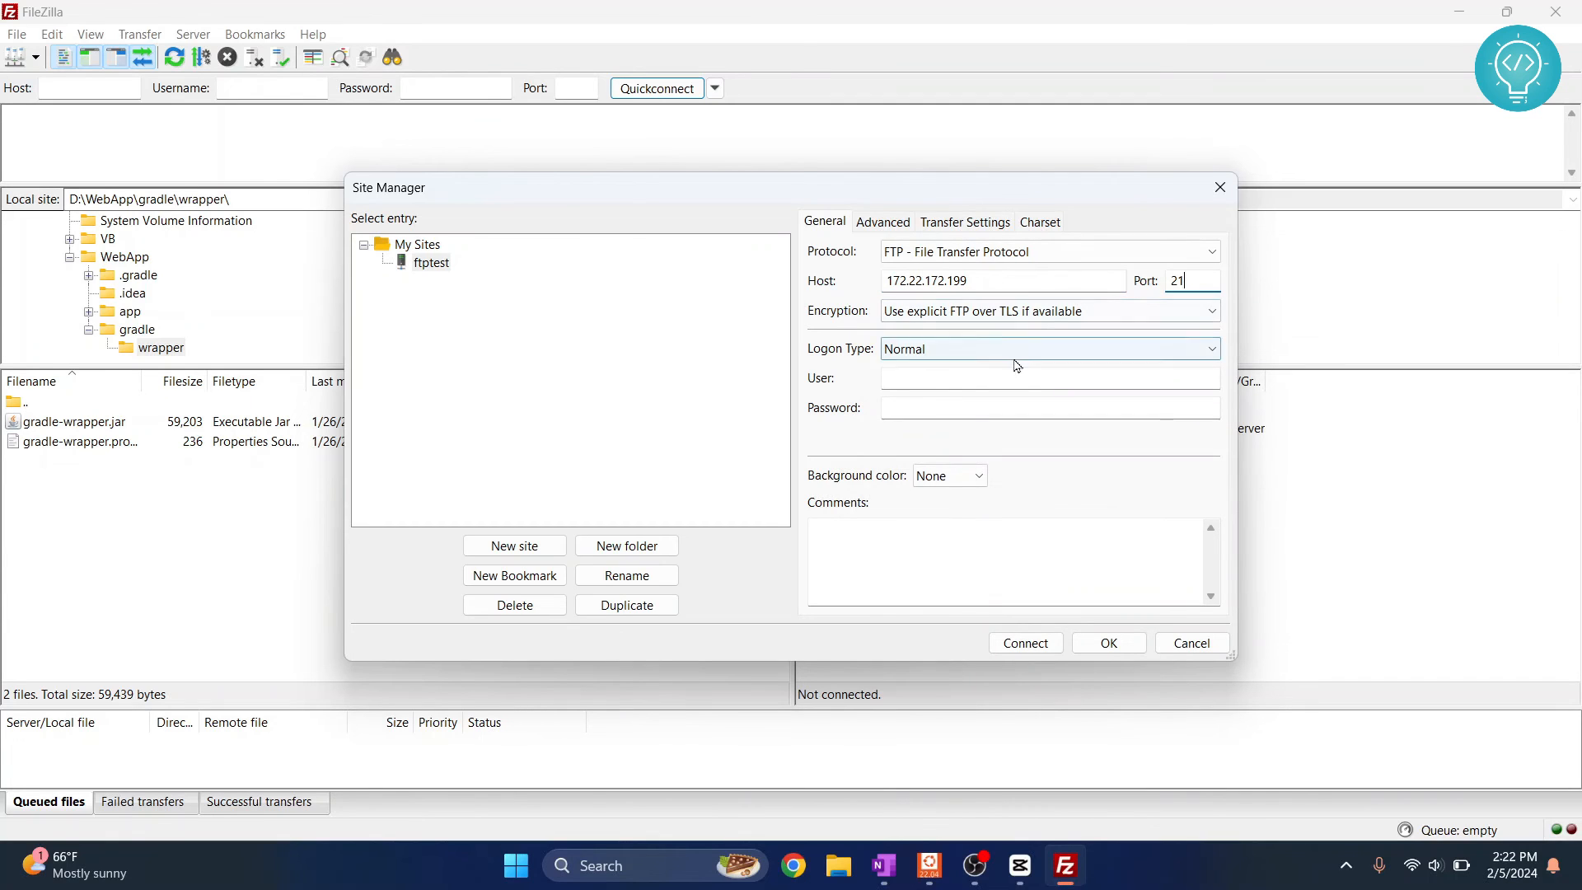
text(ftpuser)
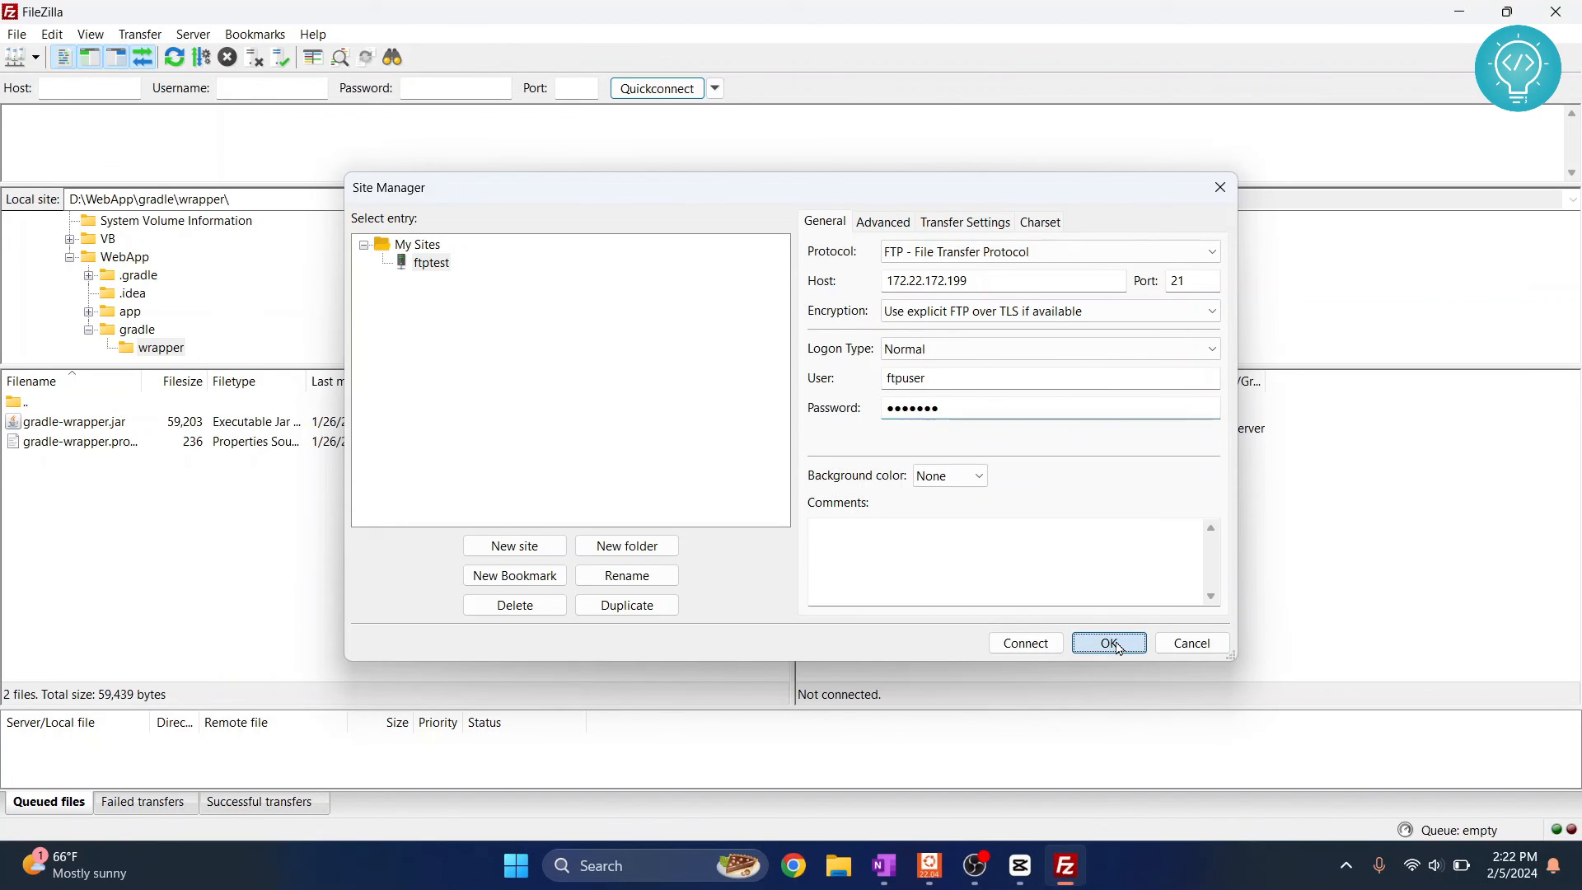
click(1108, 643)
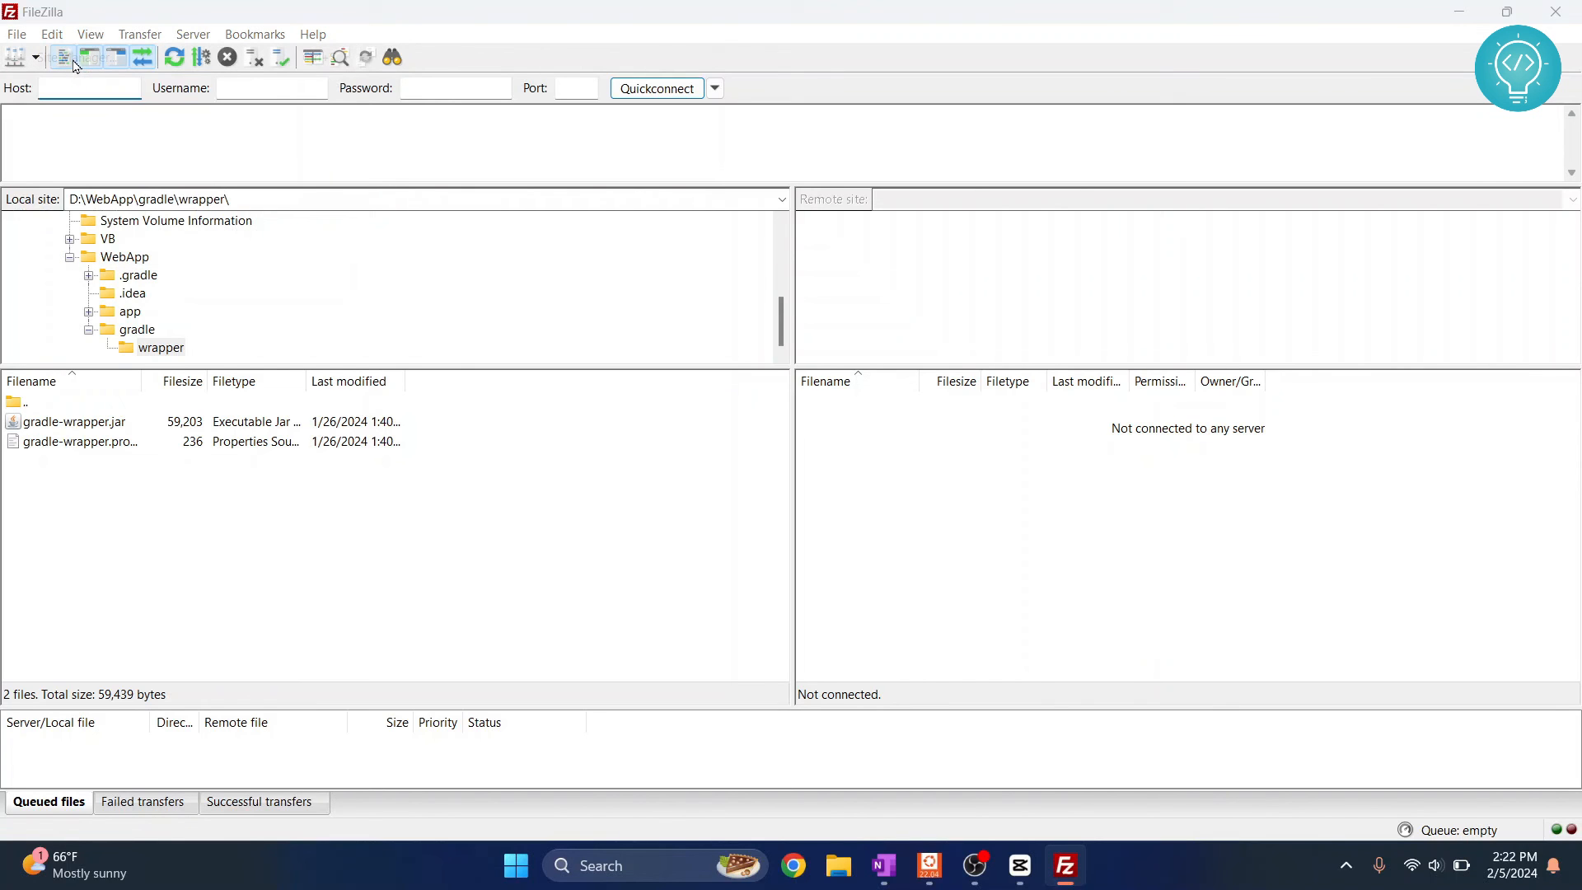
- Connect to the saved ftptest site from Site Manager; 172.22.172.199 refuses the connection
click(16, 57)
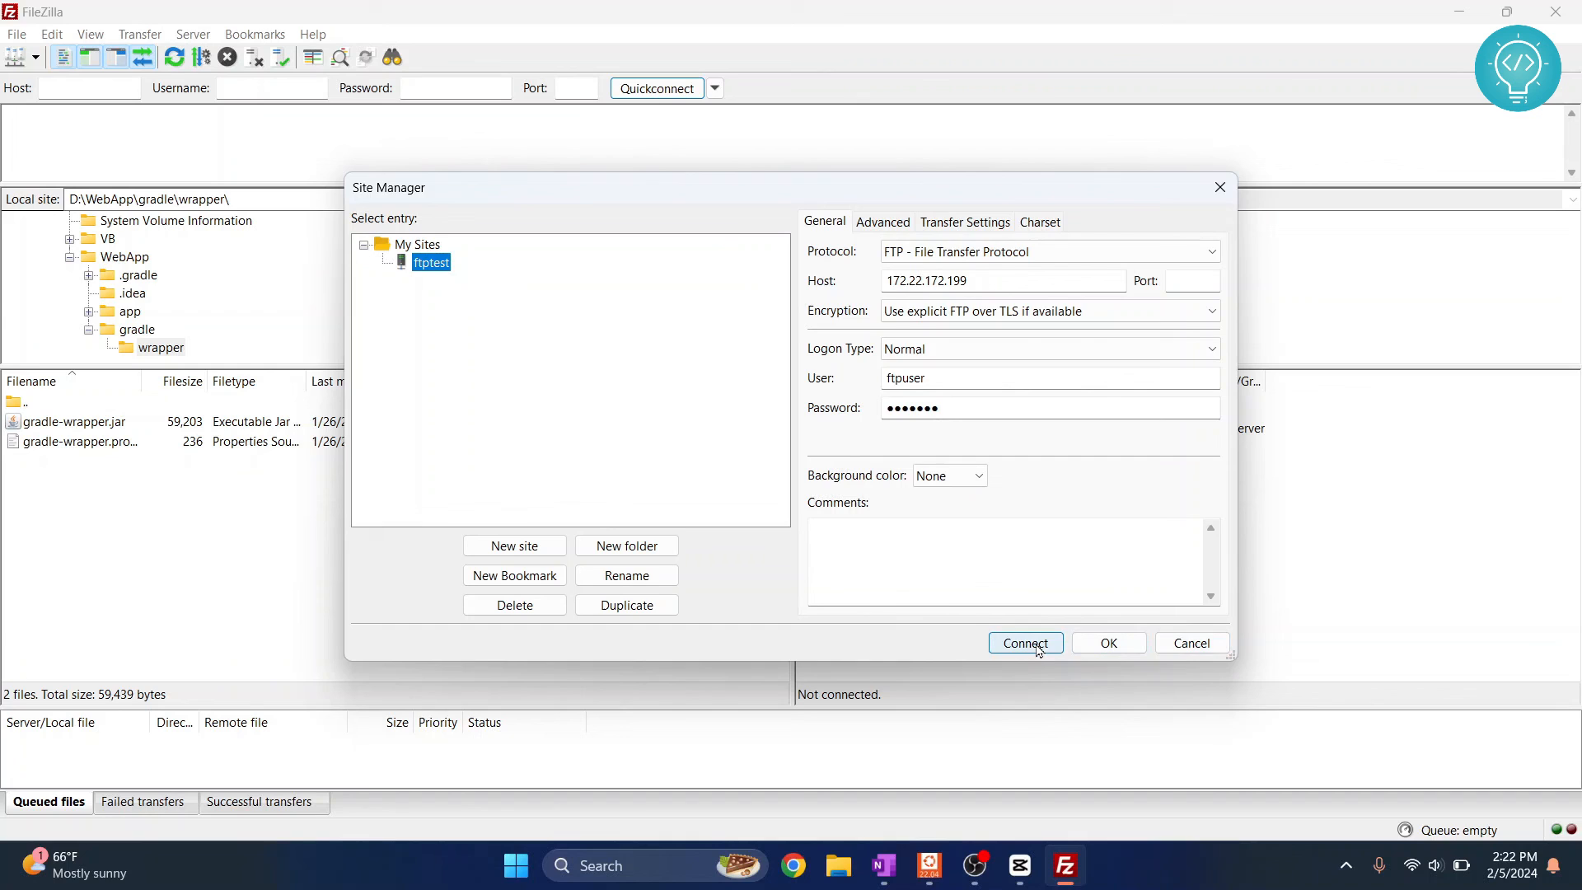
click(1024, 643)
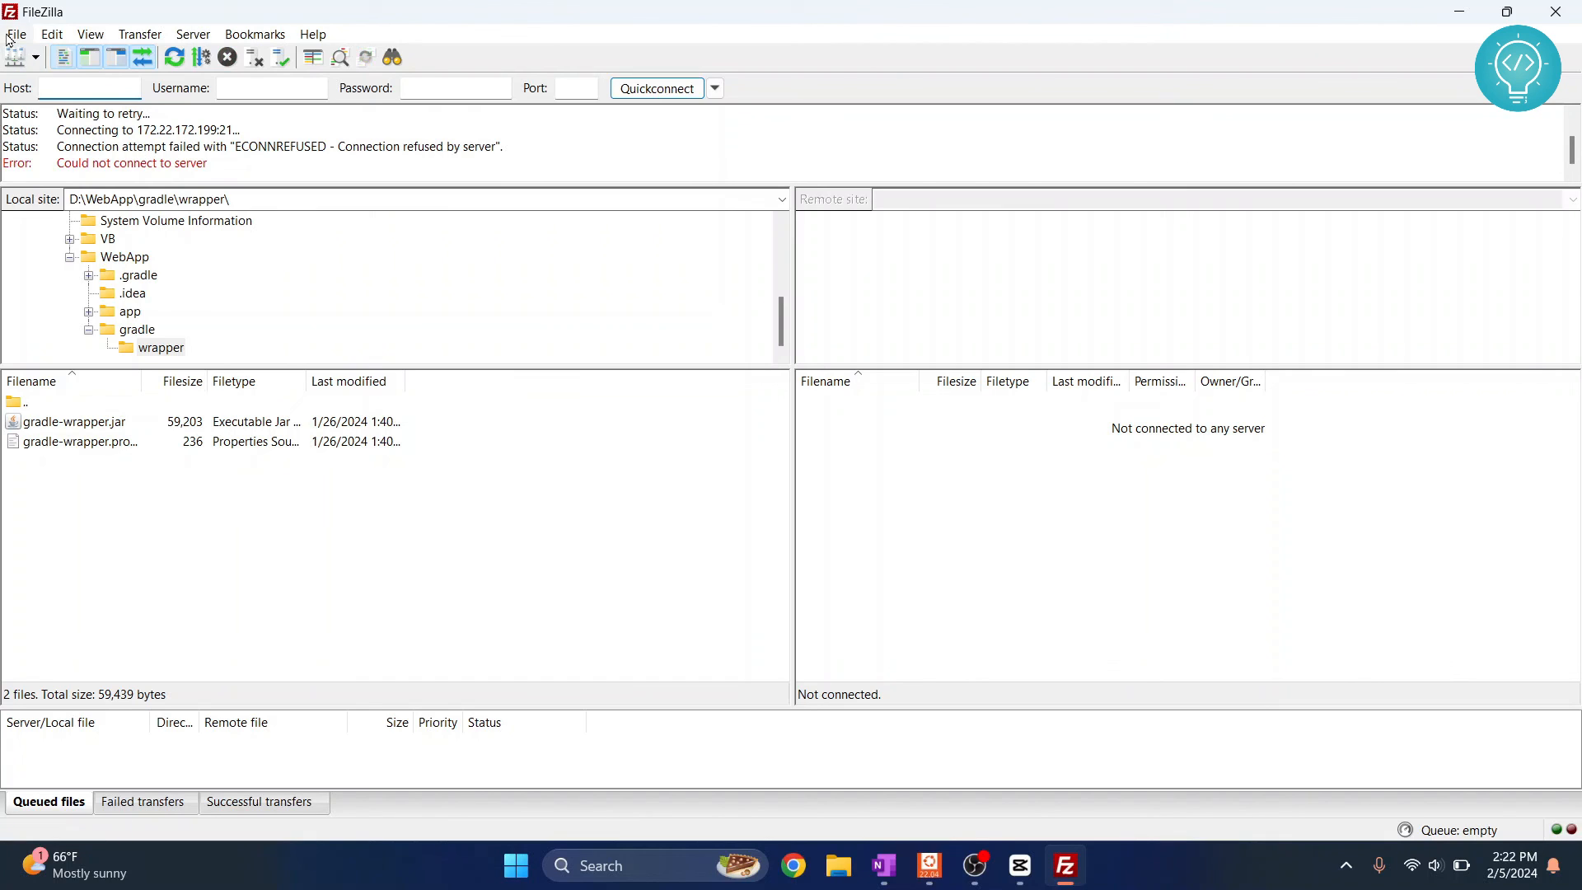
- Open the File menu to show Site Manager, export and import commands
click(16, 33)
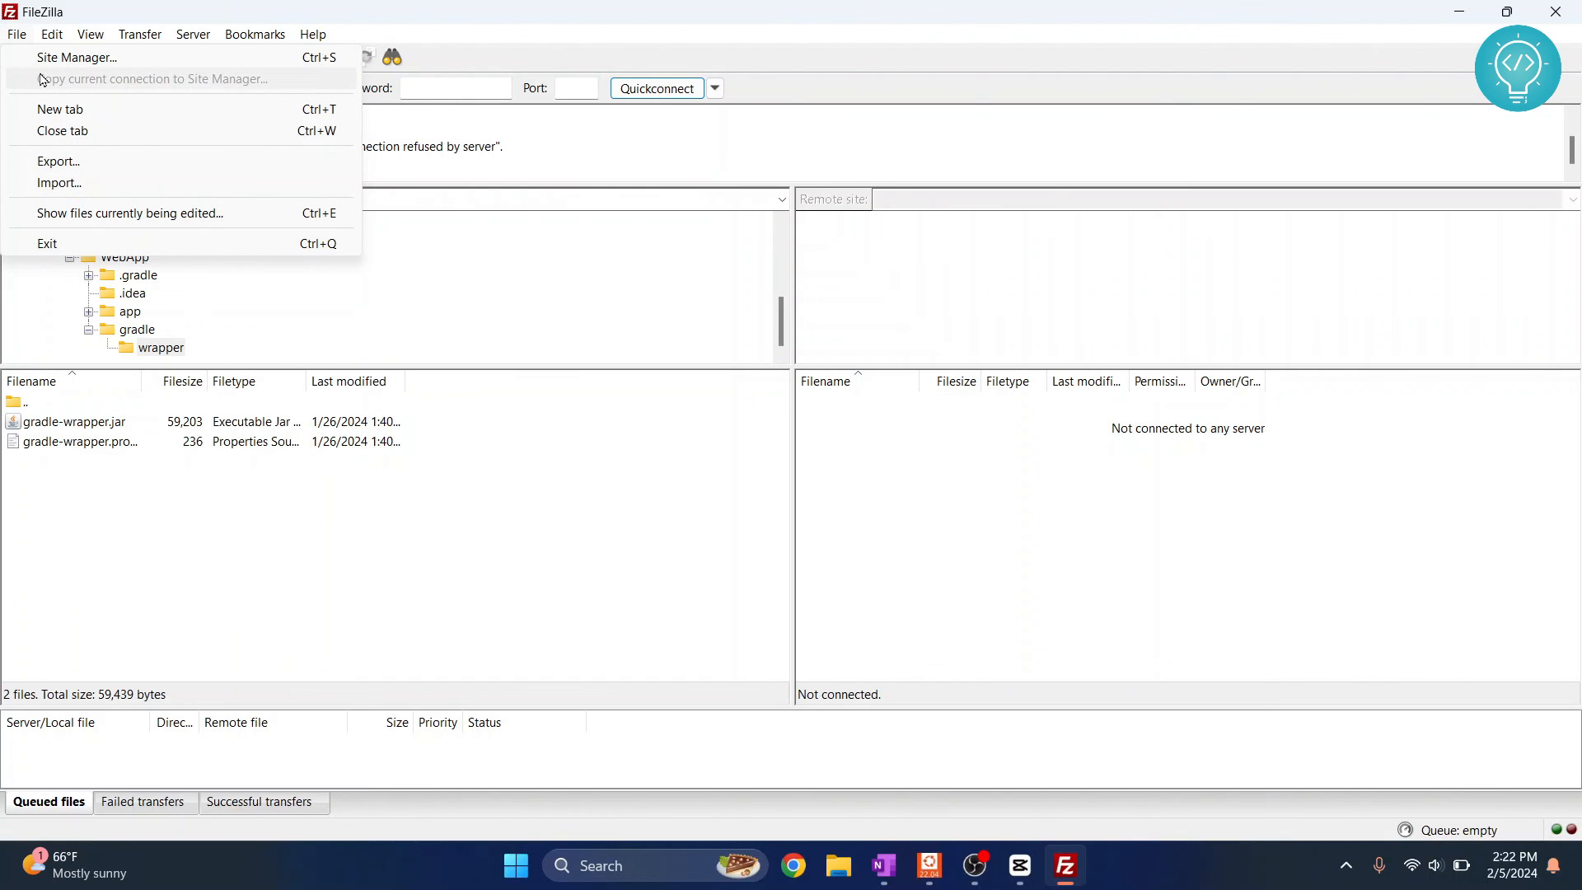
mouse_move(142, 498)
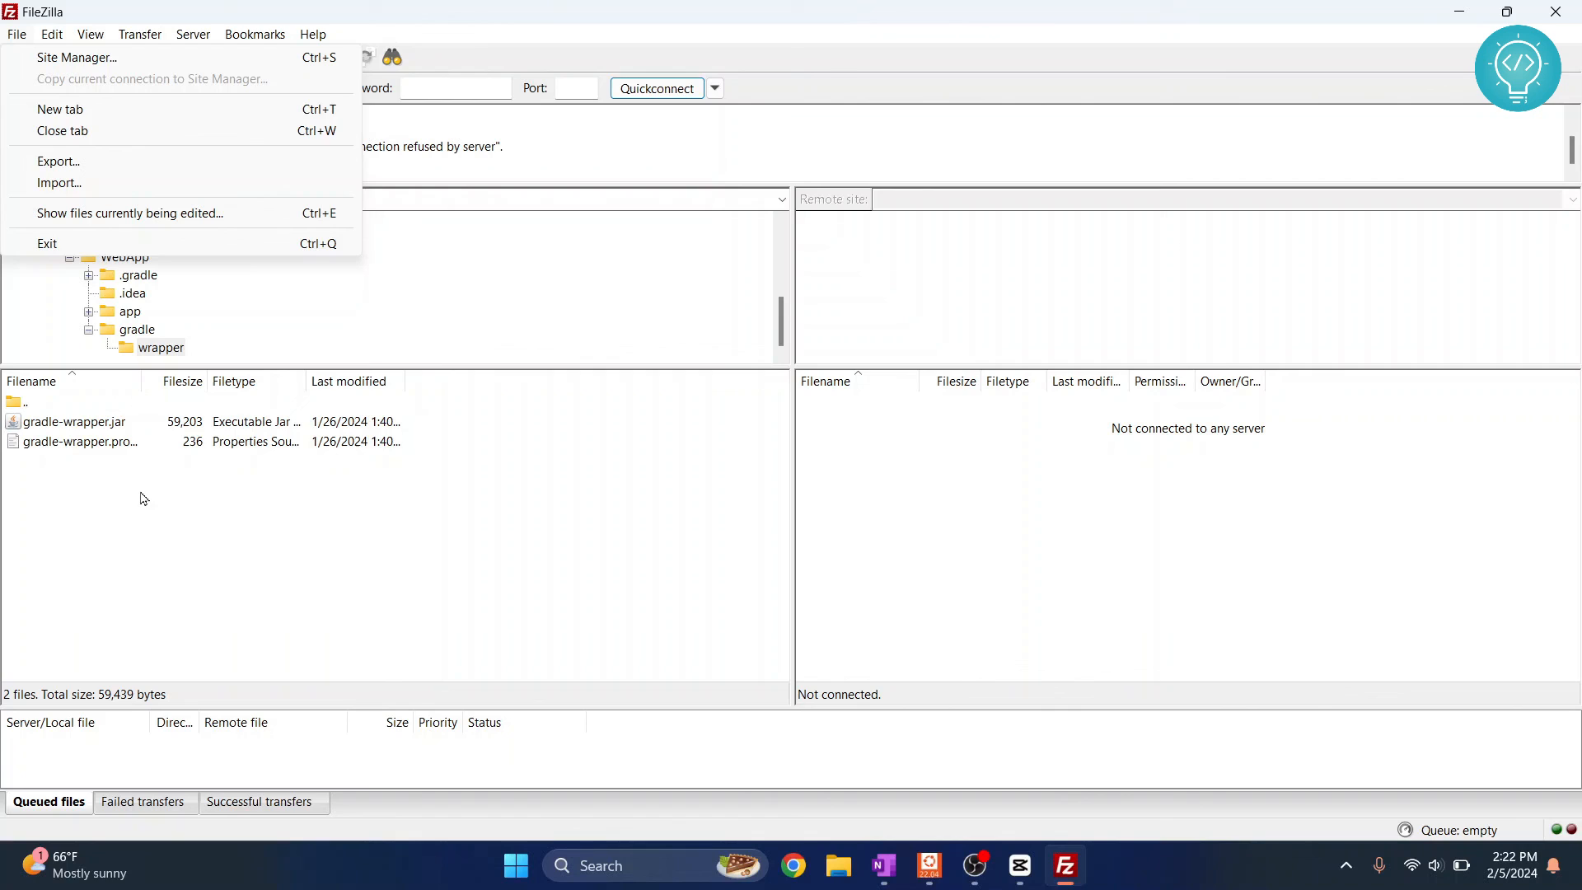
mouse_move(1209, 487)
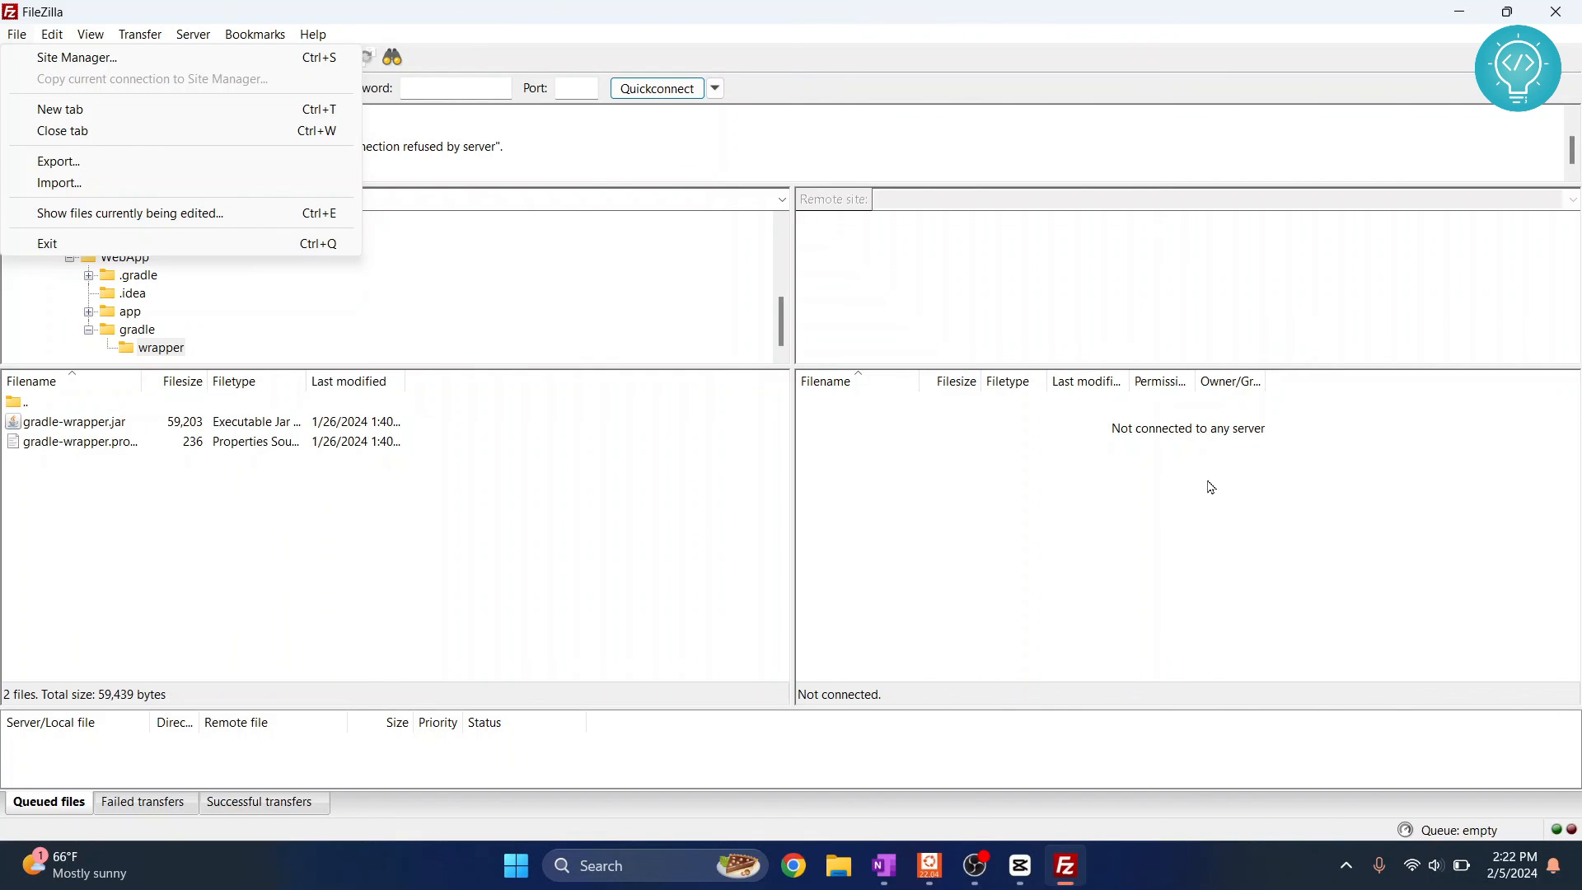